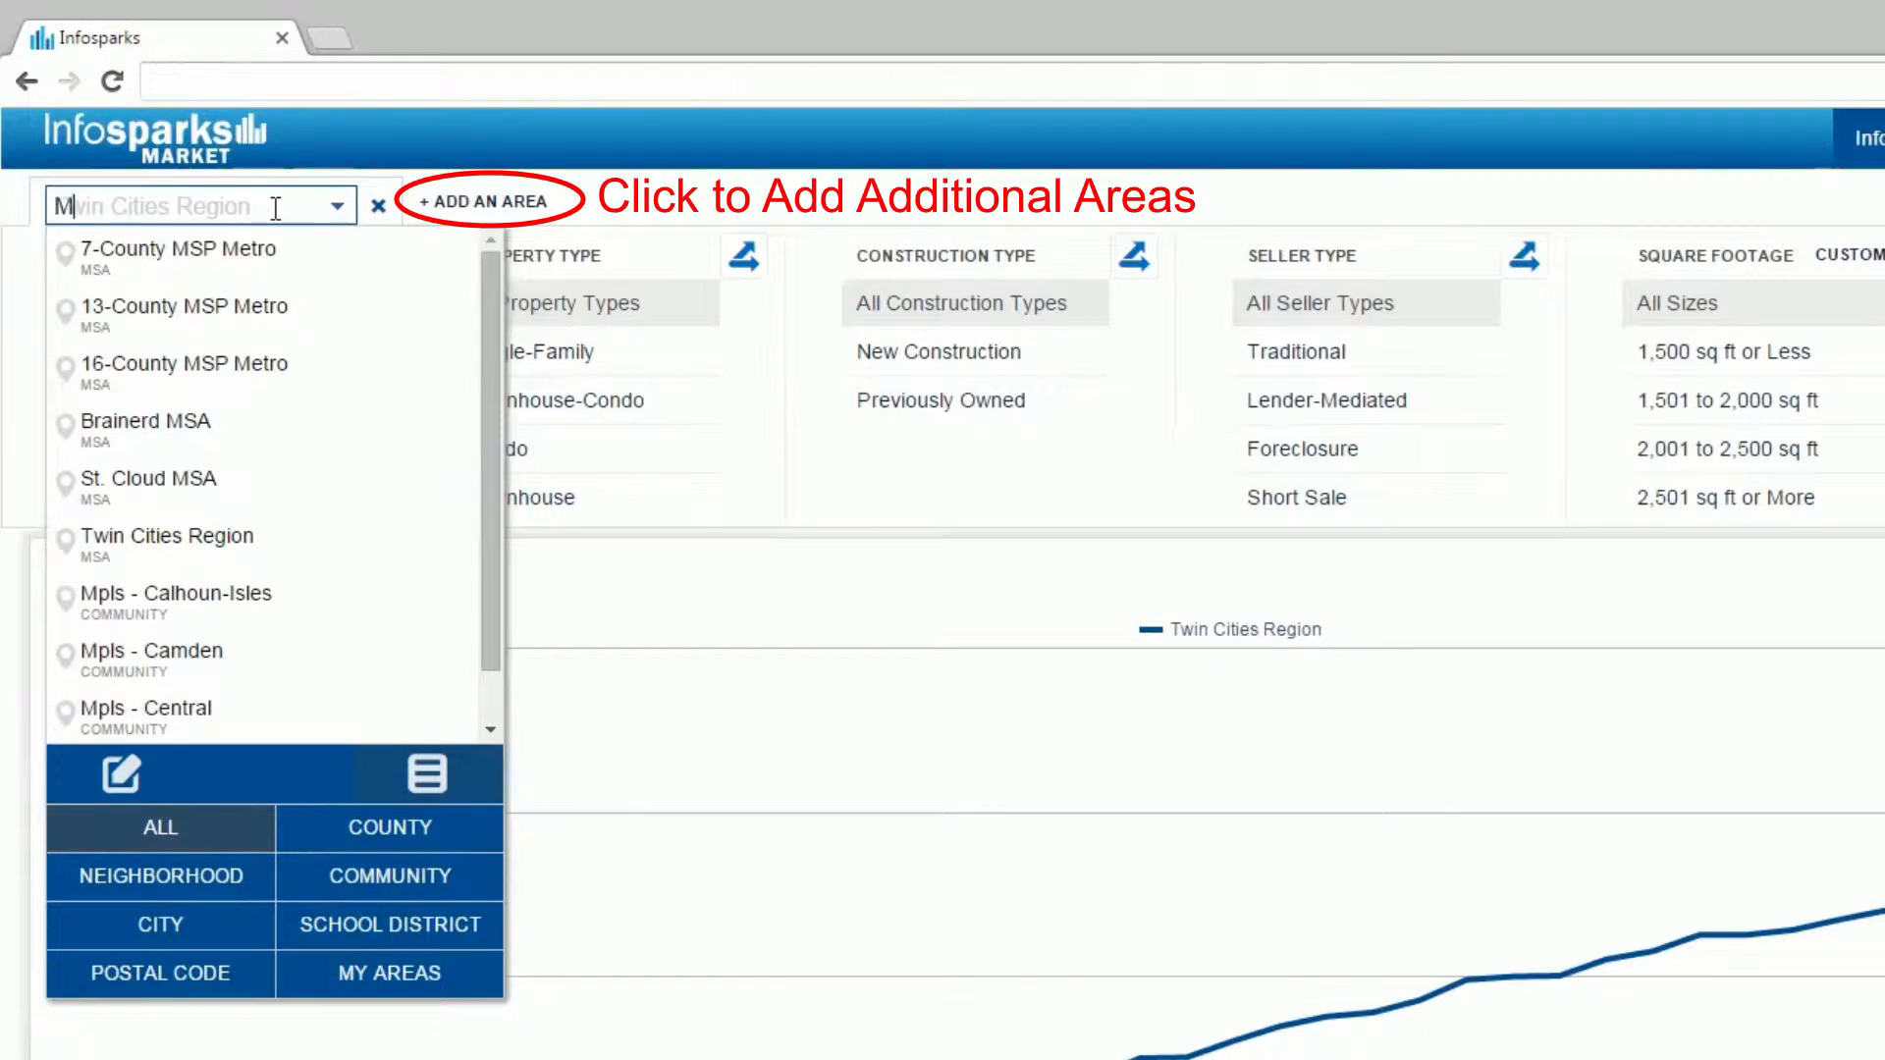
# Chart median sales price for Minneapolis instead of the Twin Cities Region.
pyautogui.write('inneapolis')
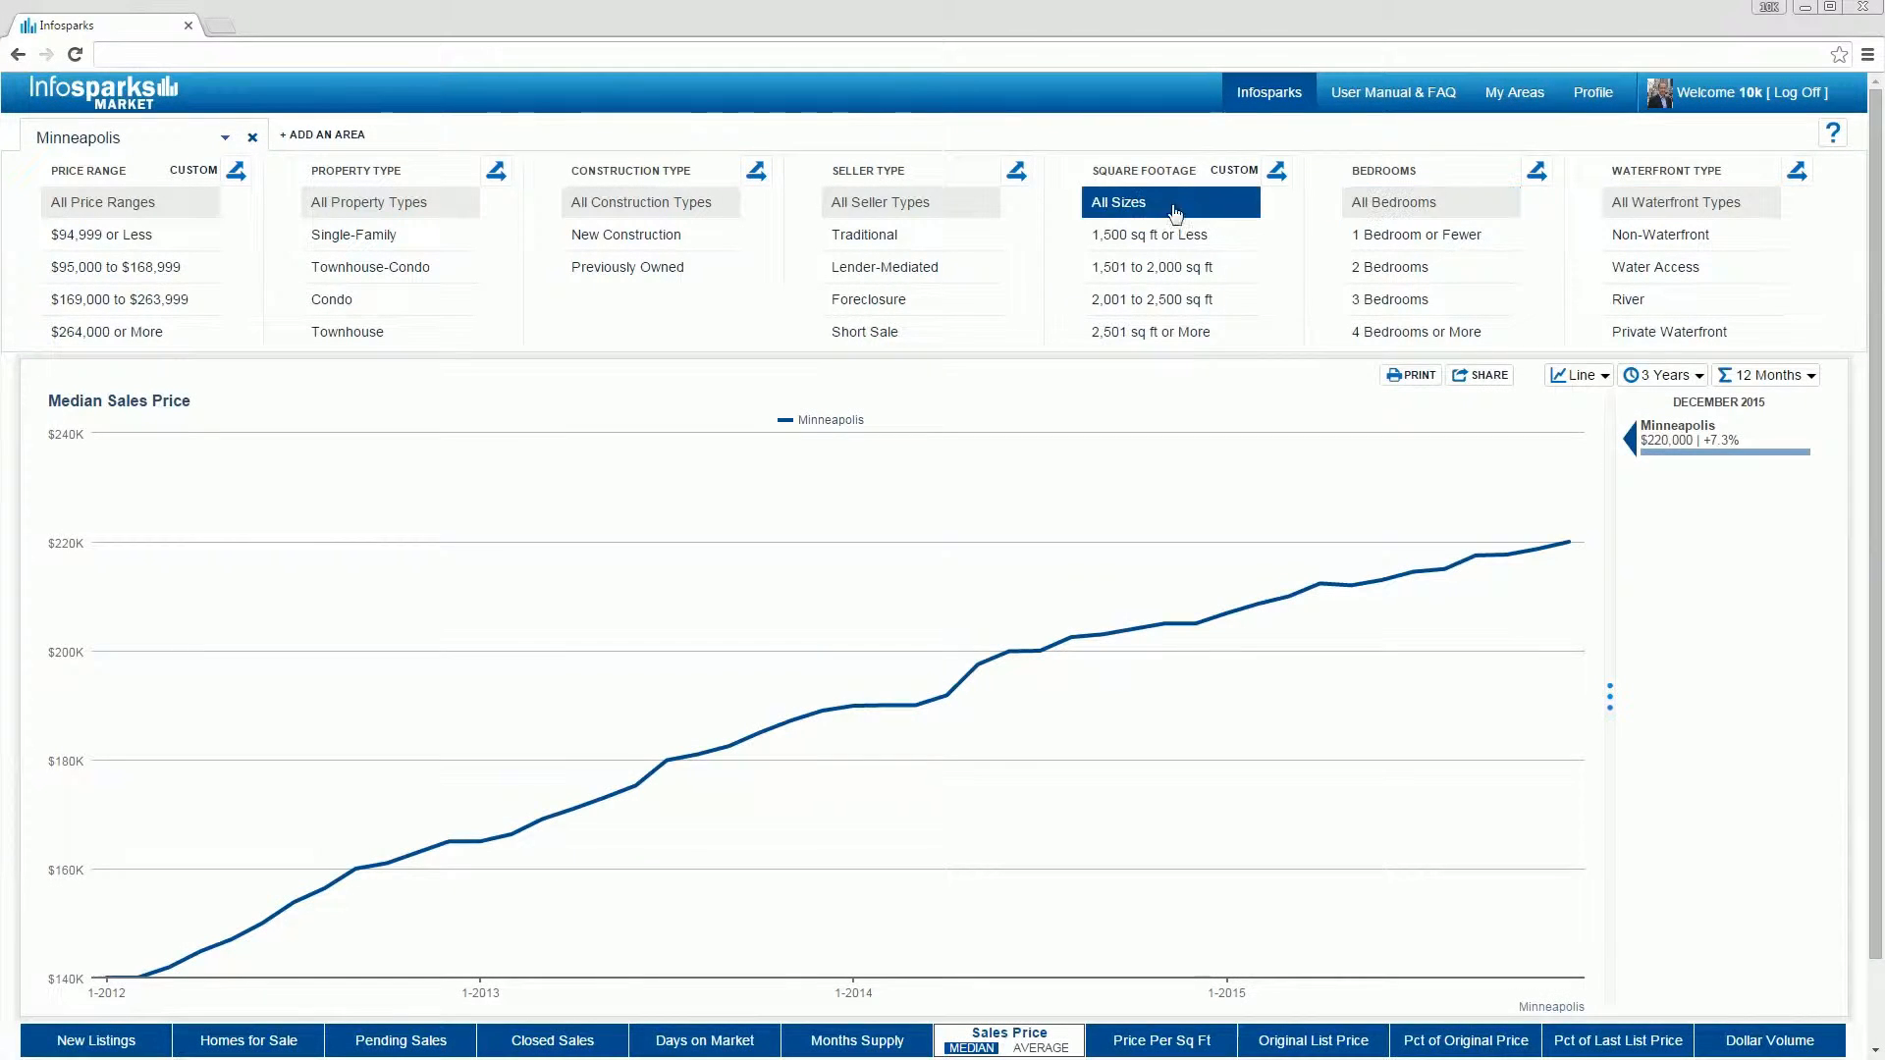
# Filter the Minneapolis chart to single-family homes with 2 or 3 bedrooms.
pyautogui.click(353, 234)
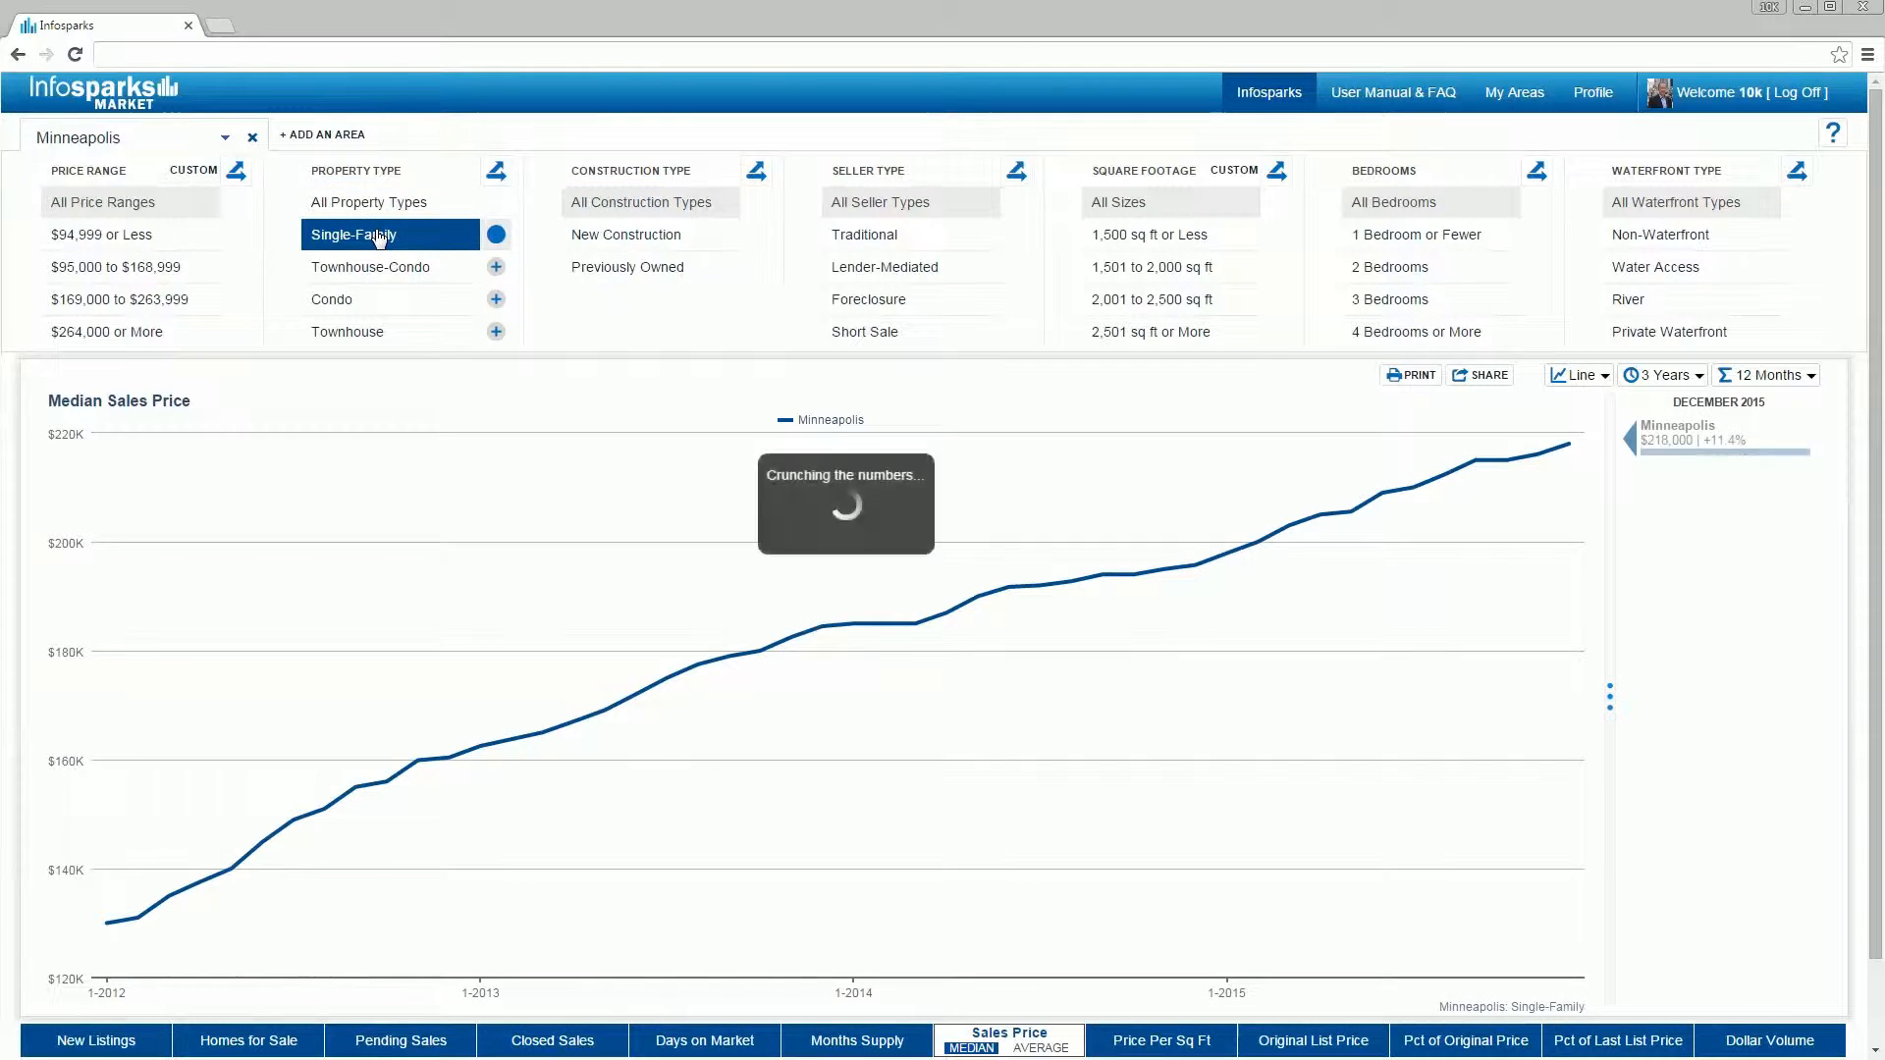
pyautogui.click(1388, 265)
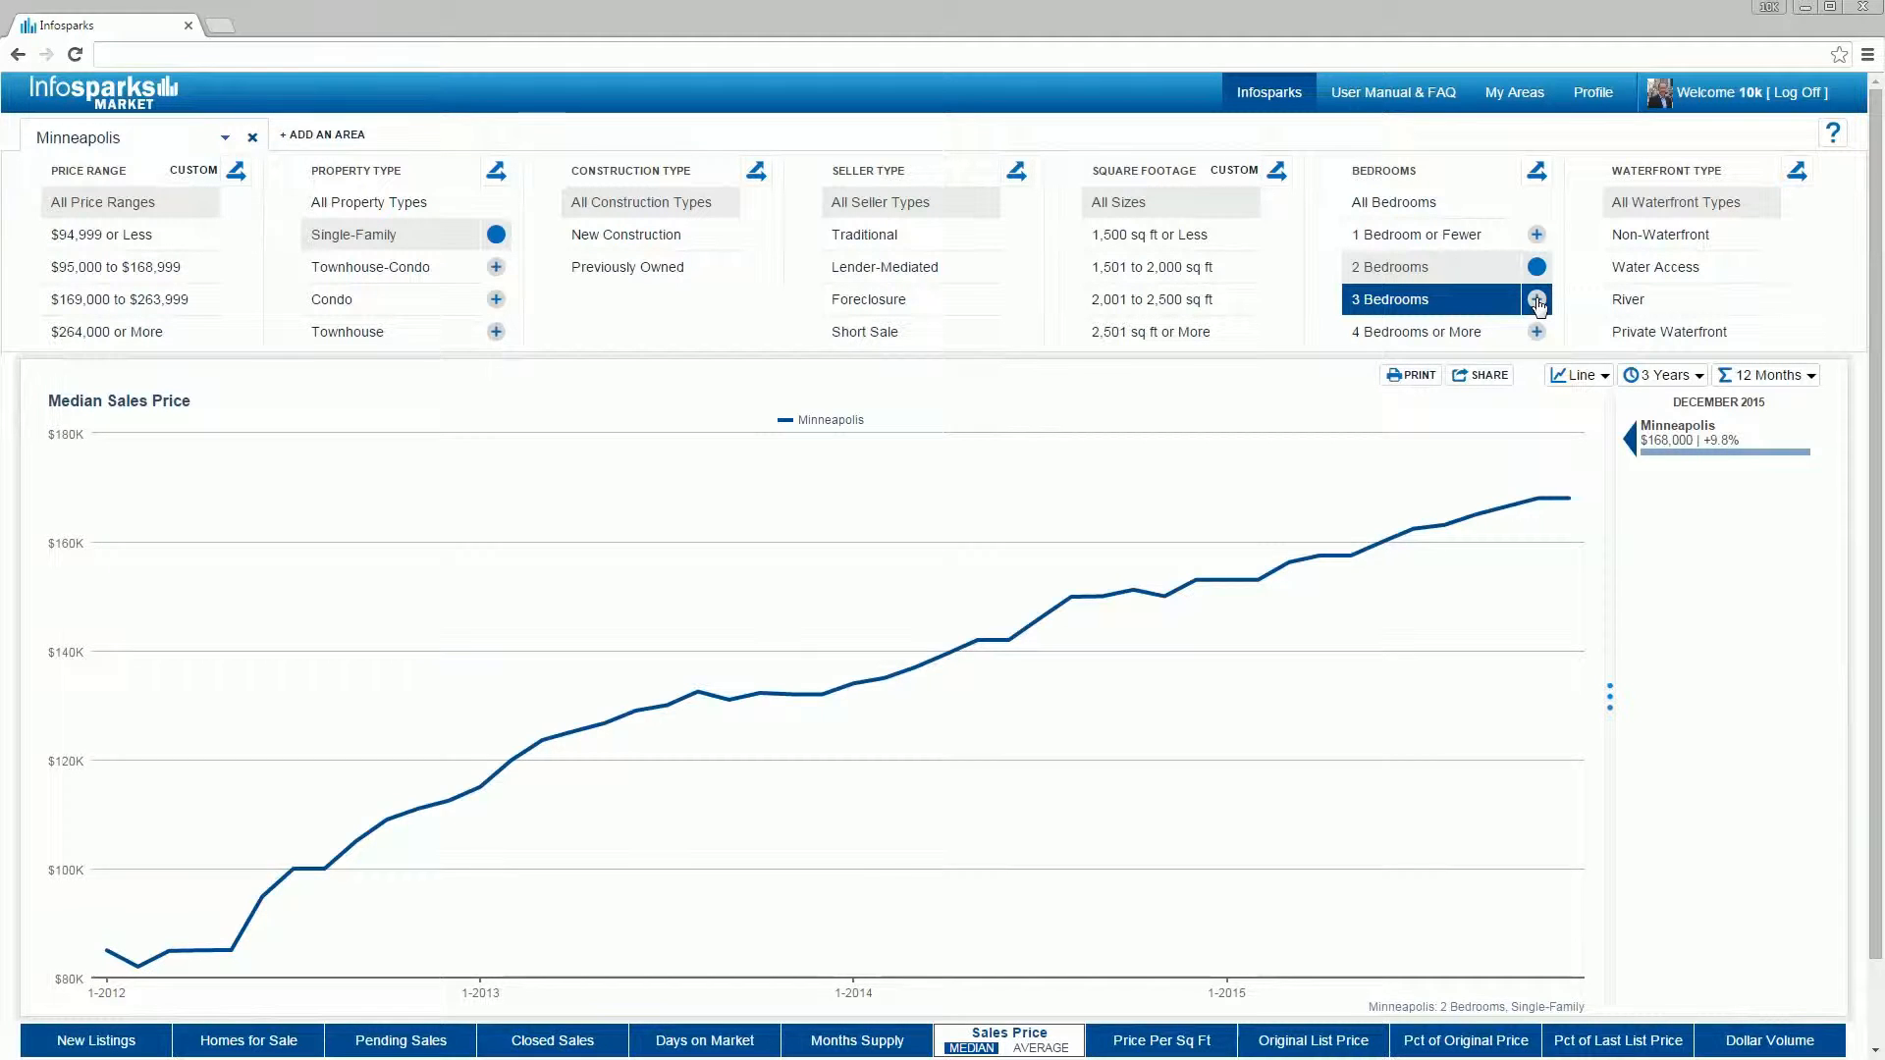
pyautogui.click(1535, 299)
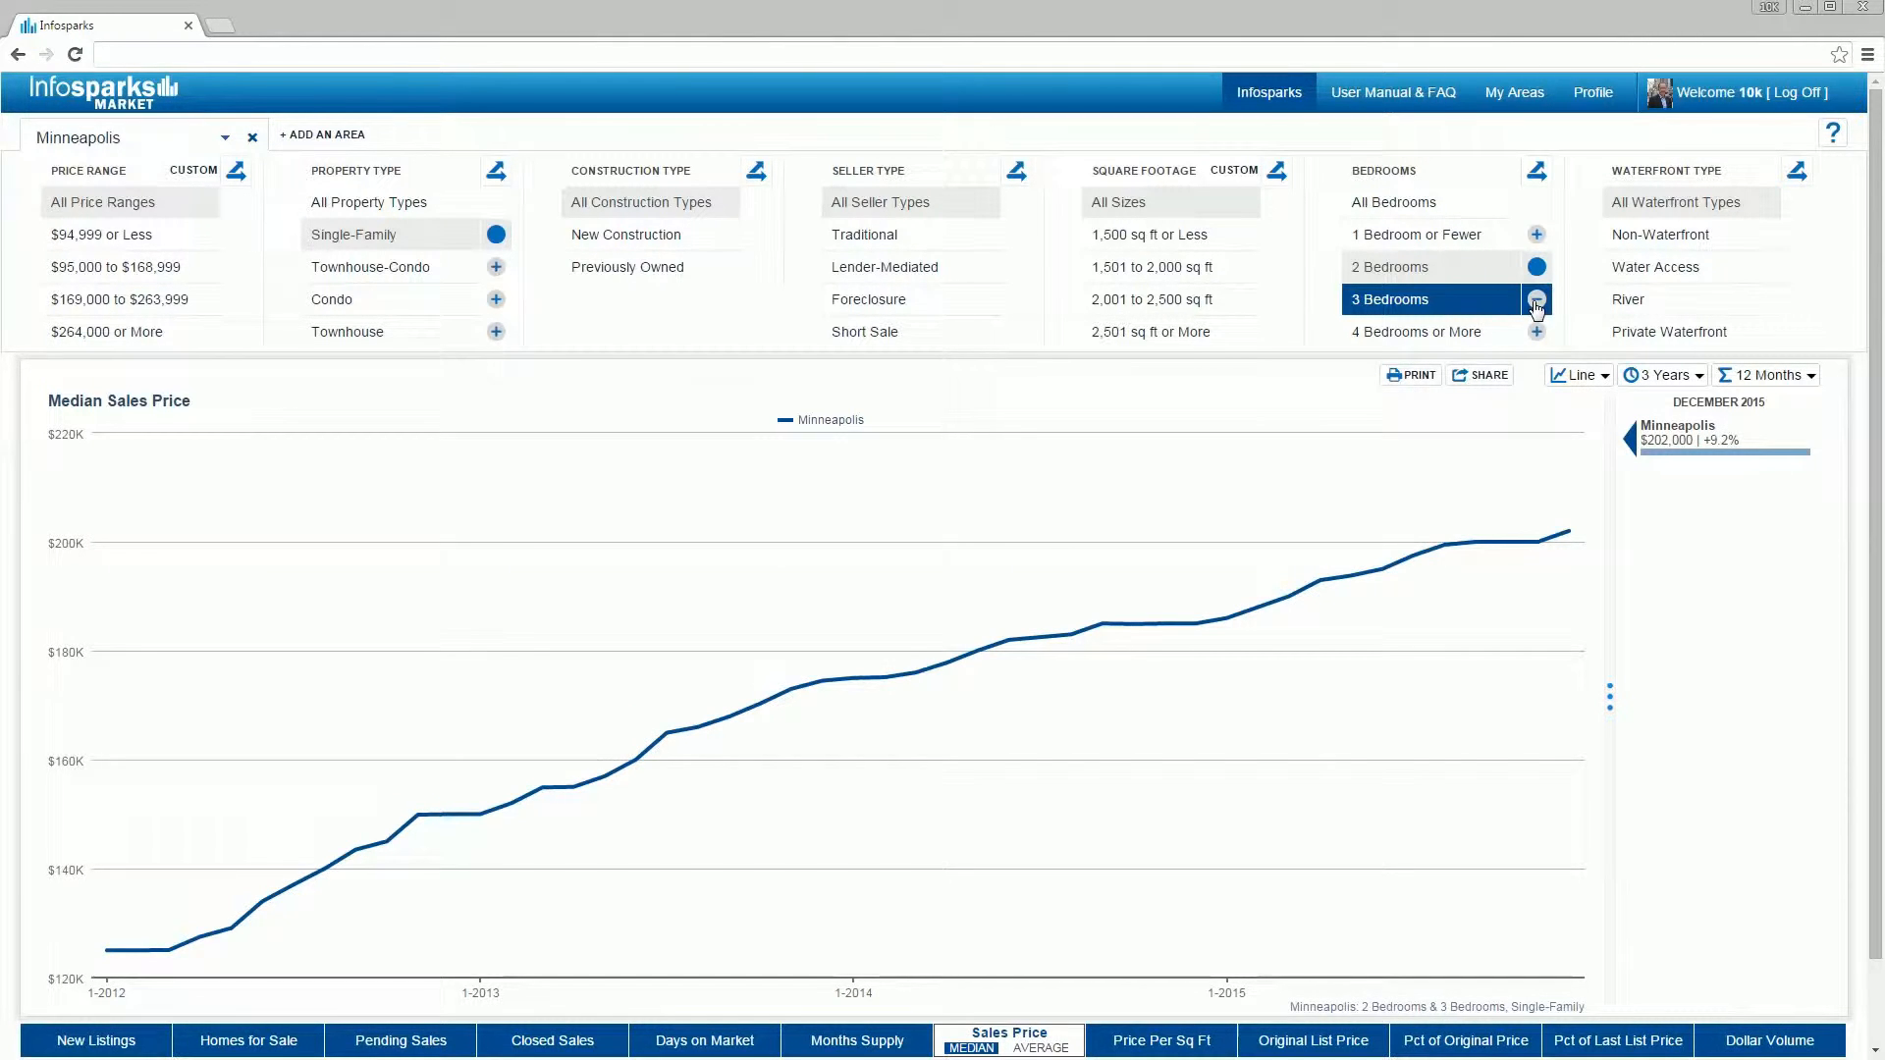
pyautogui.click(1536, 299)
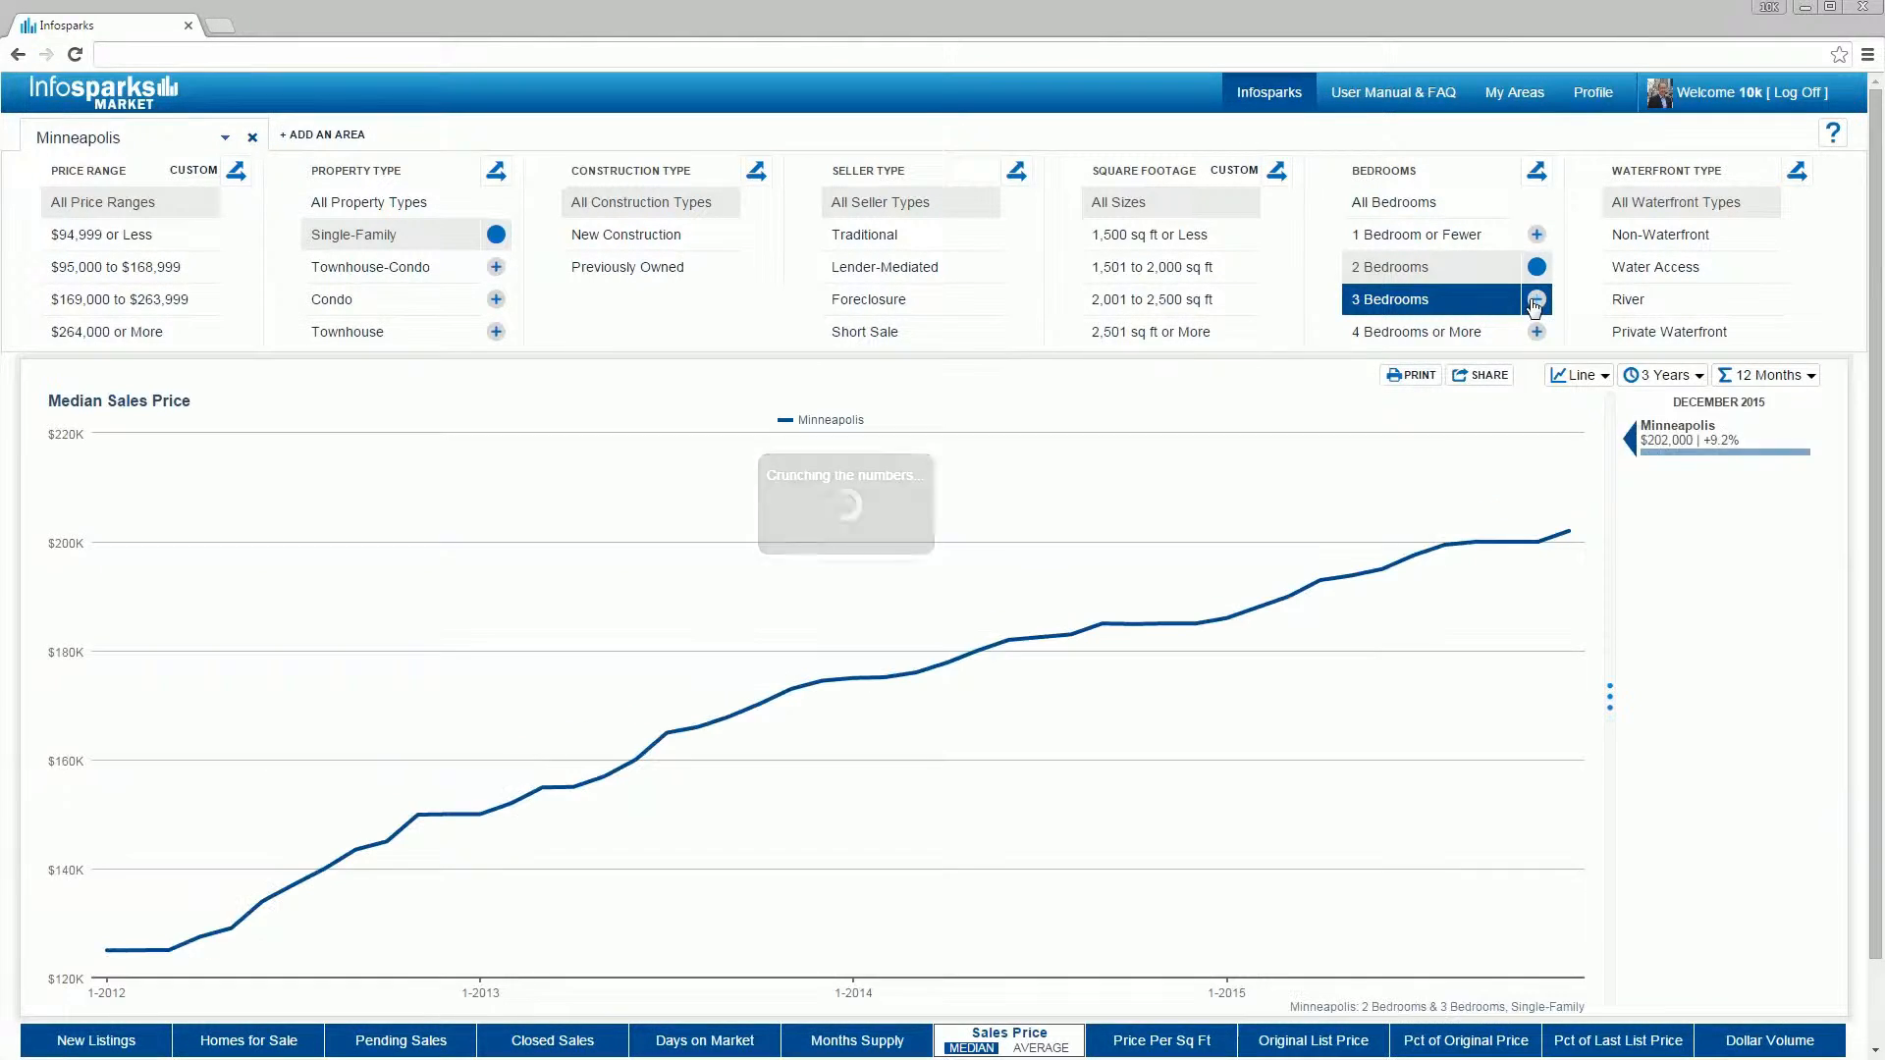
pyautogui.click(1536, 298)
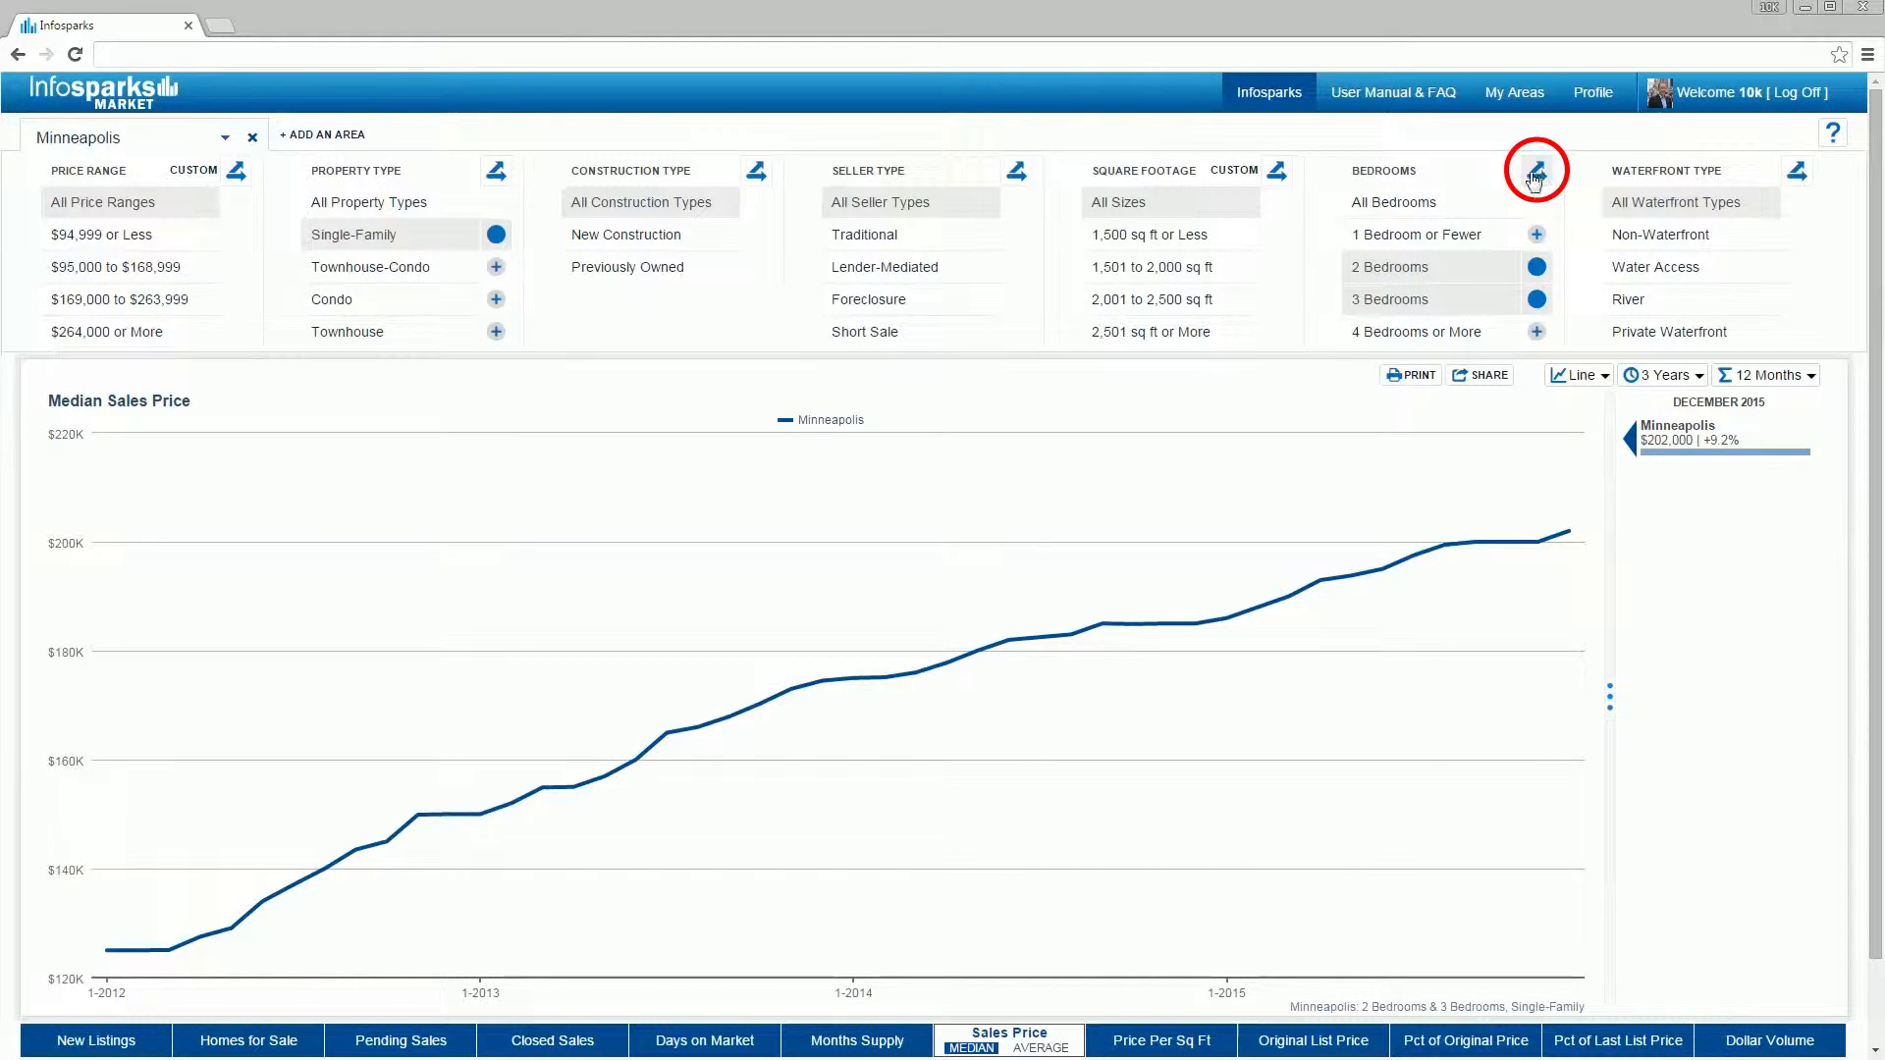
# Break the chart out by bedrooms into separate 2- and 3-bedroom lines.
pyautogui.click(1535, 168)
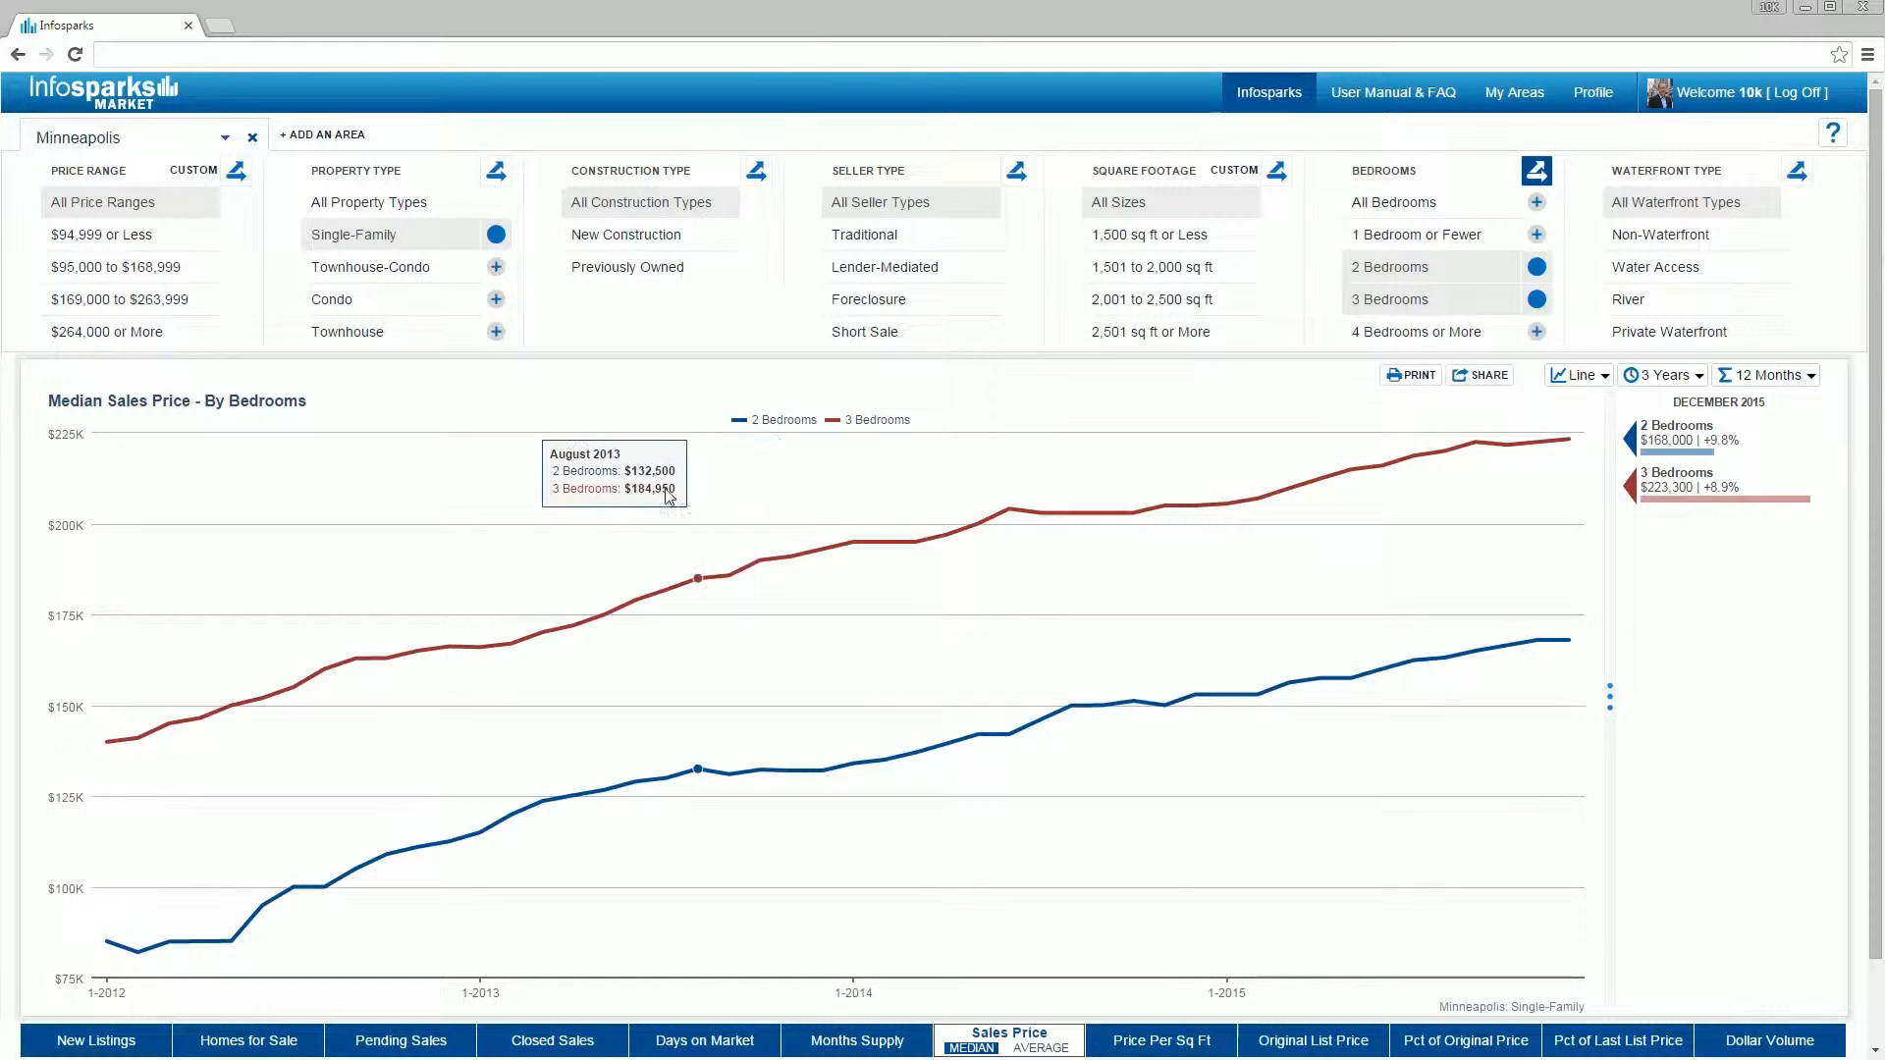
pyautogui.moveTo(1070, 511)
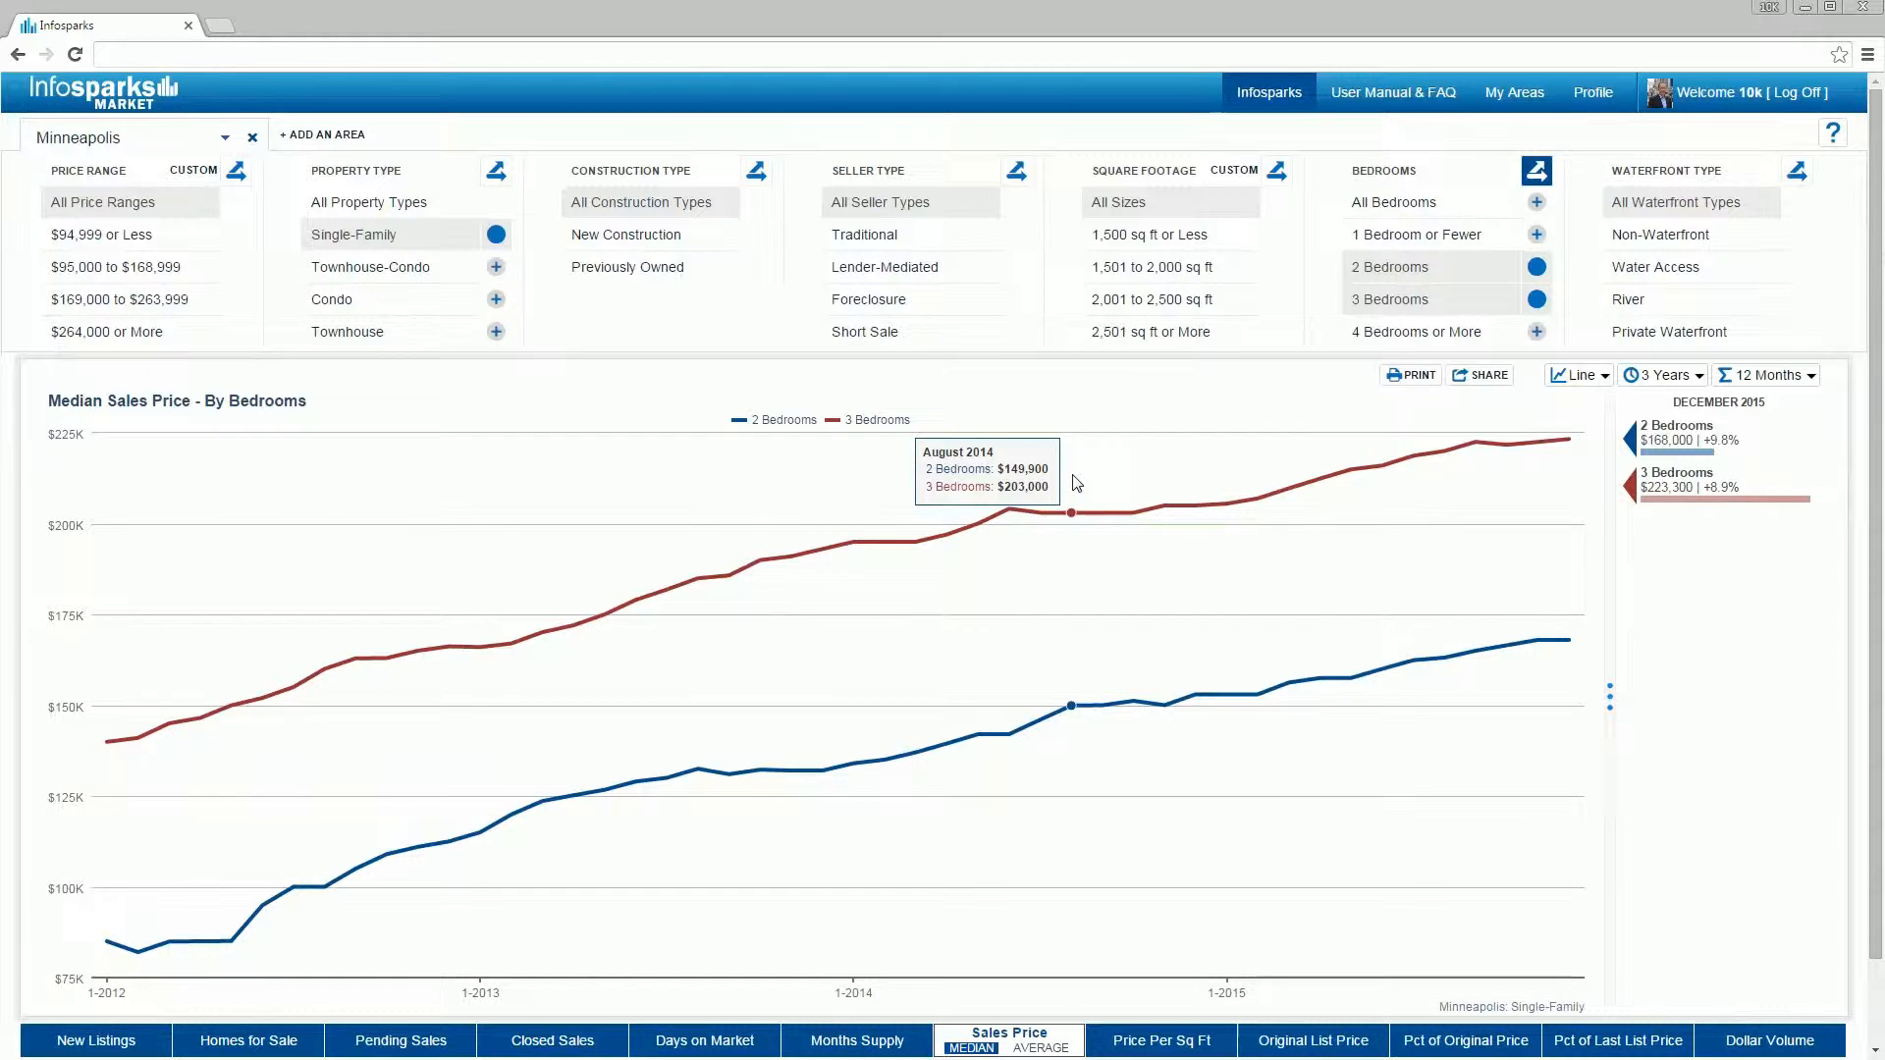
pyautogui.moveTo(913, 542)
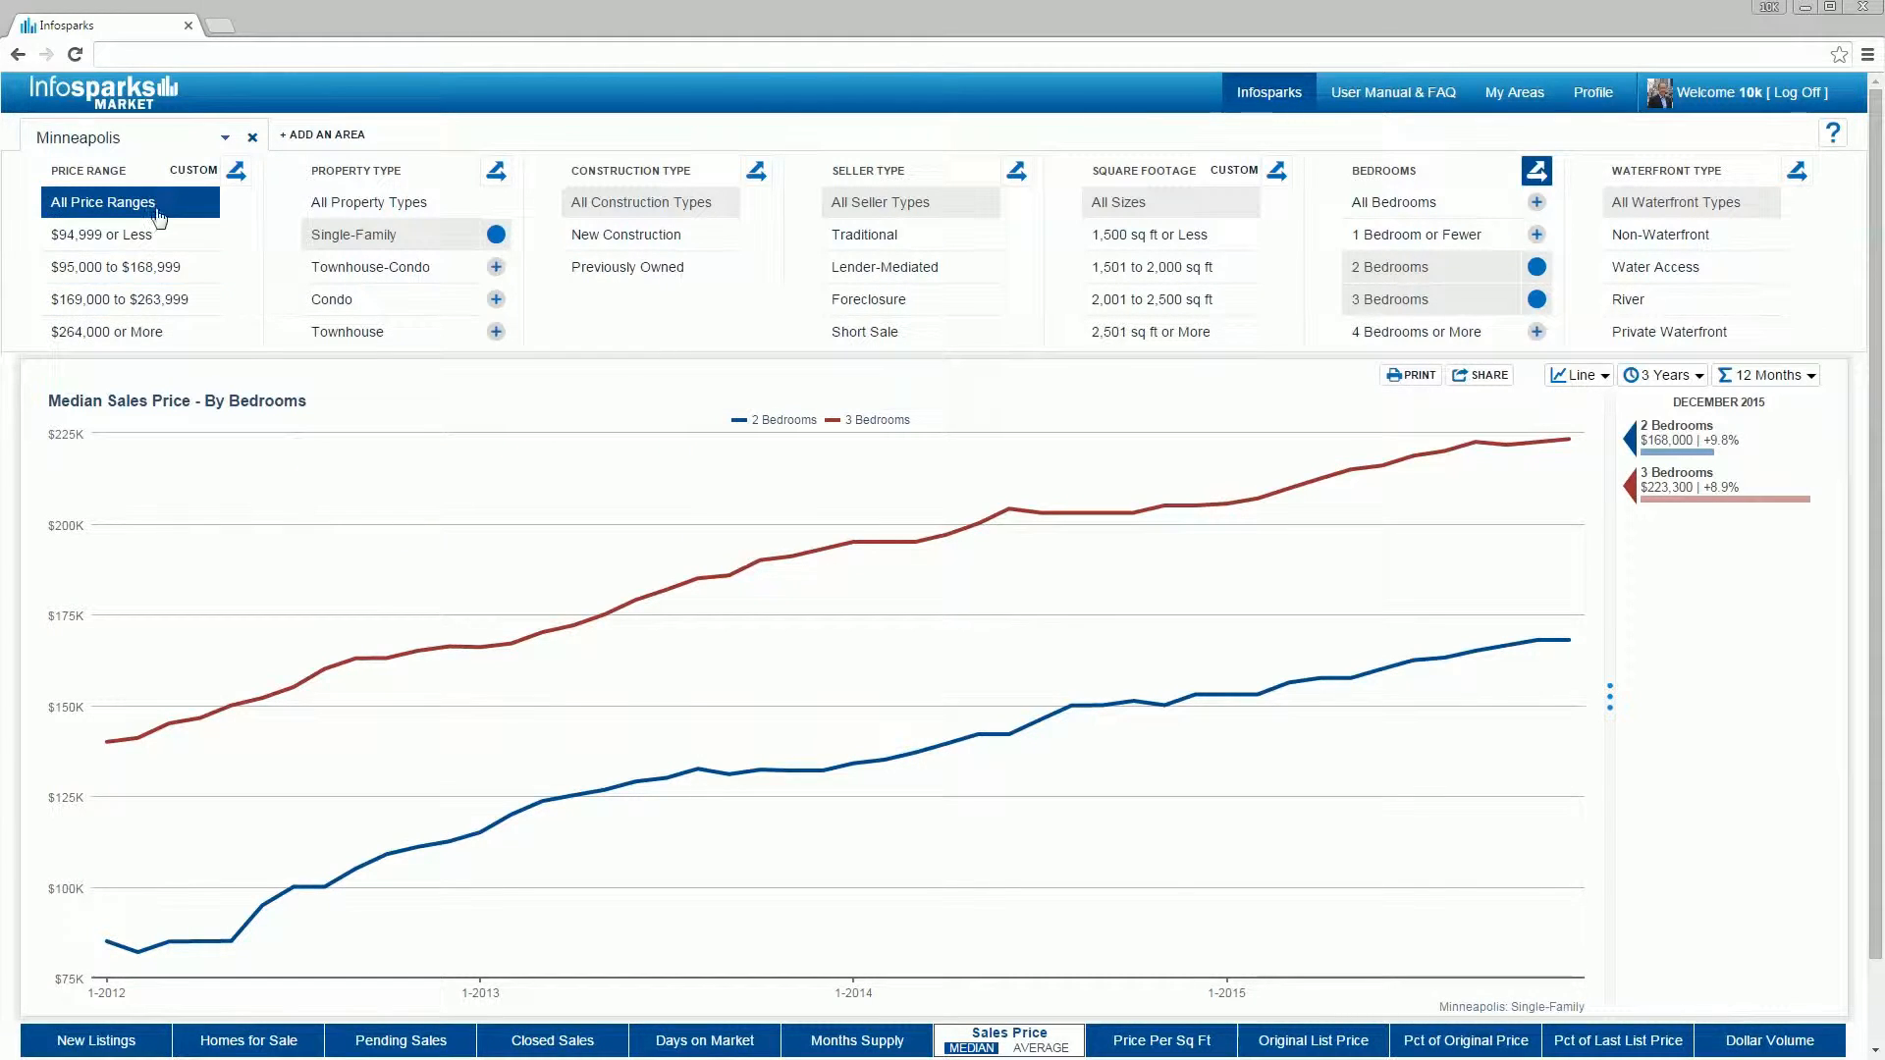
# Create custom price ranges from $200,000 and filter the chart to $200,000–$300,999.
pyautogui.click(193, 168)
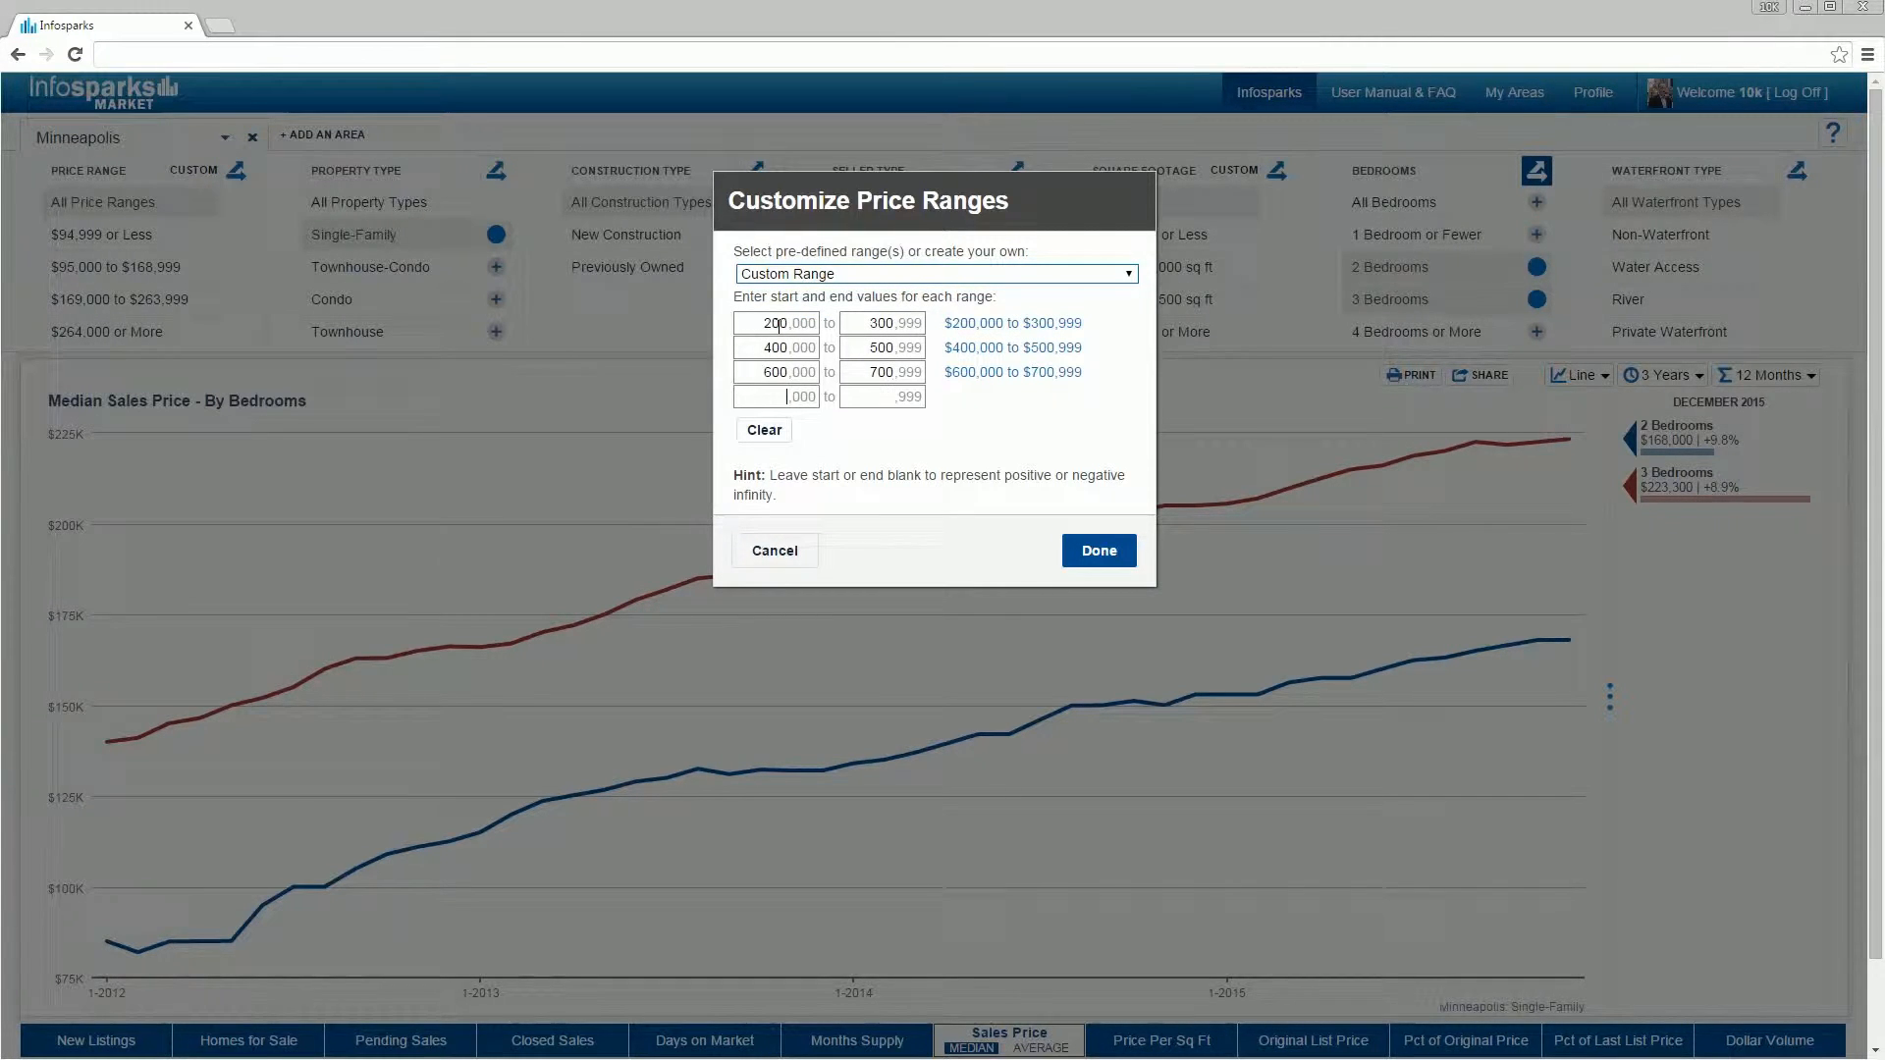
pyautogui.click(1096, 550)
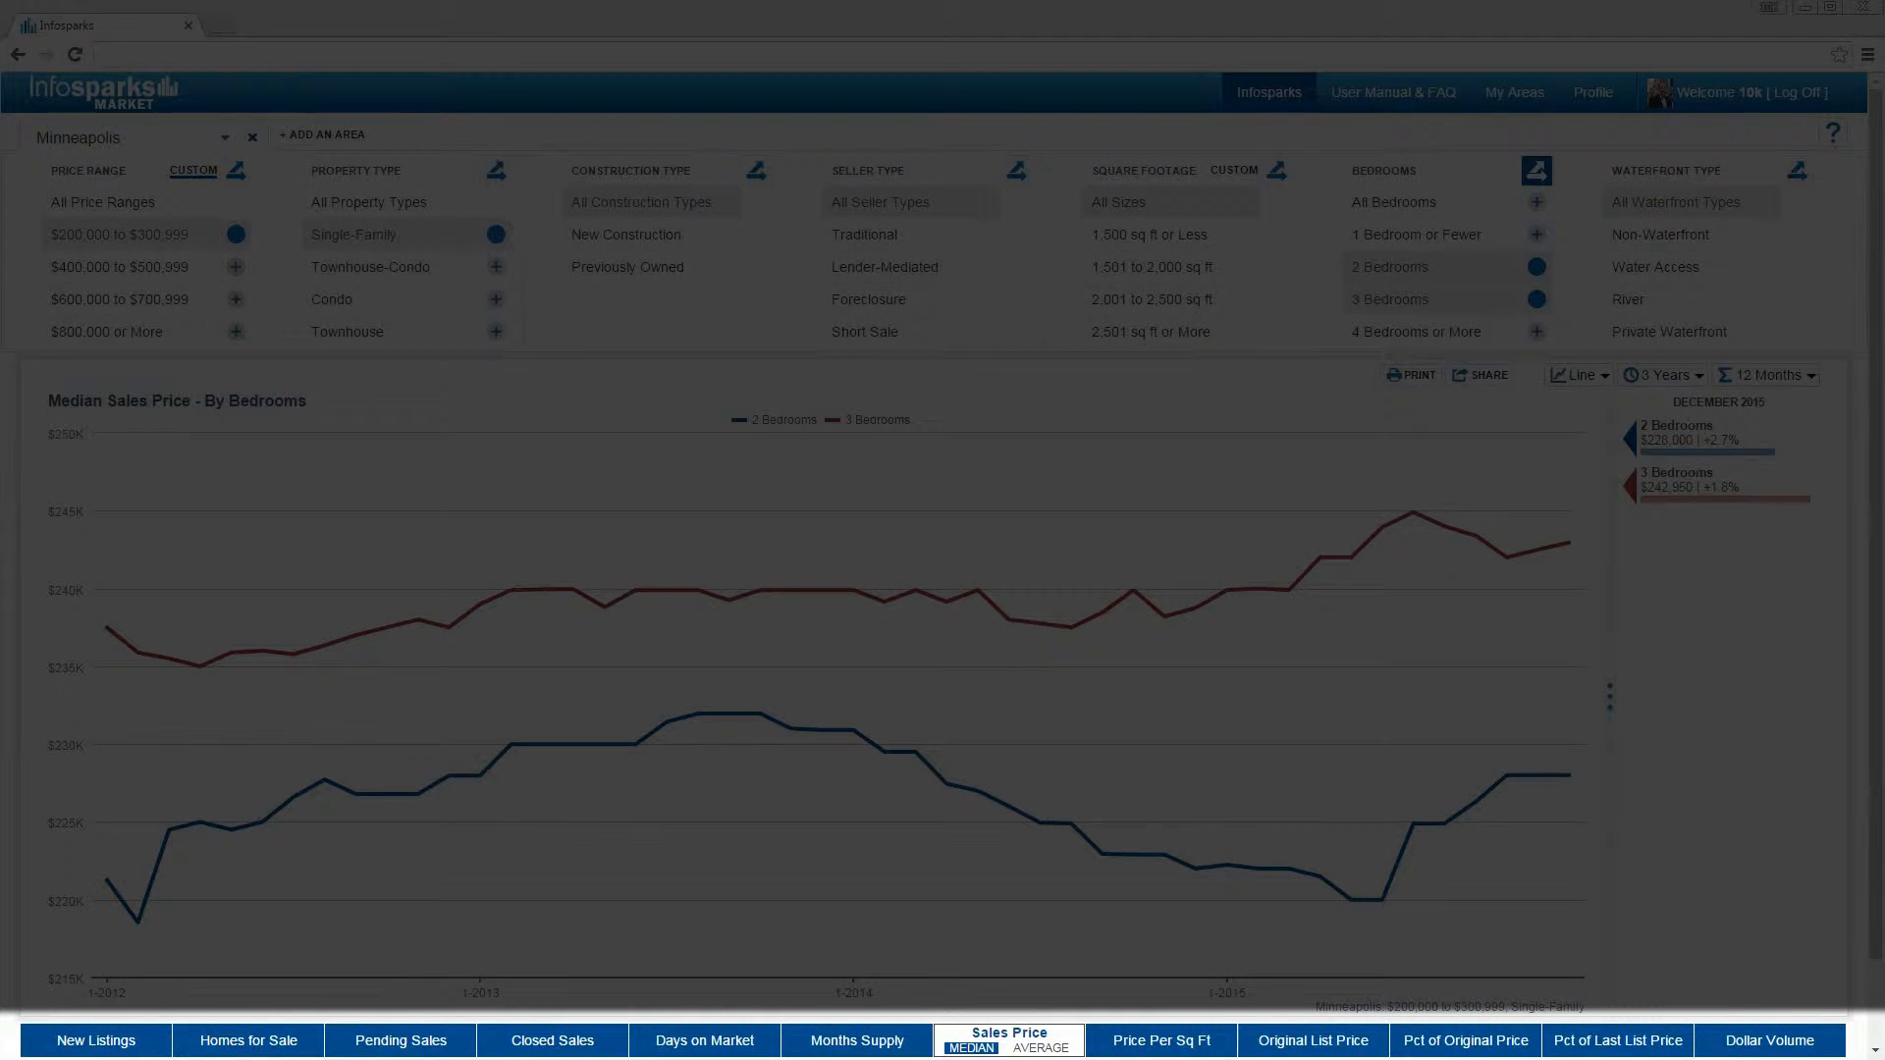
pyautogui.click(855, 1041)
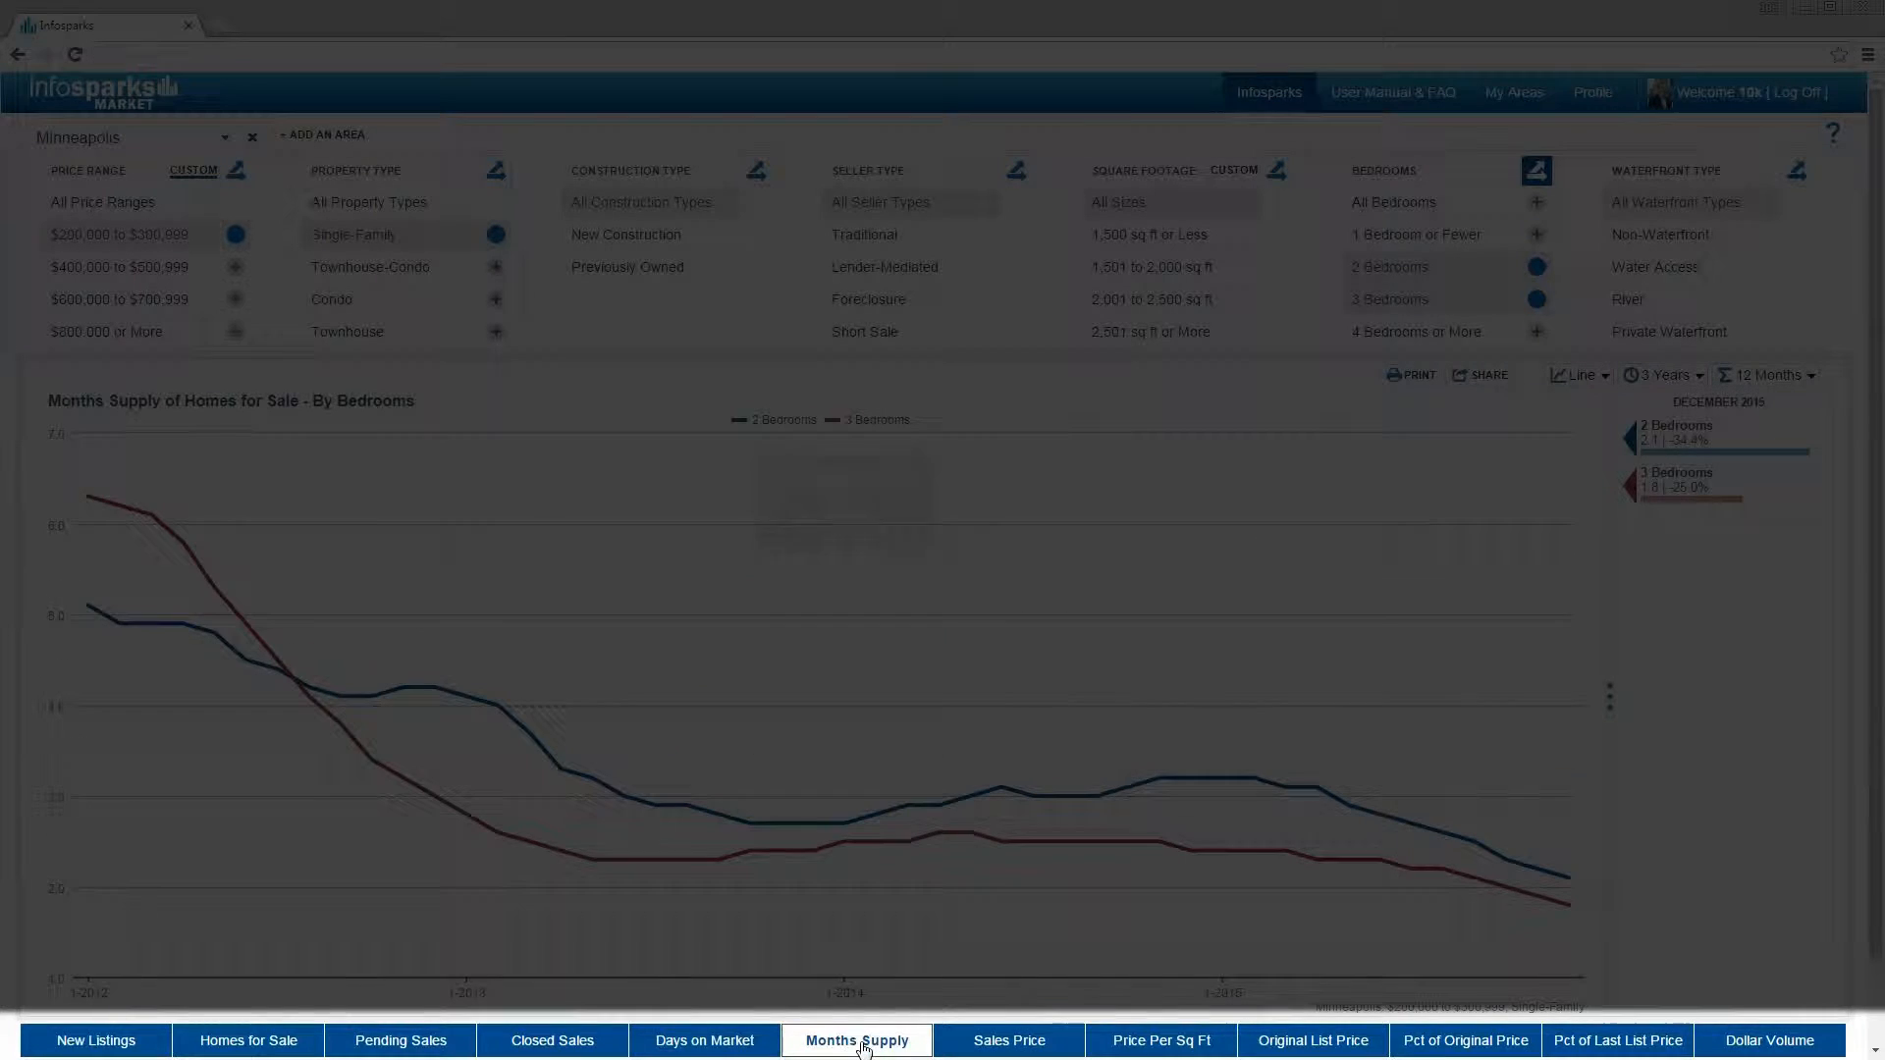
pyautogui.click(703, 1040)
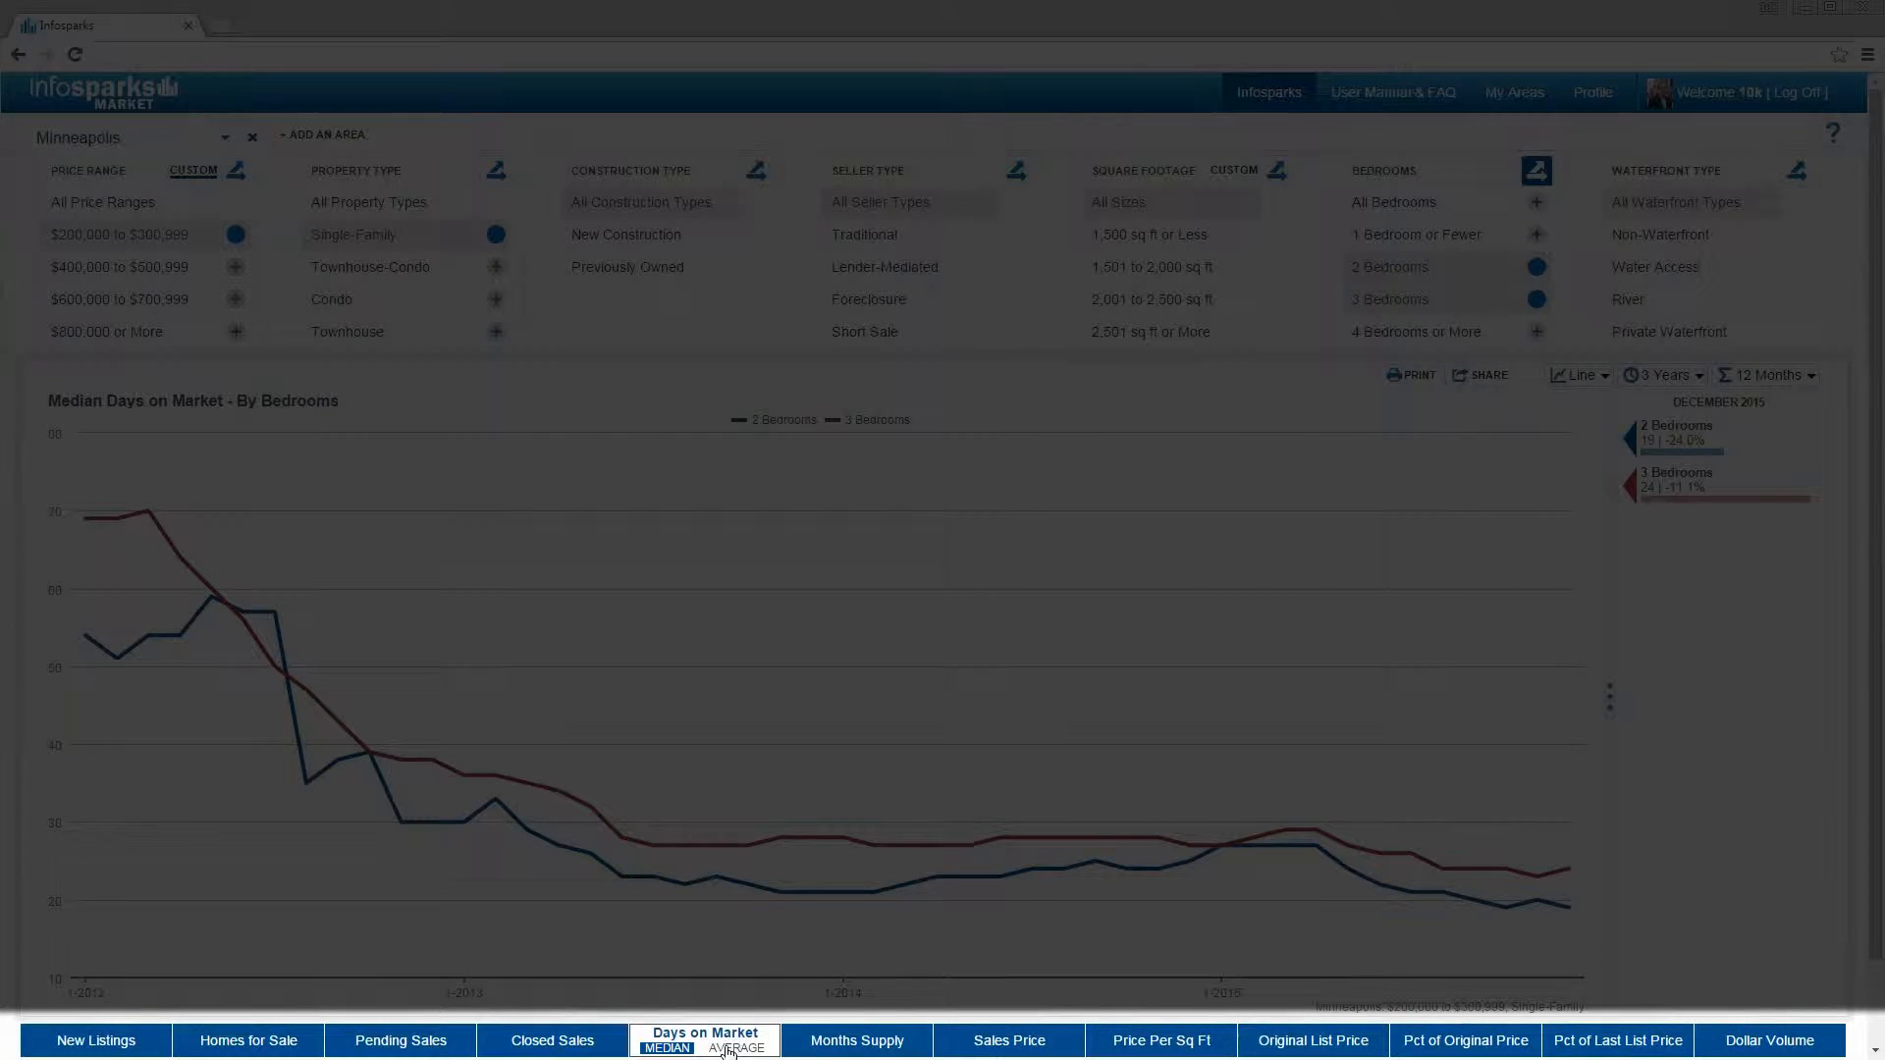
pyautogui.click(740, 1049)
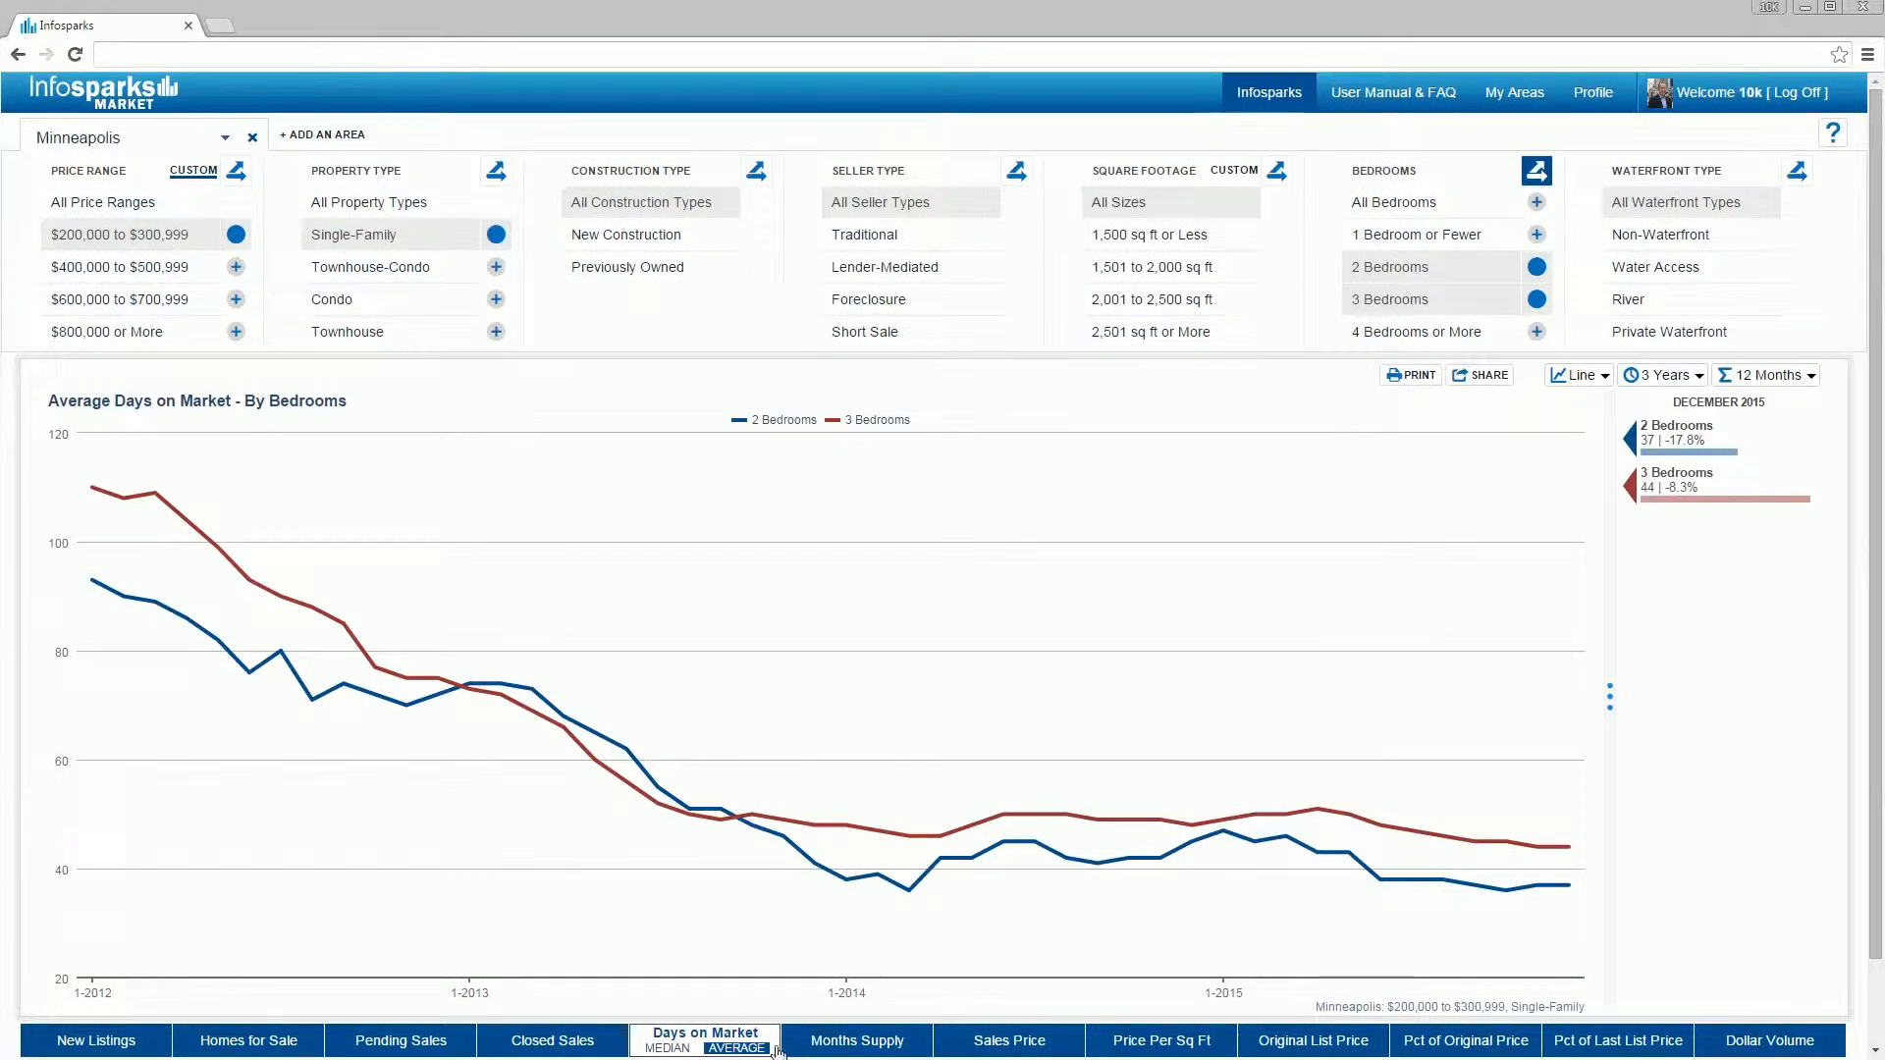
pyautogui.click(1009, 1041)
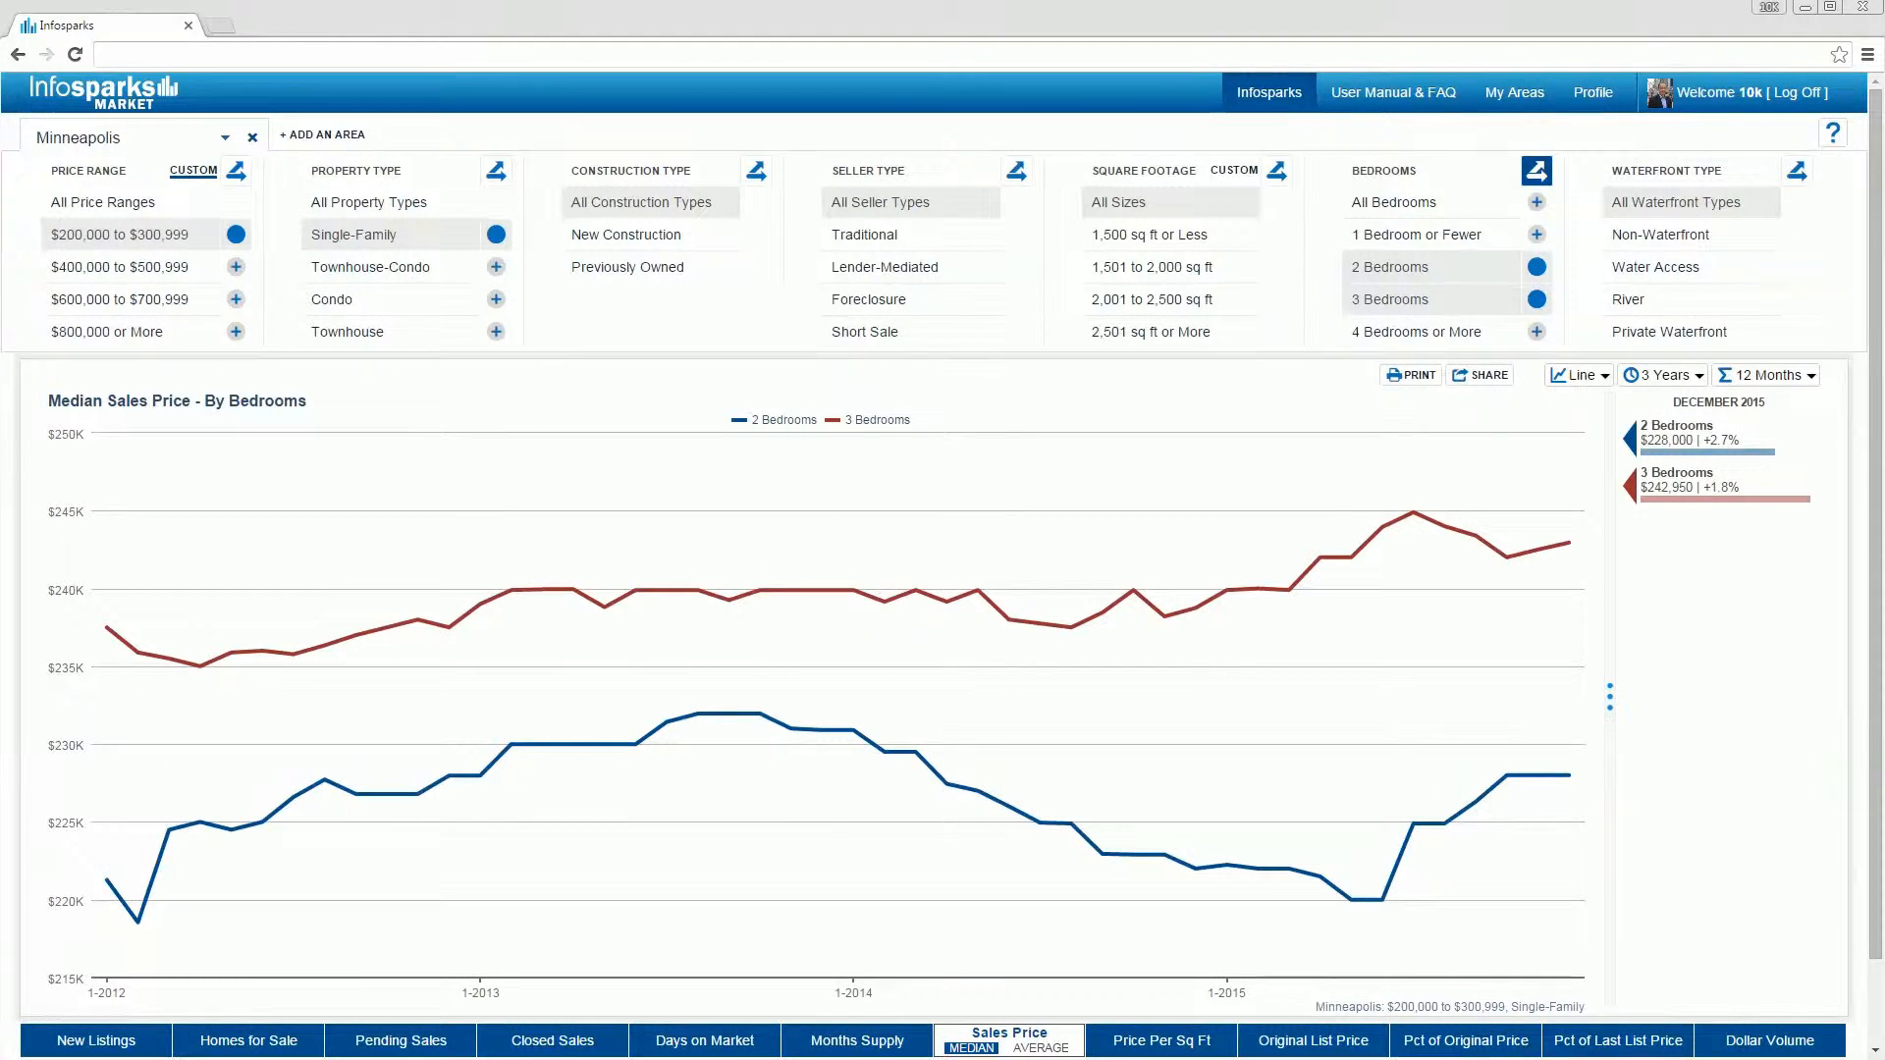
pyautogui.moveTo(1099, 613)
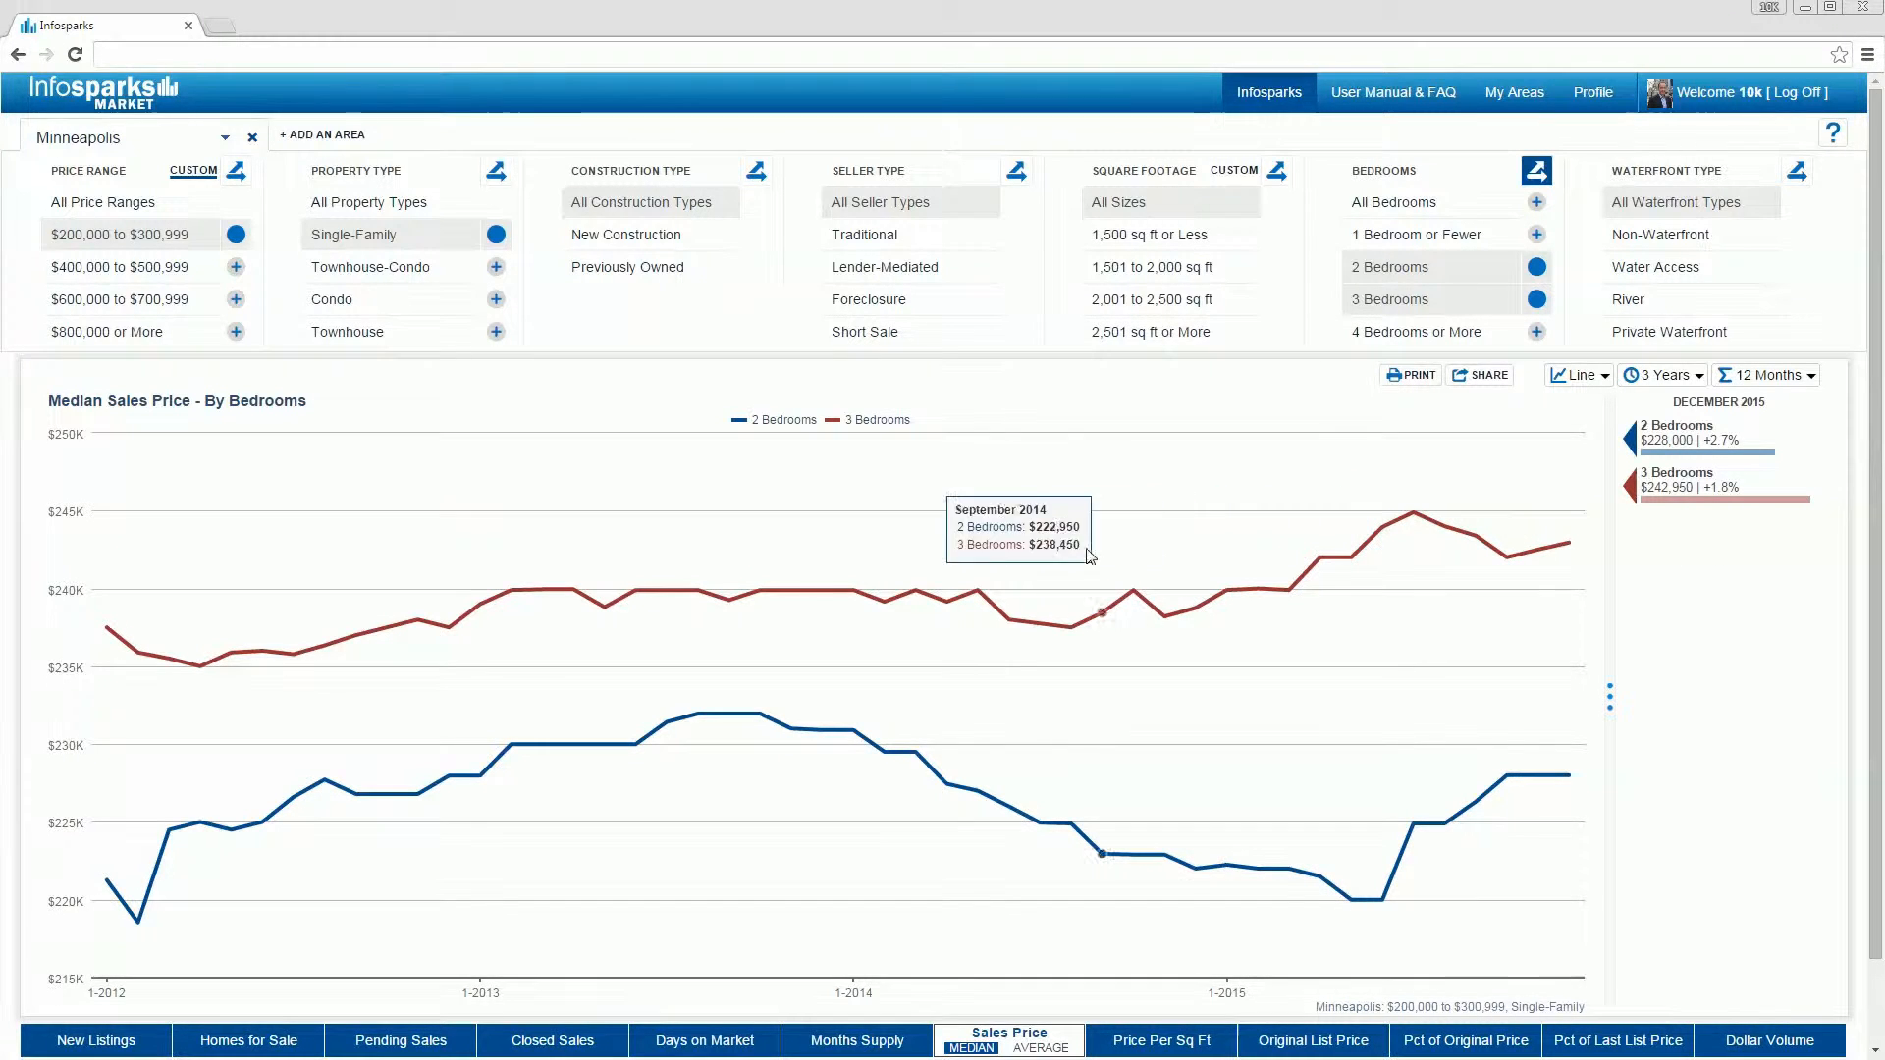
pyautogui.moveTo(1406, 515)
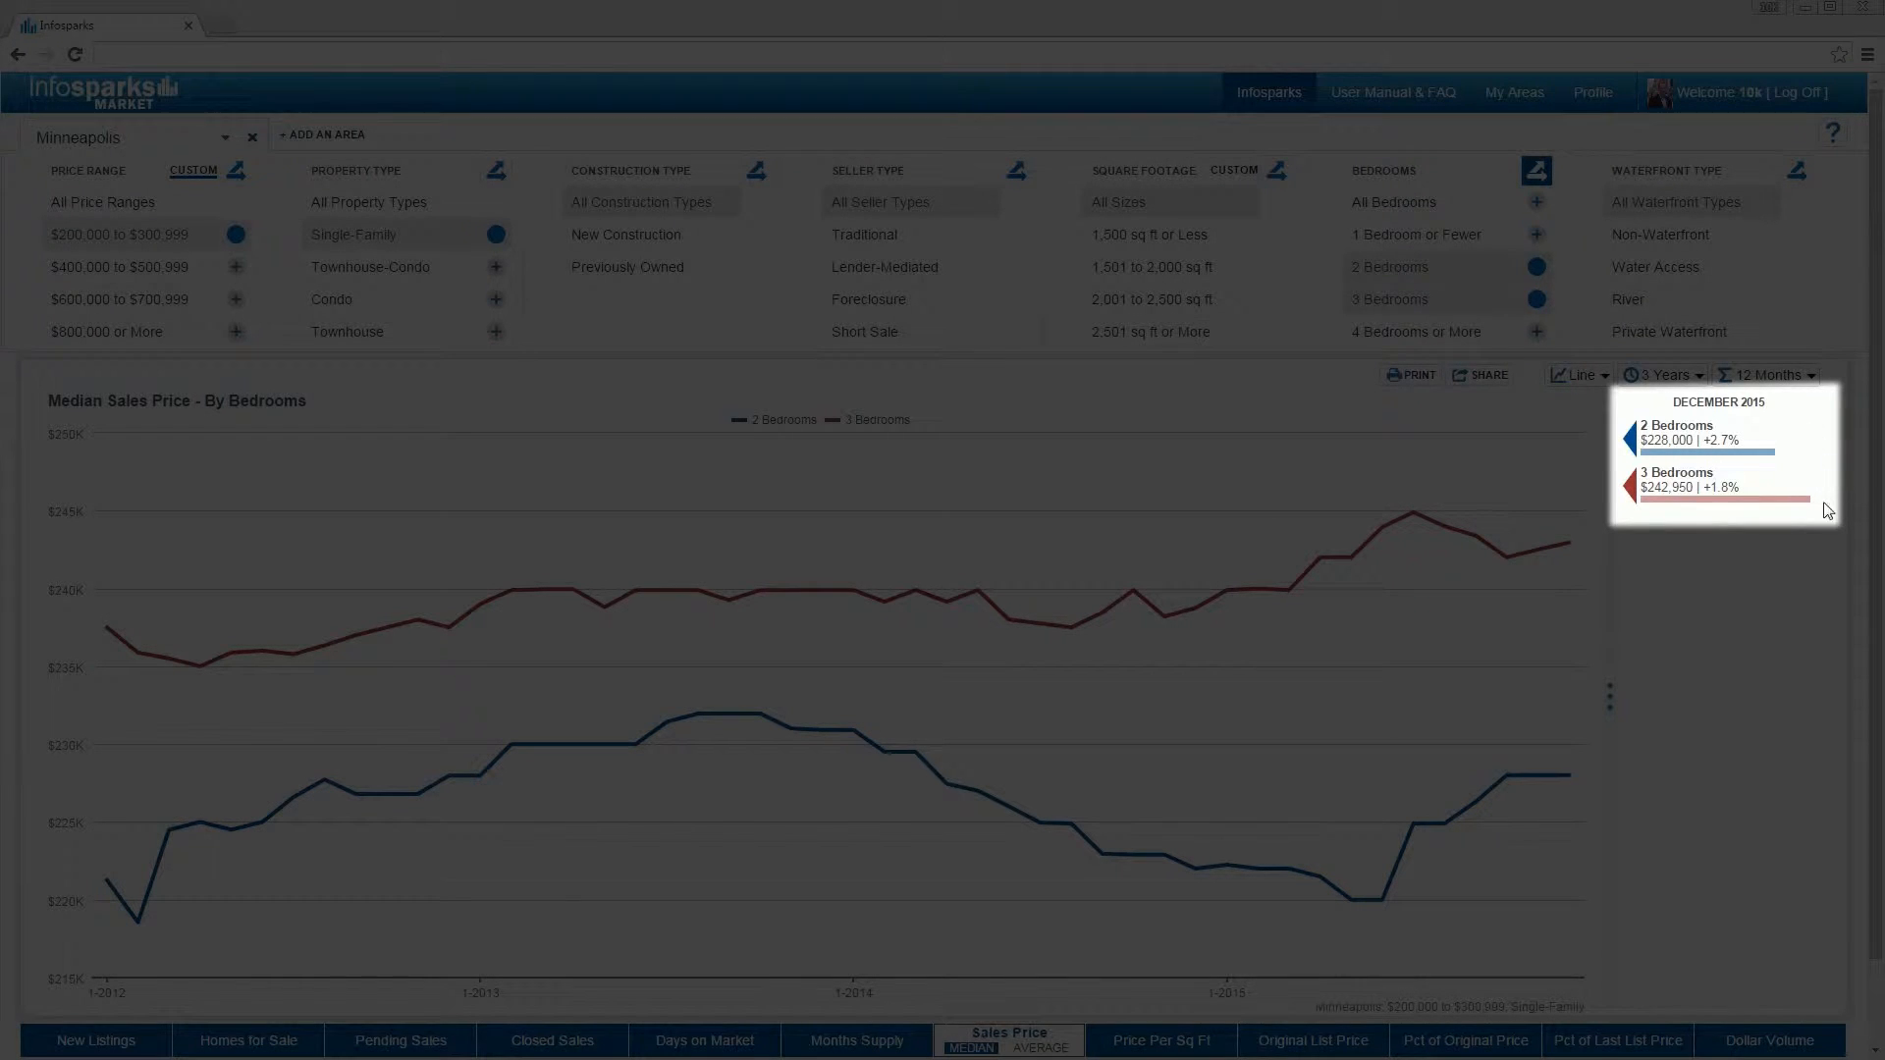
pyautogui.moveTo(1801, 428)
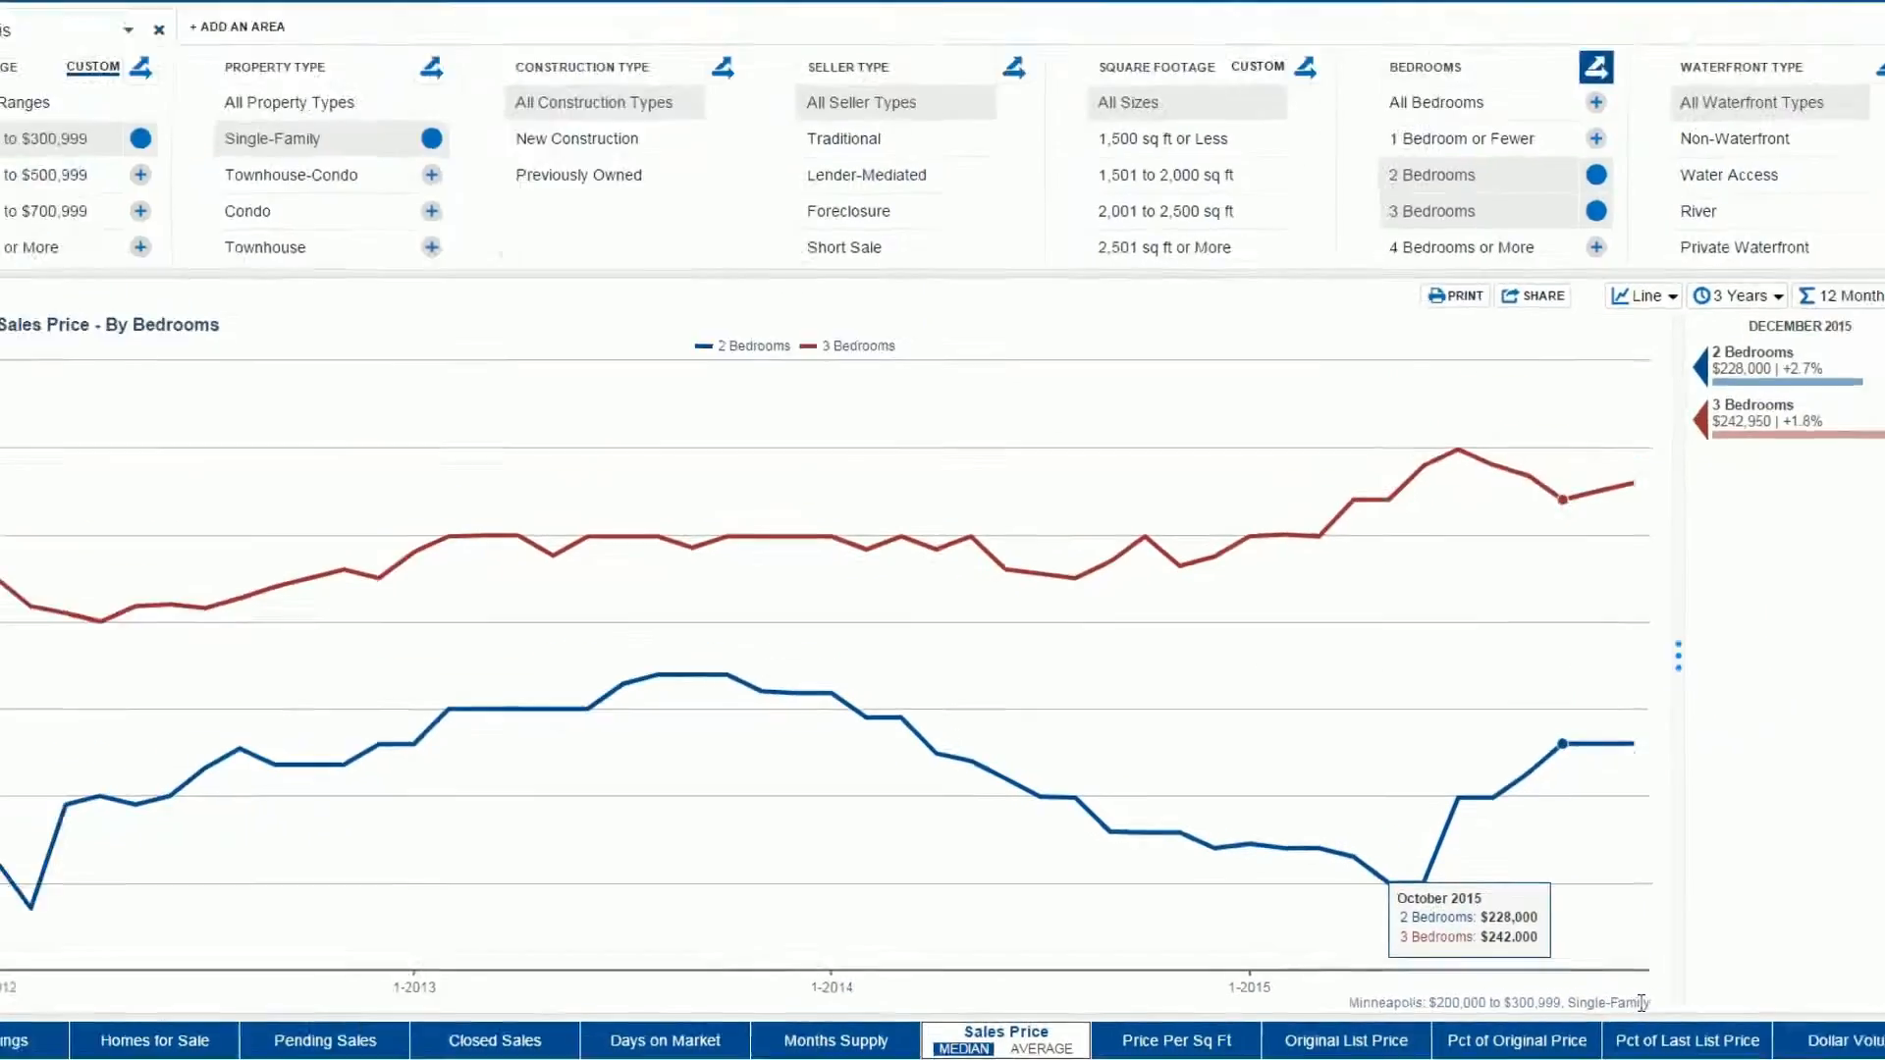
pyautogui.click(1641, 297)
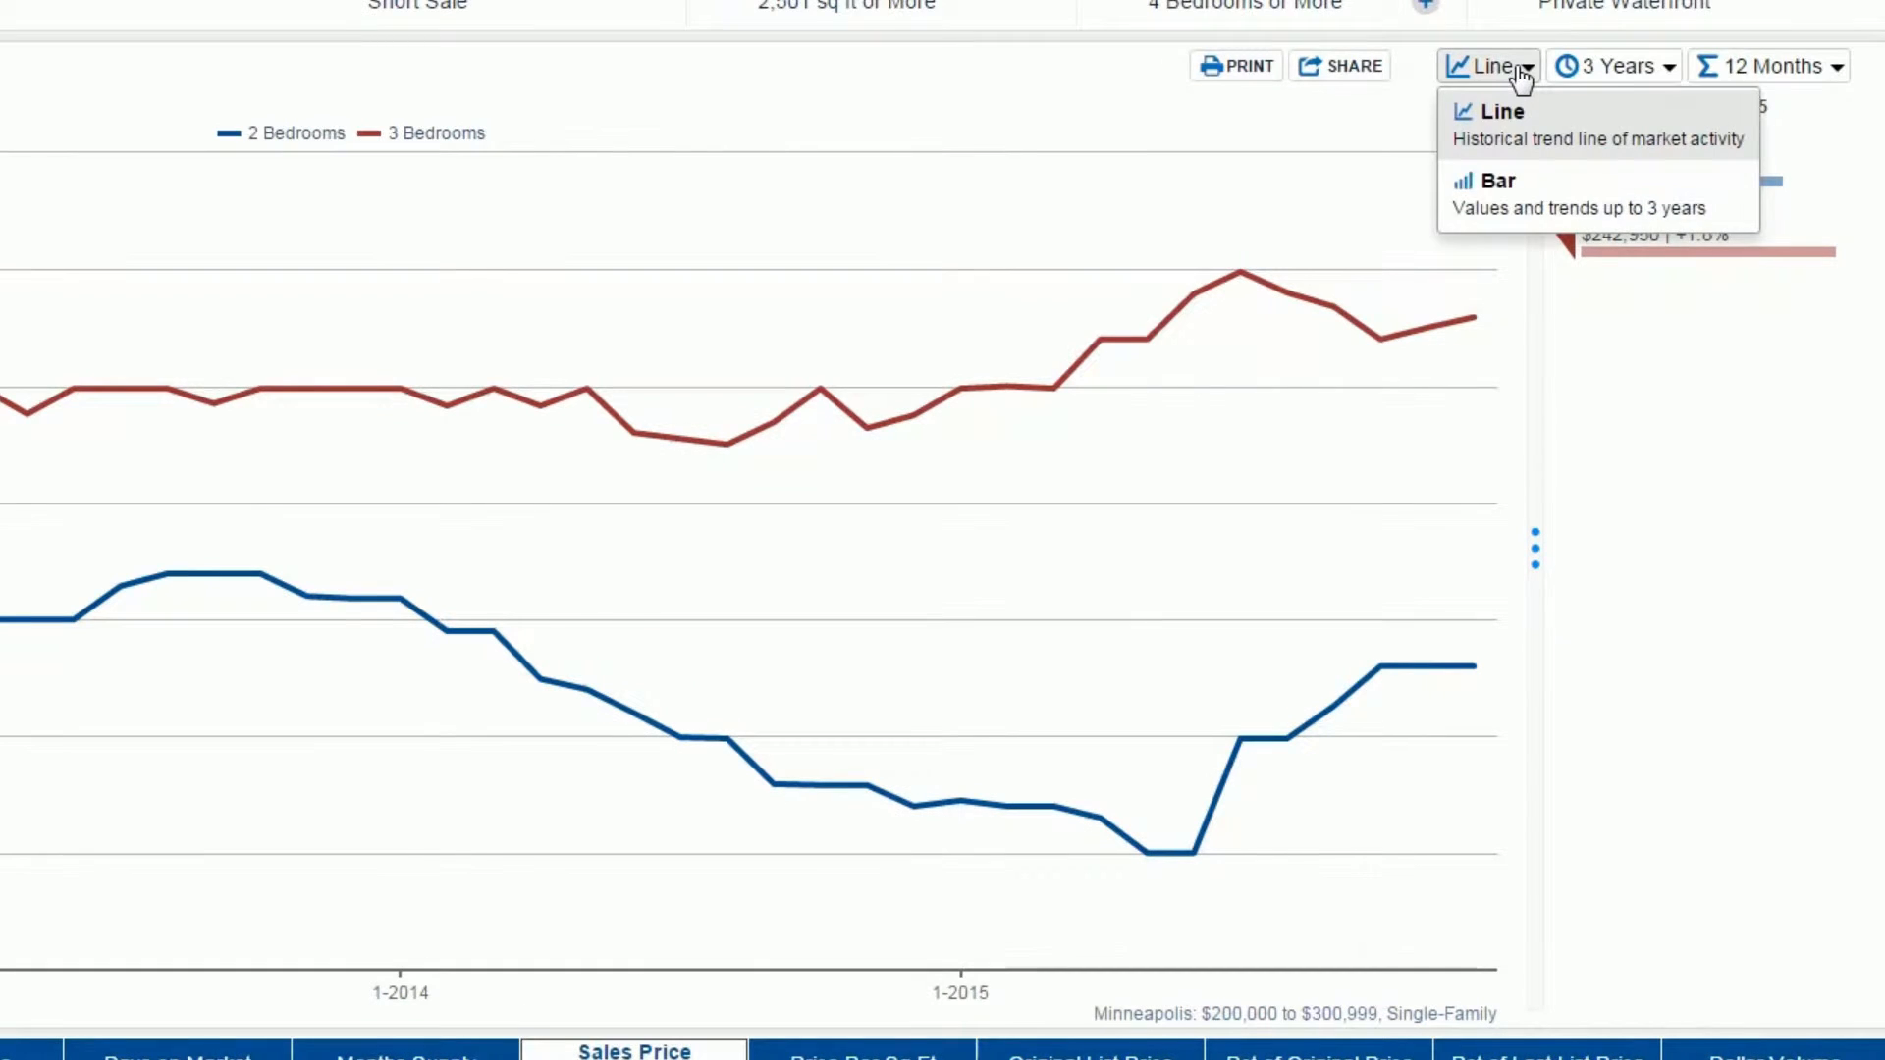
pyautogui.click(1496, 181)
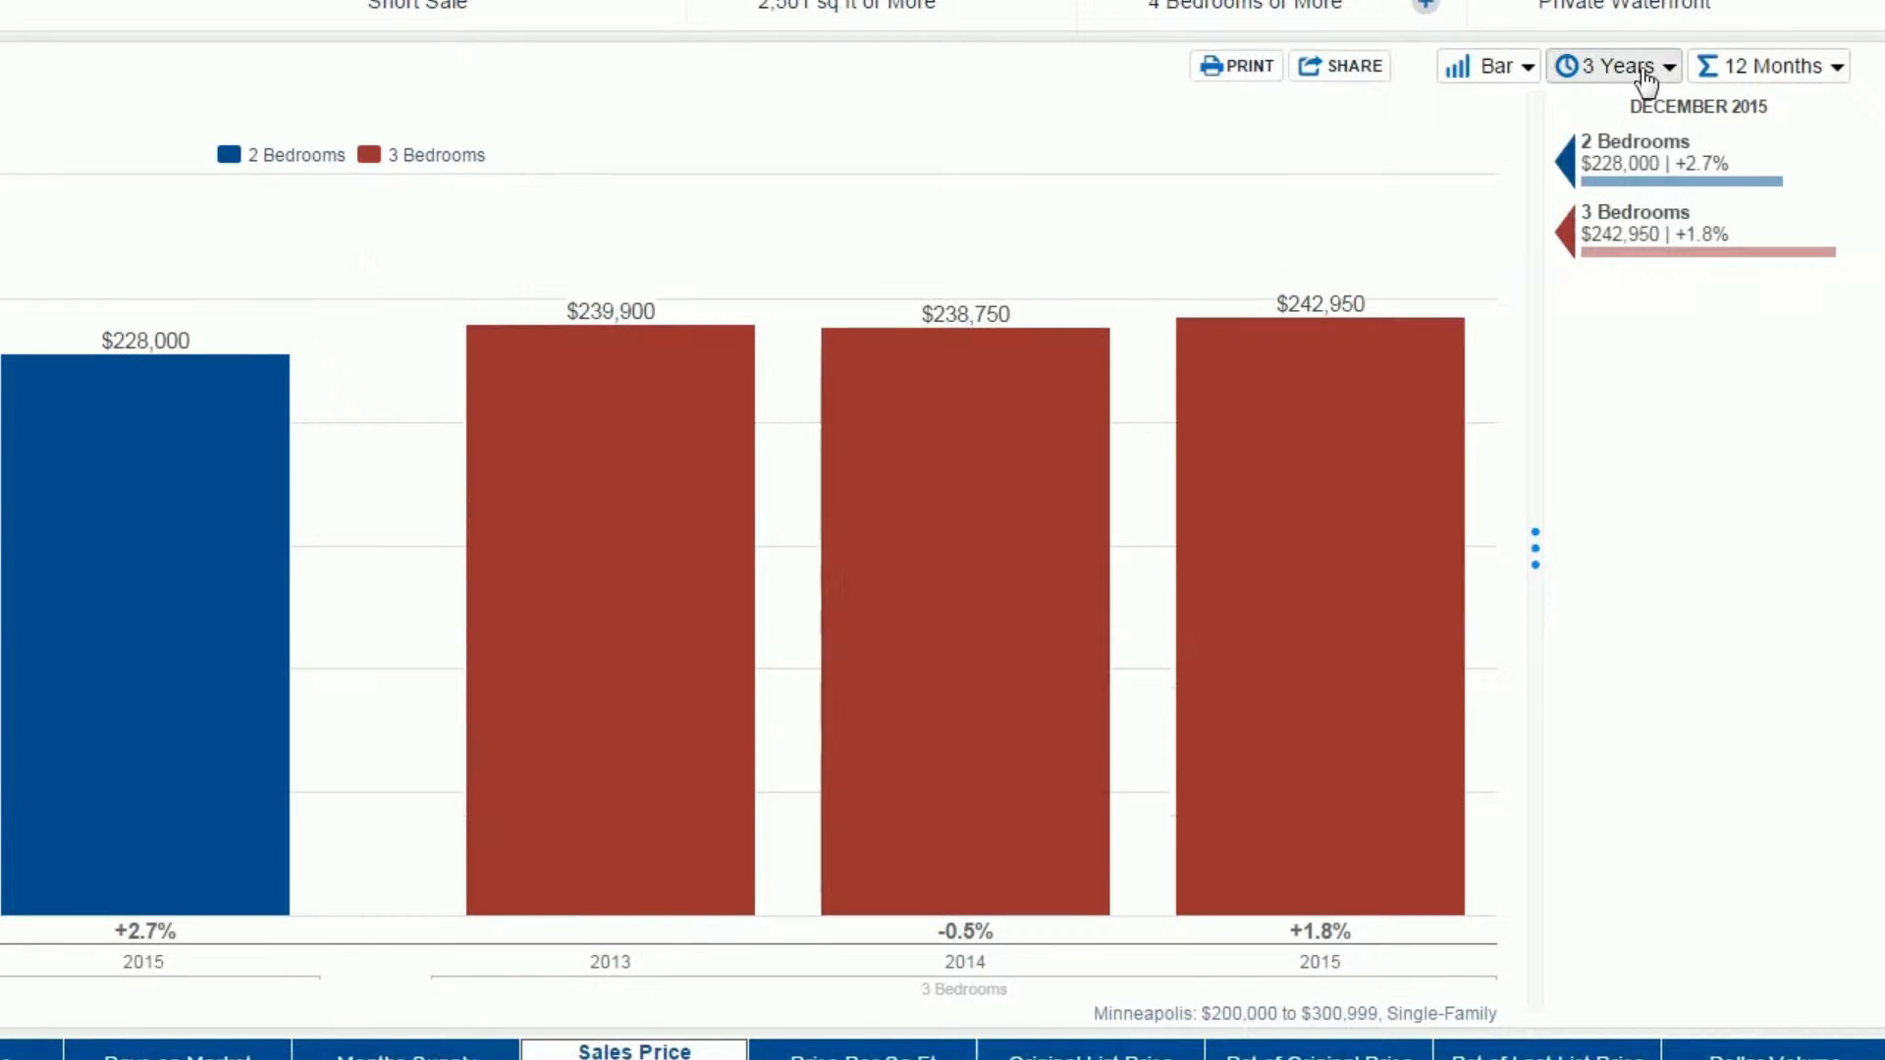
pyautogui.click(1610, 65)
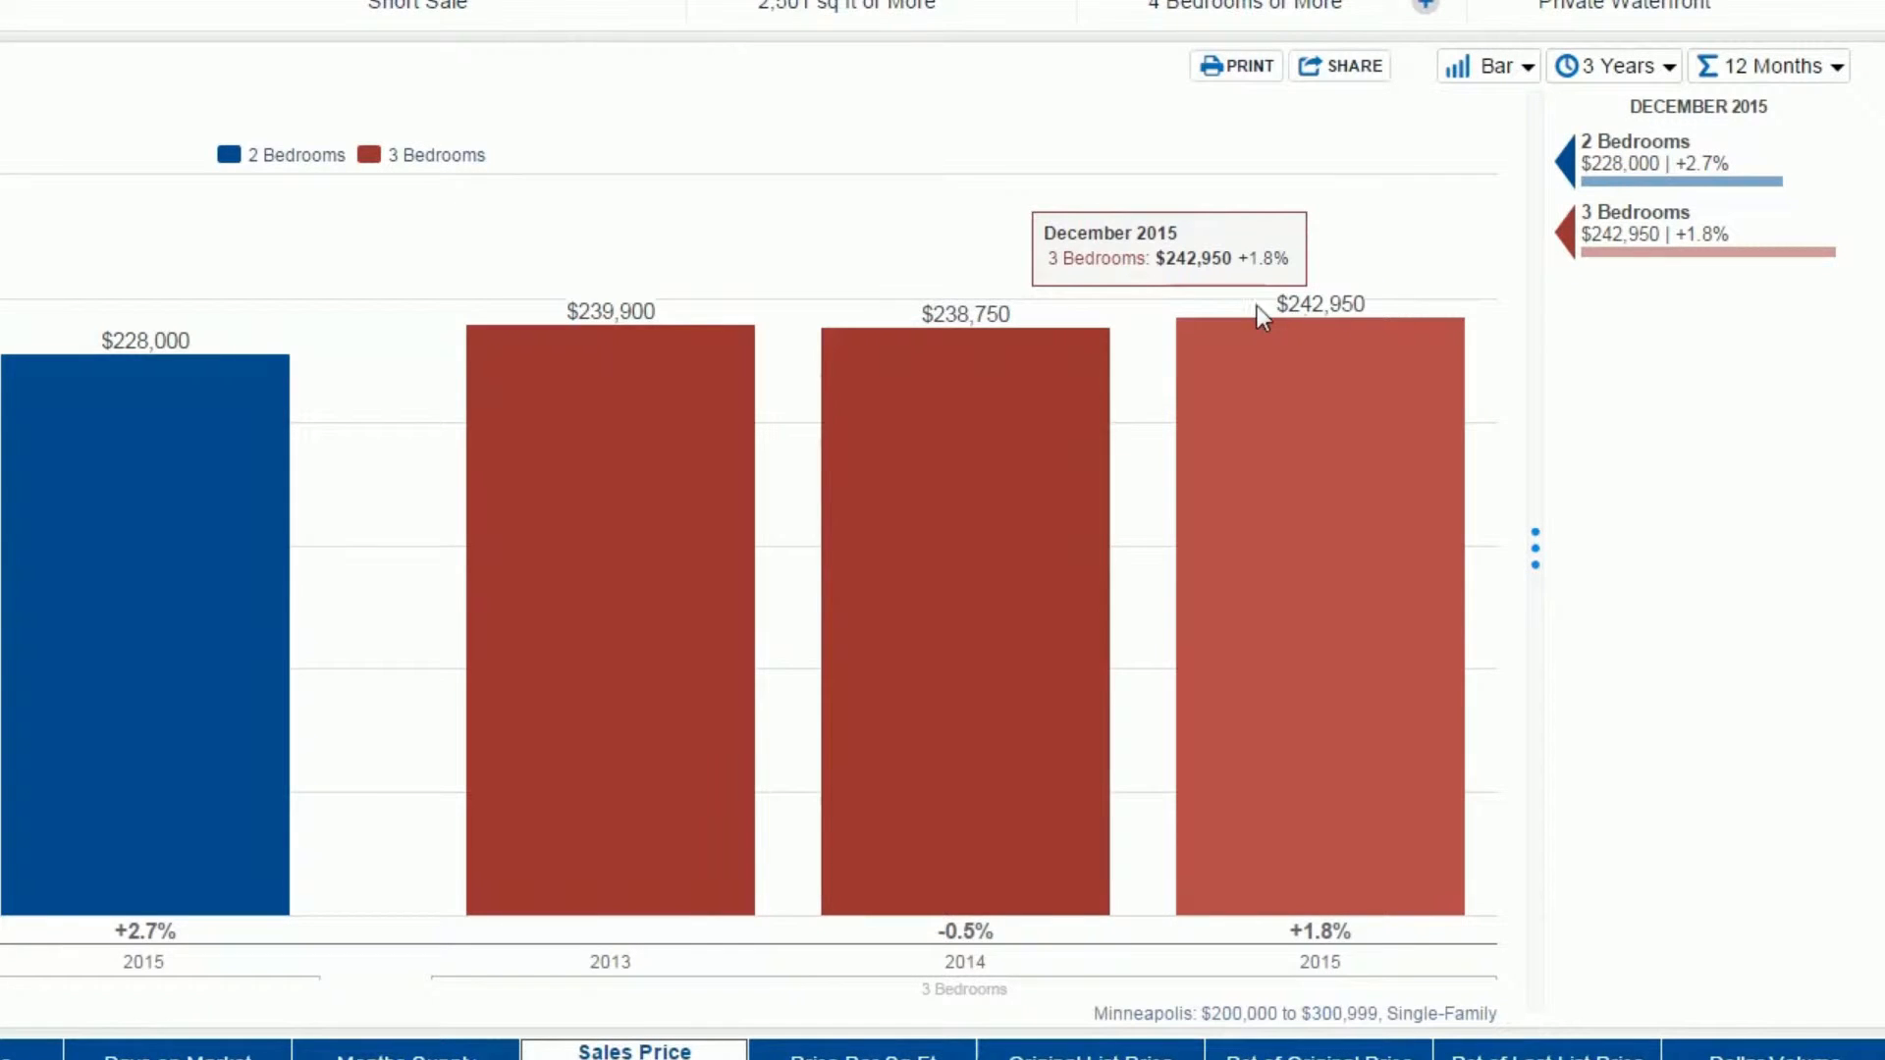
pyautogui.scroll(-3)
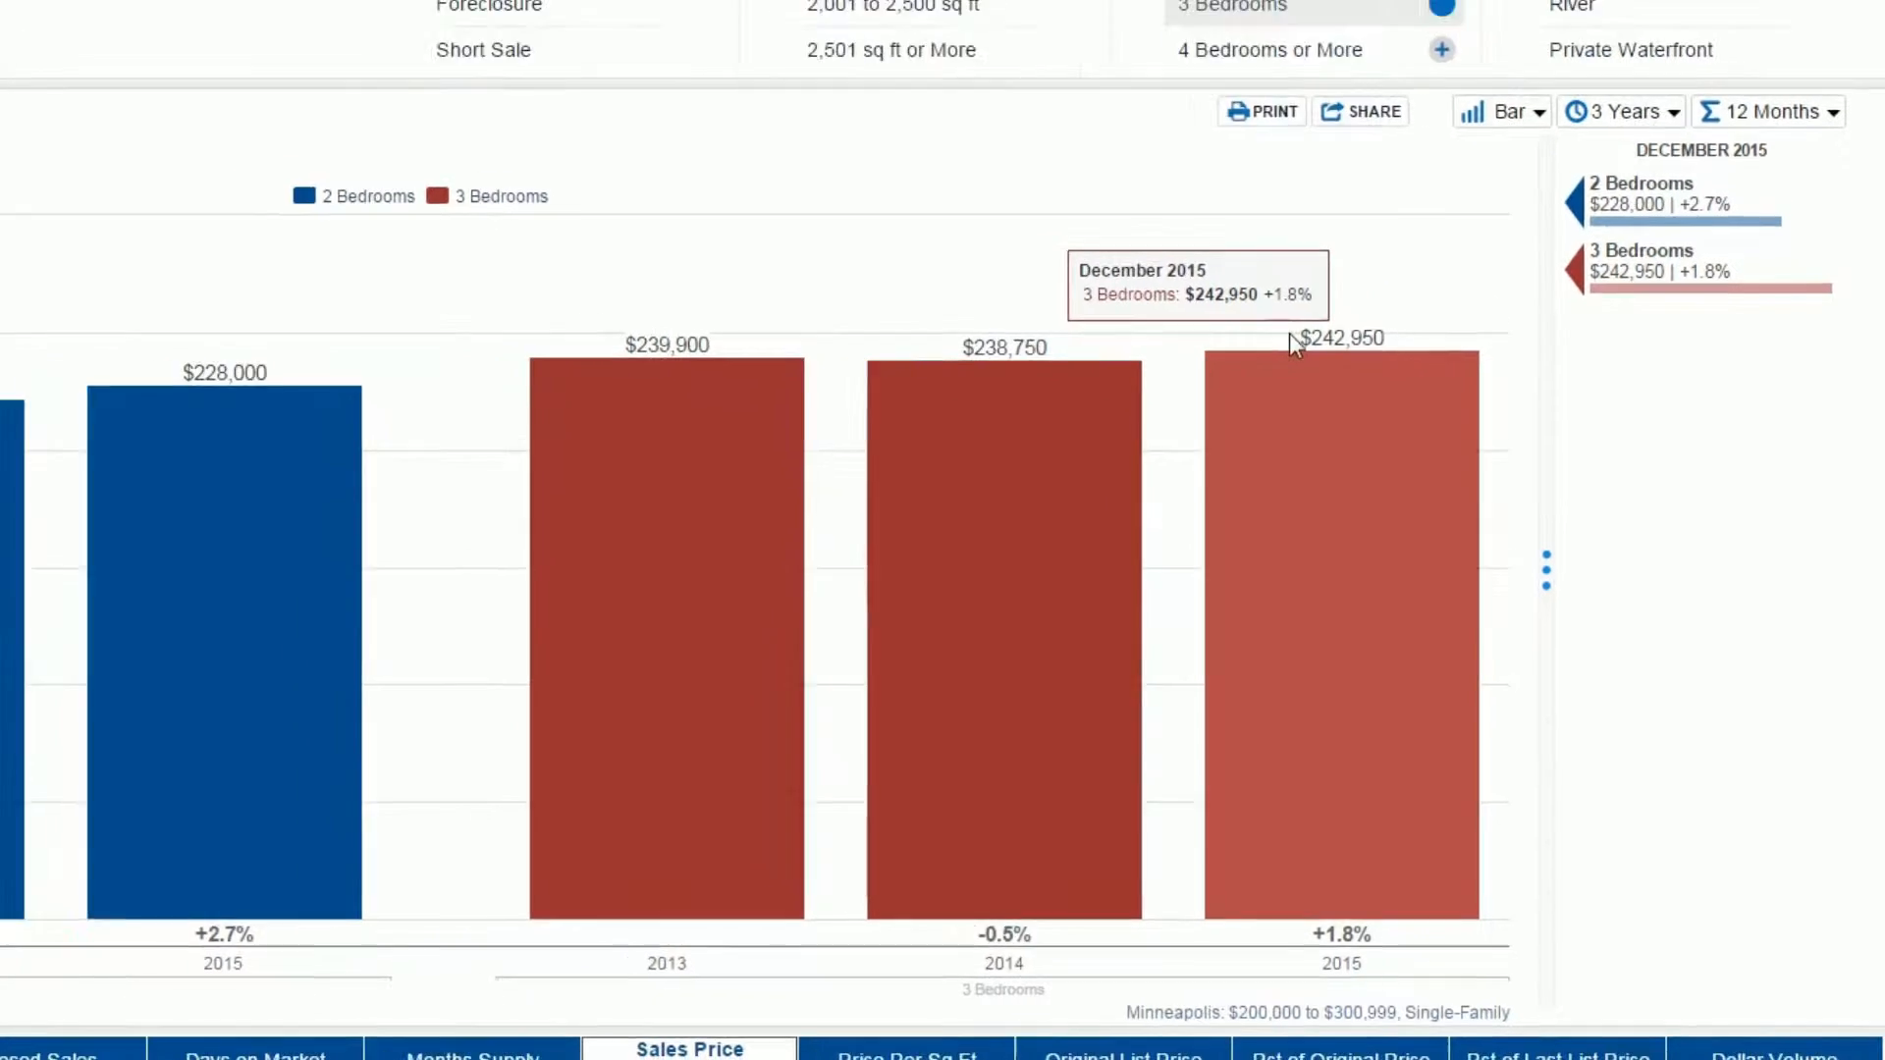
pyautogui.click(1500, 110)
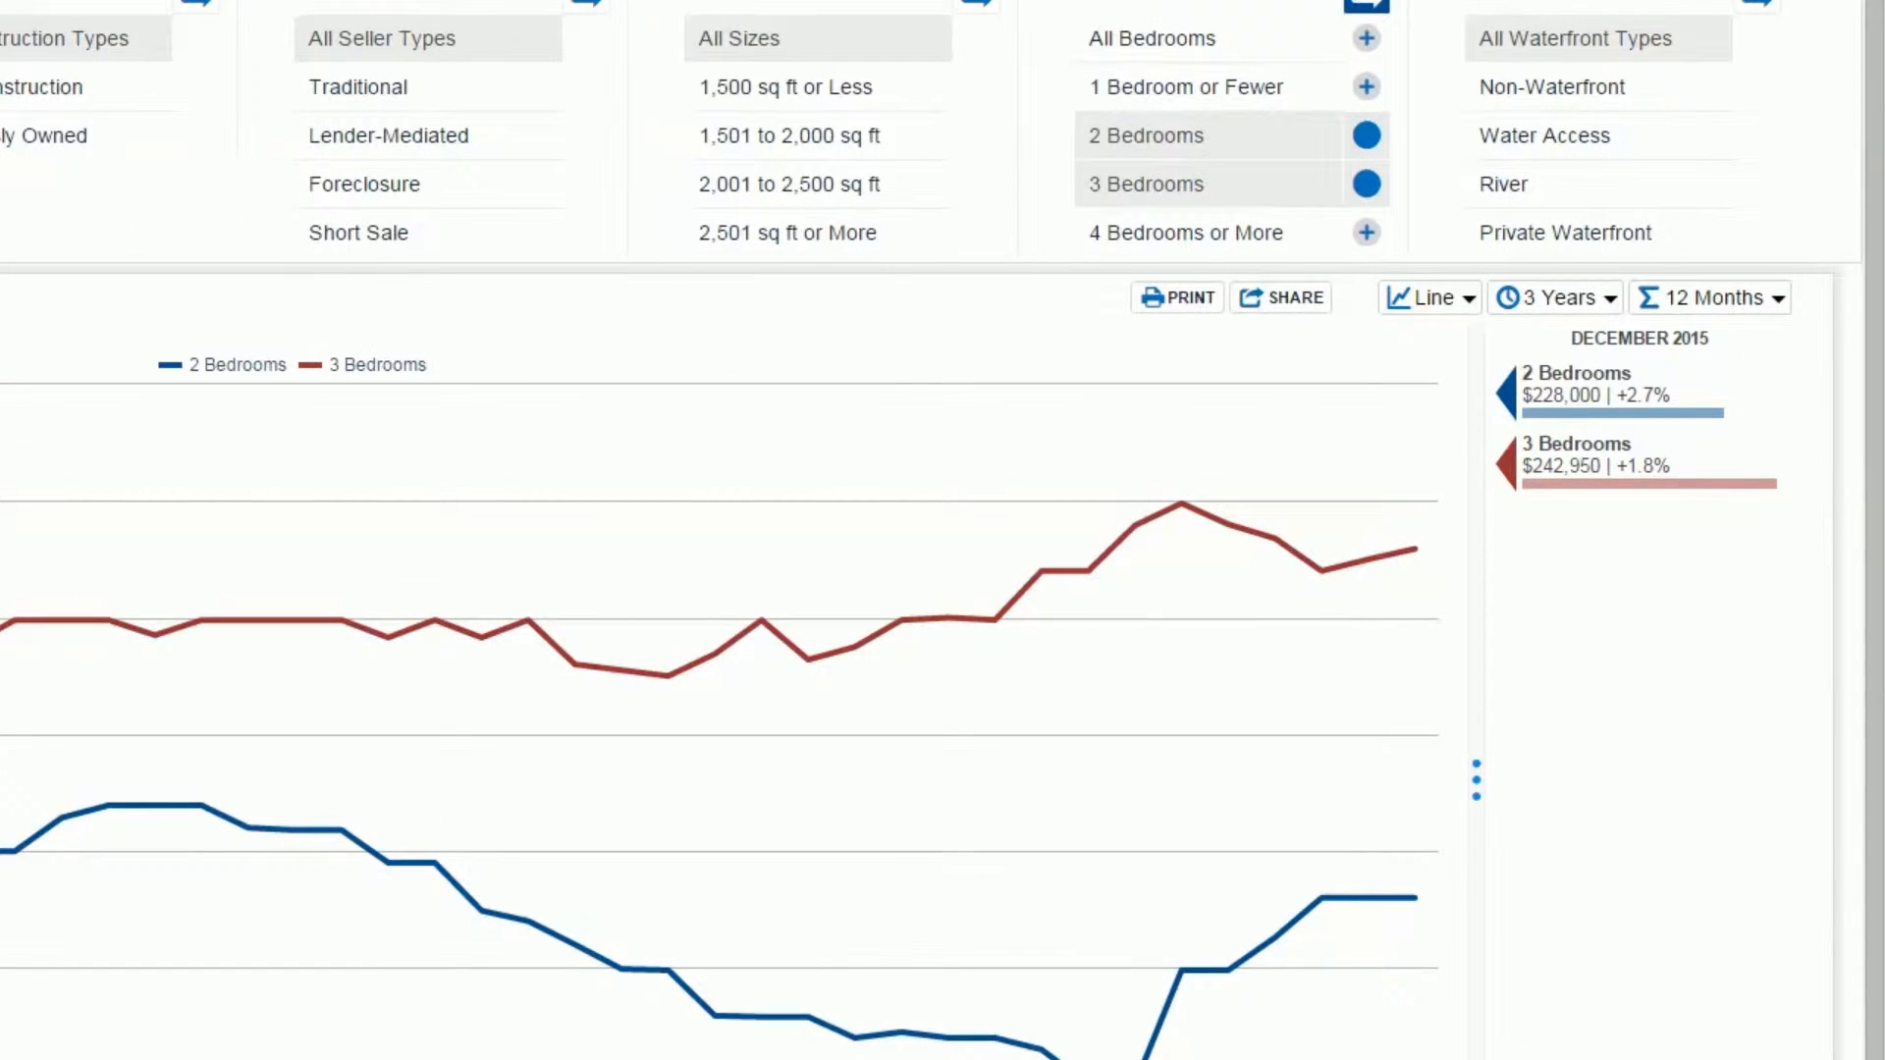
pyautogui.click(1552, 297)
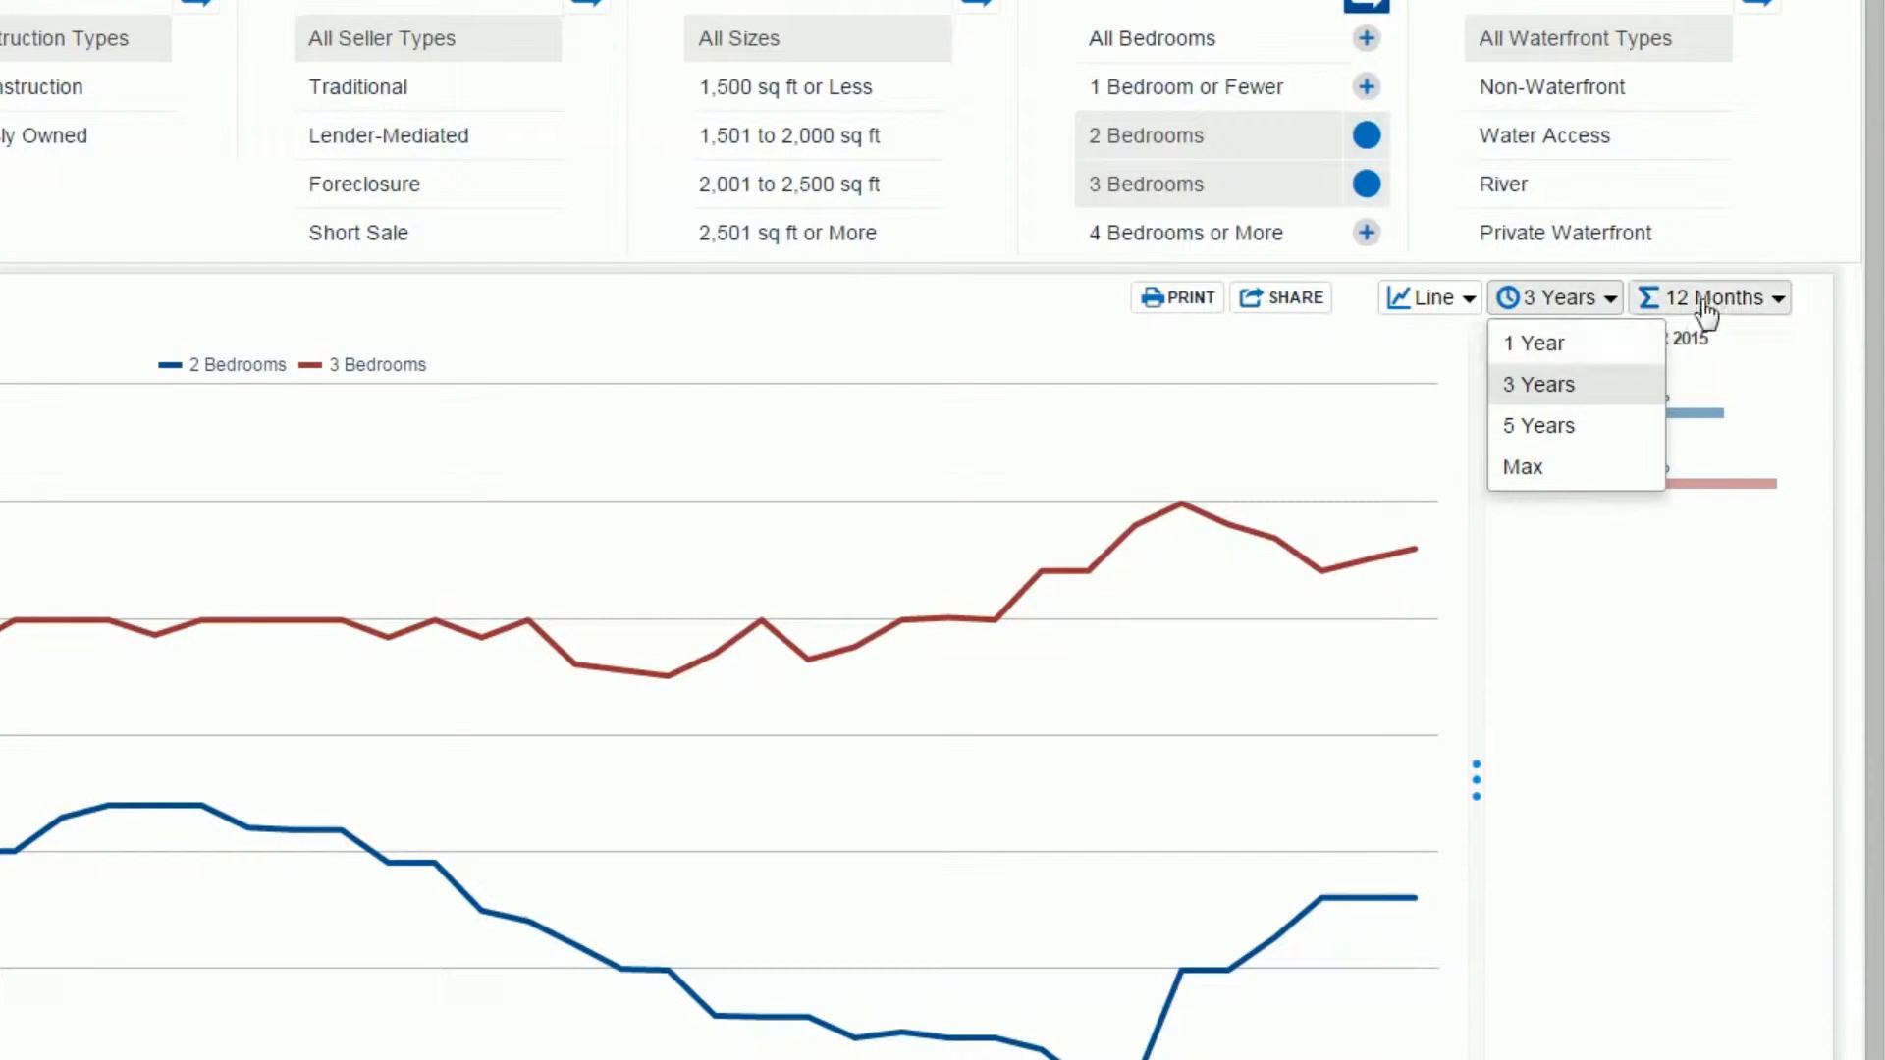
pyautogui.click(1726, 296)
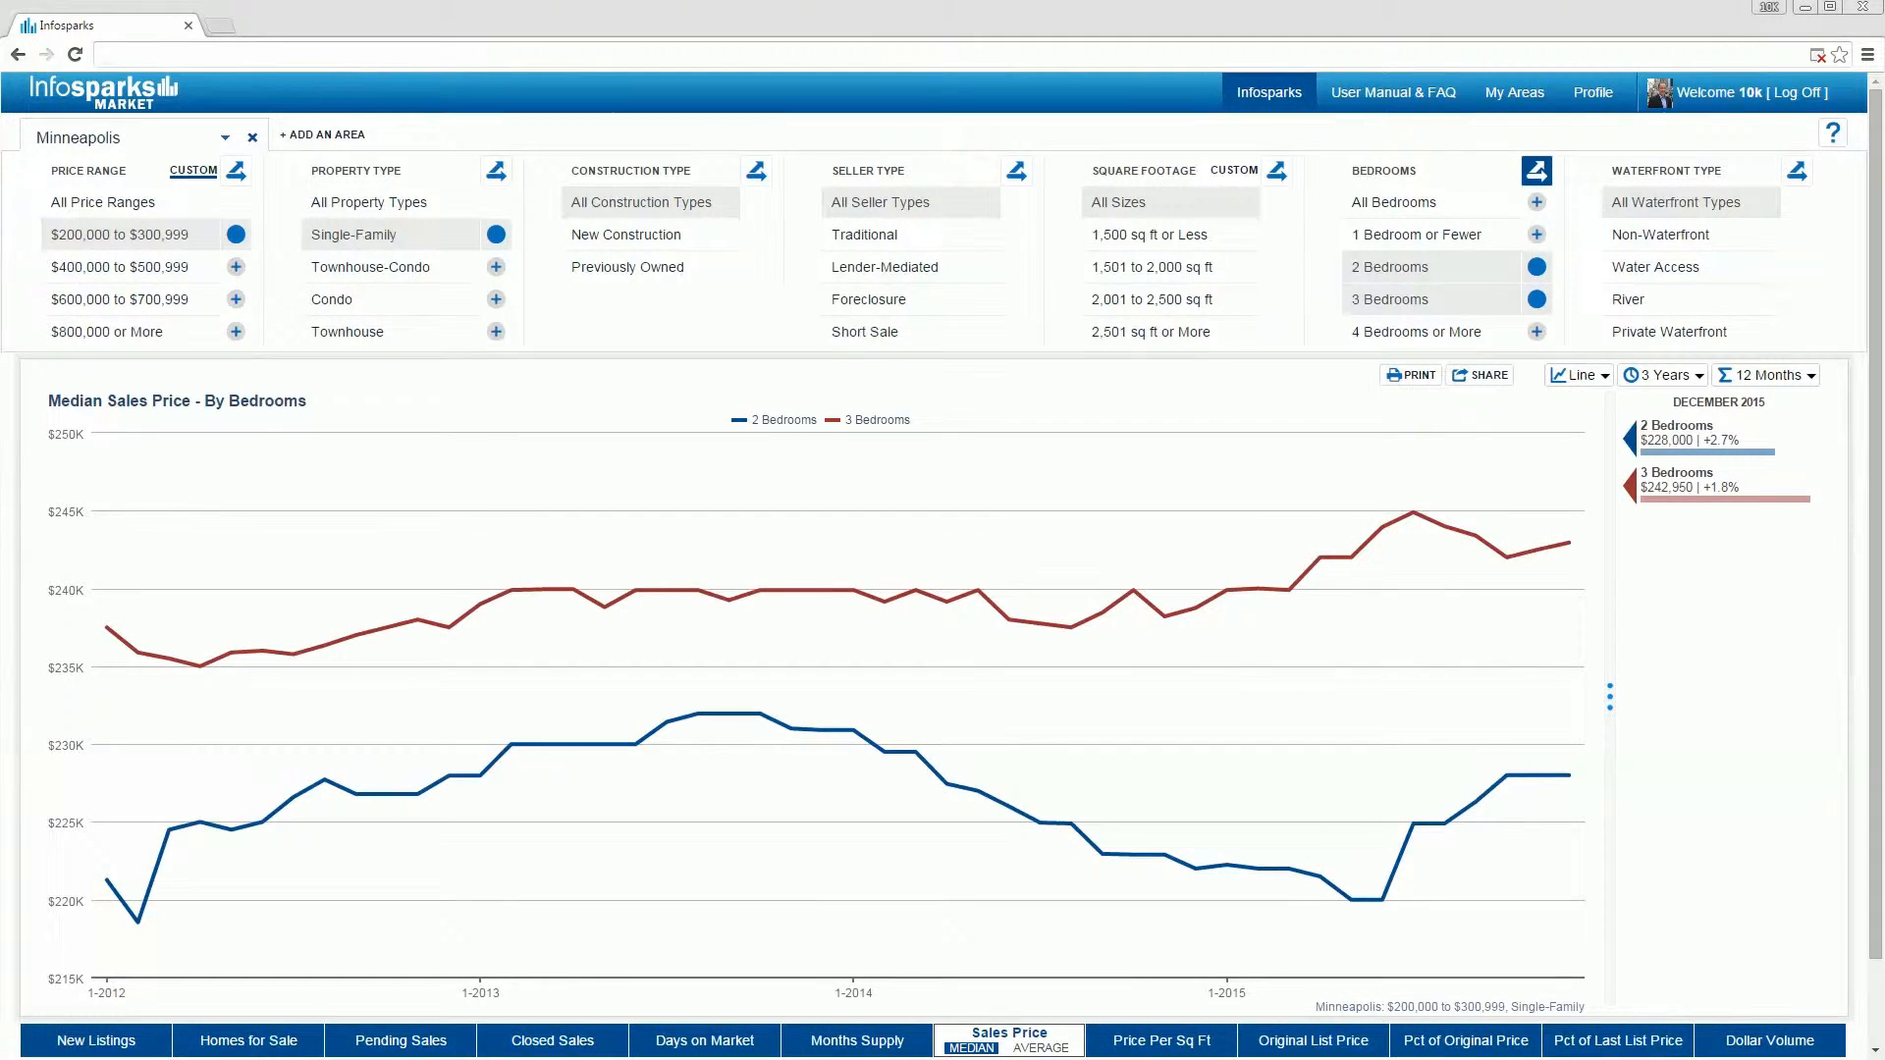
# Bring up the chart's share dialog, try Live data, and settle on Static.
pyautogui.click(1410, 373)
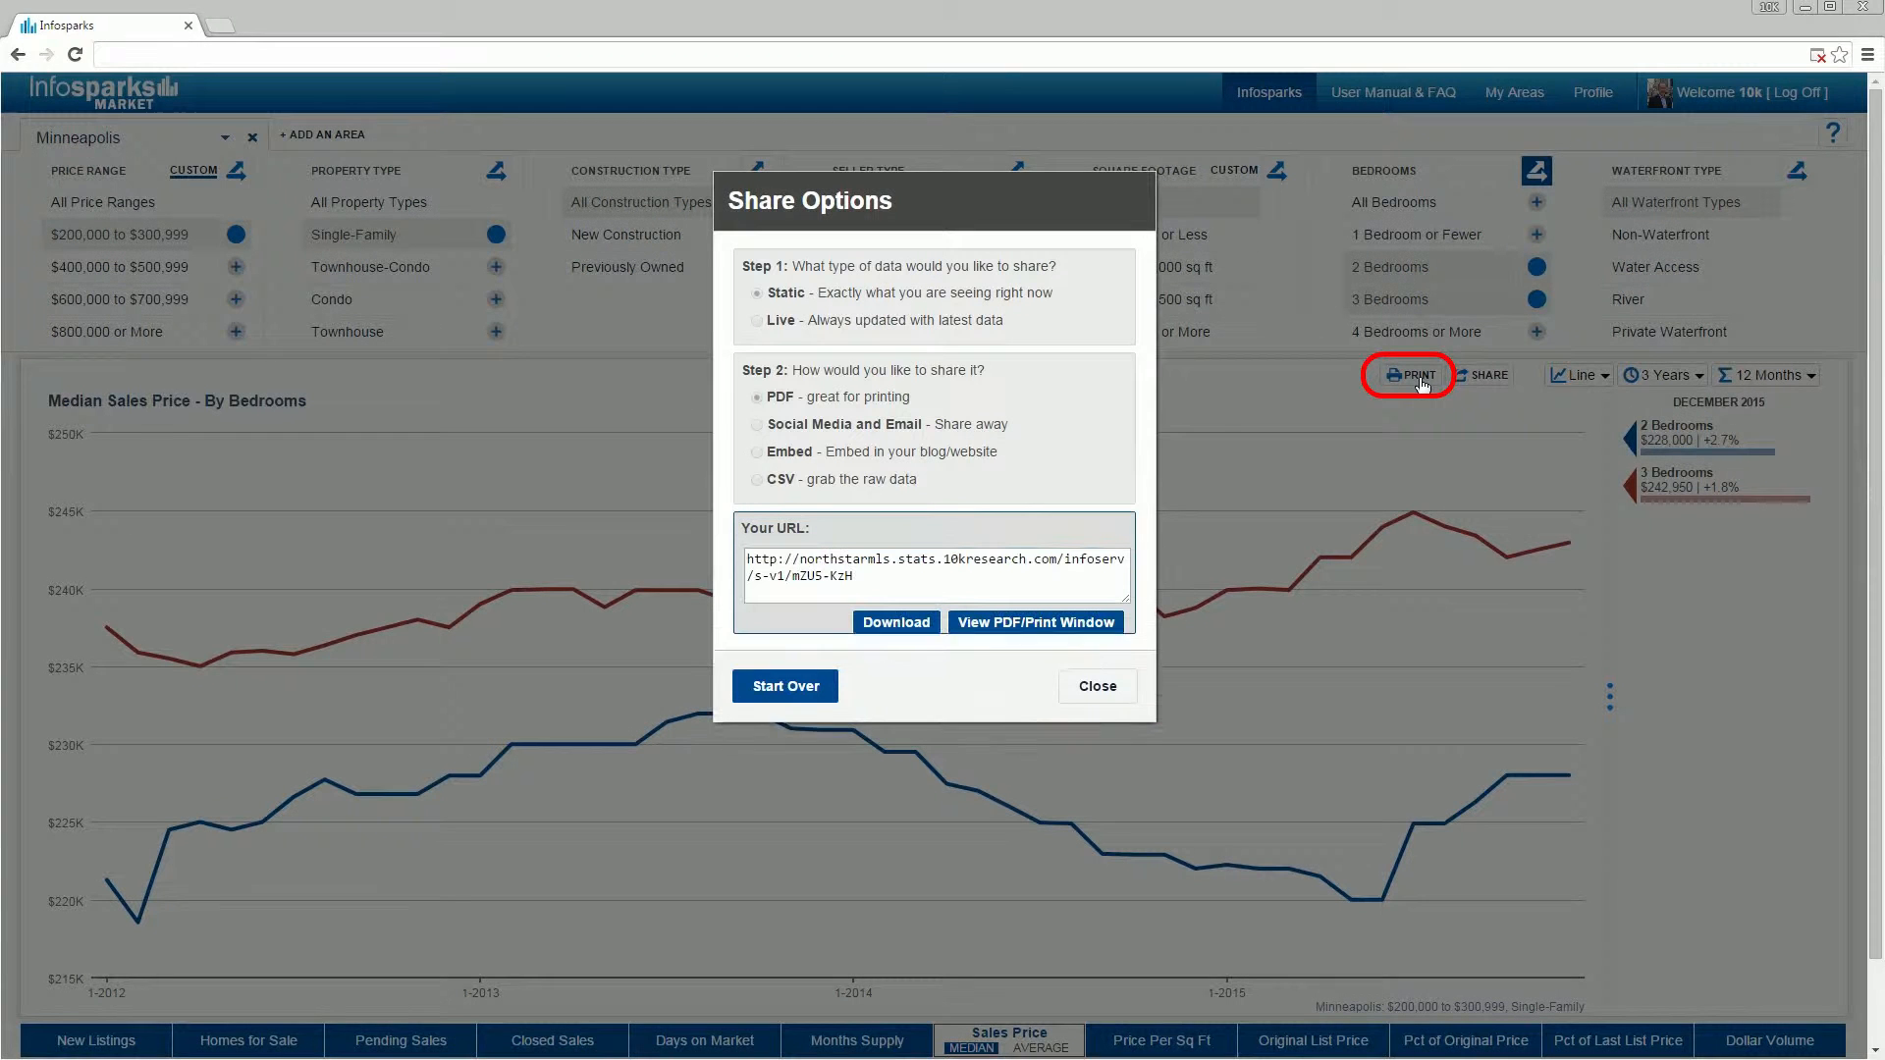
pyautogui.click(1093, 685)
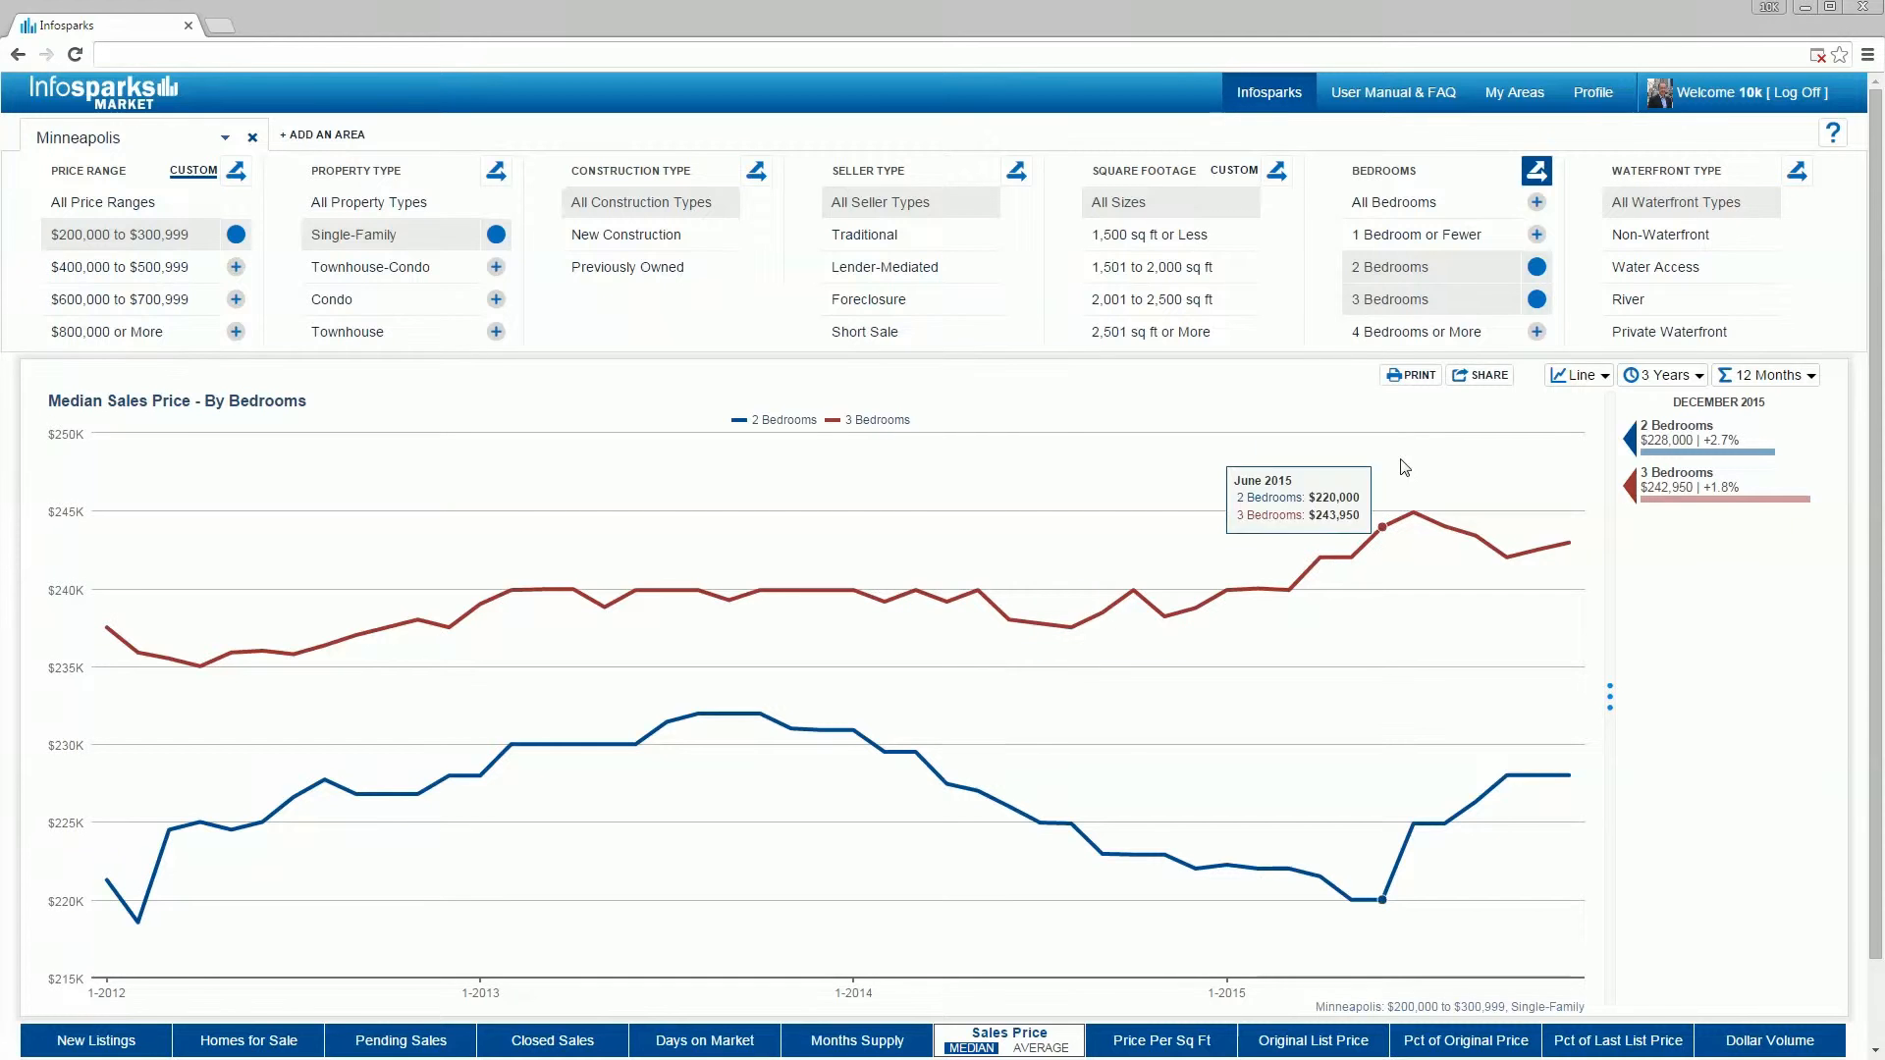
pyautogui.click(1481, 373)
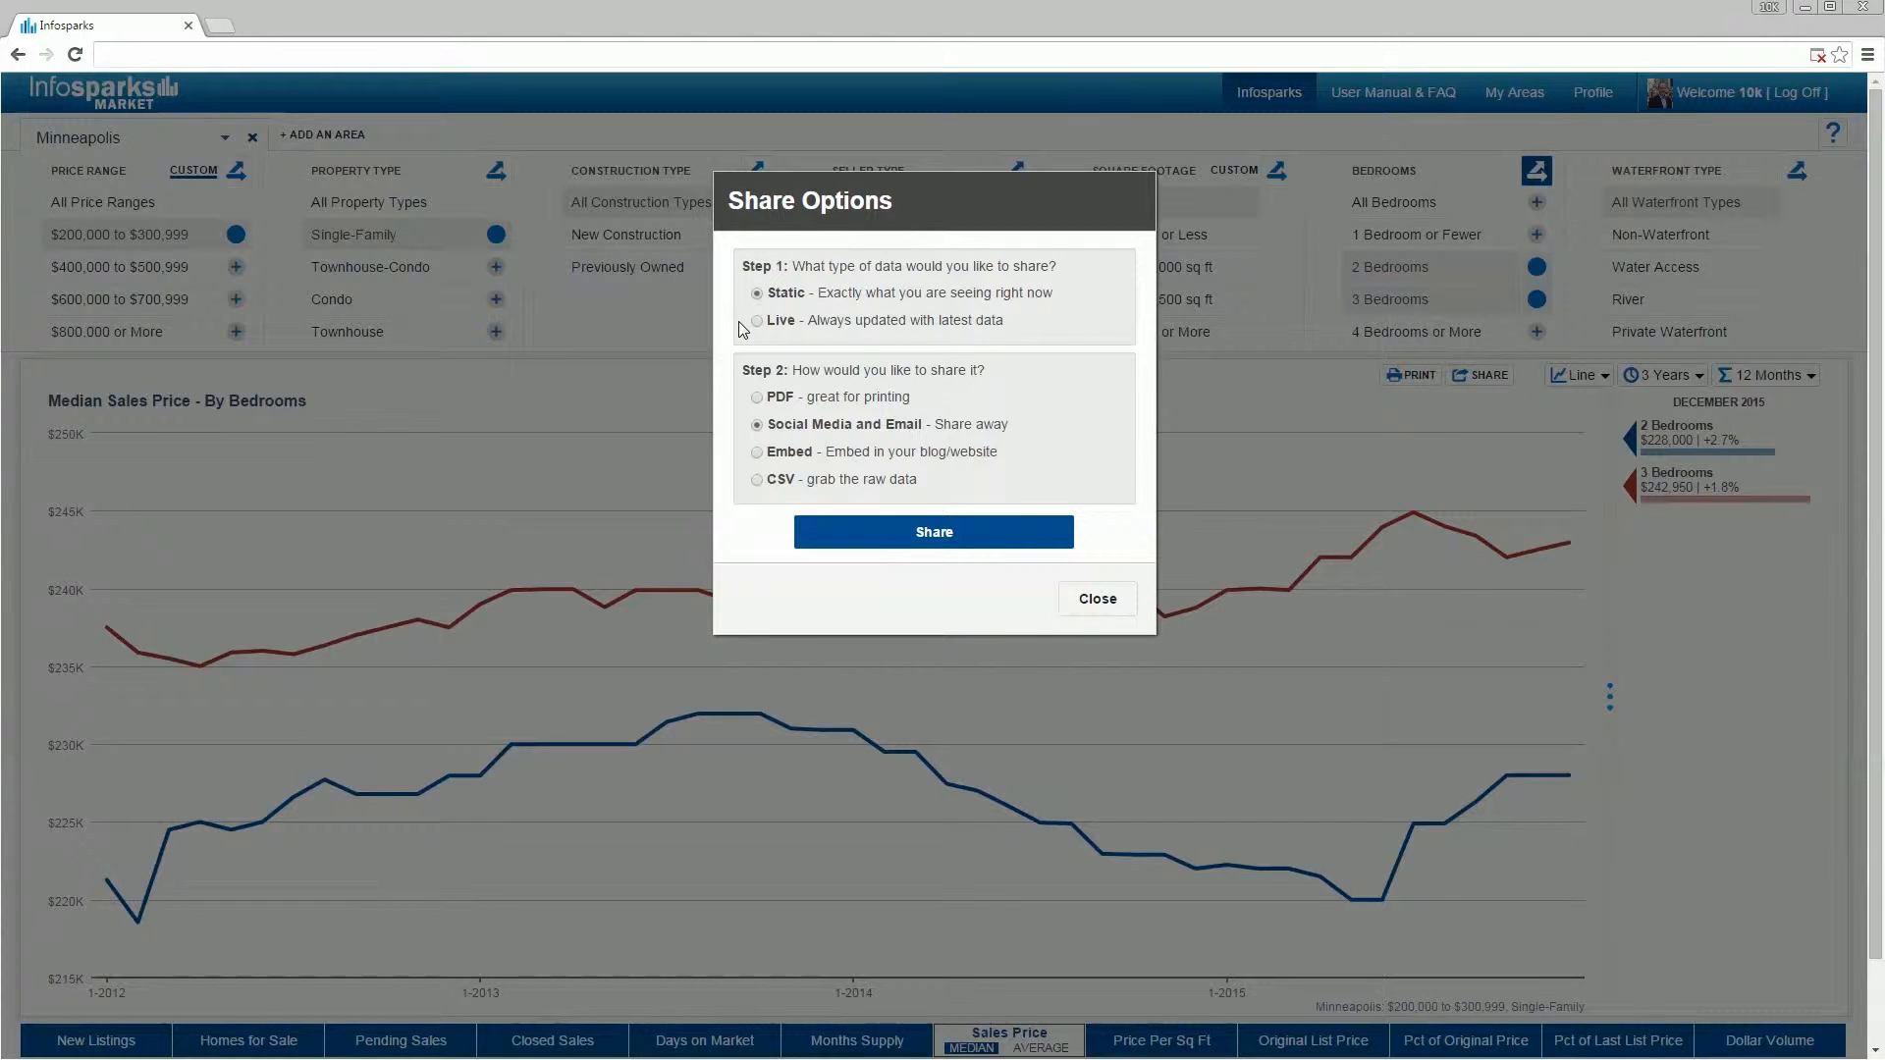
pyautogui.click(756, 328)
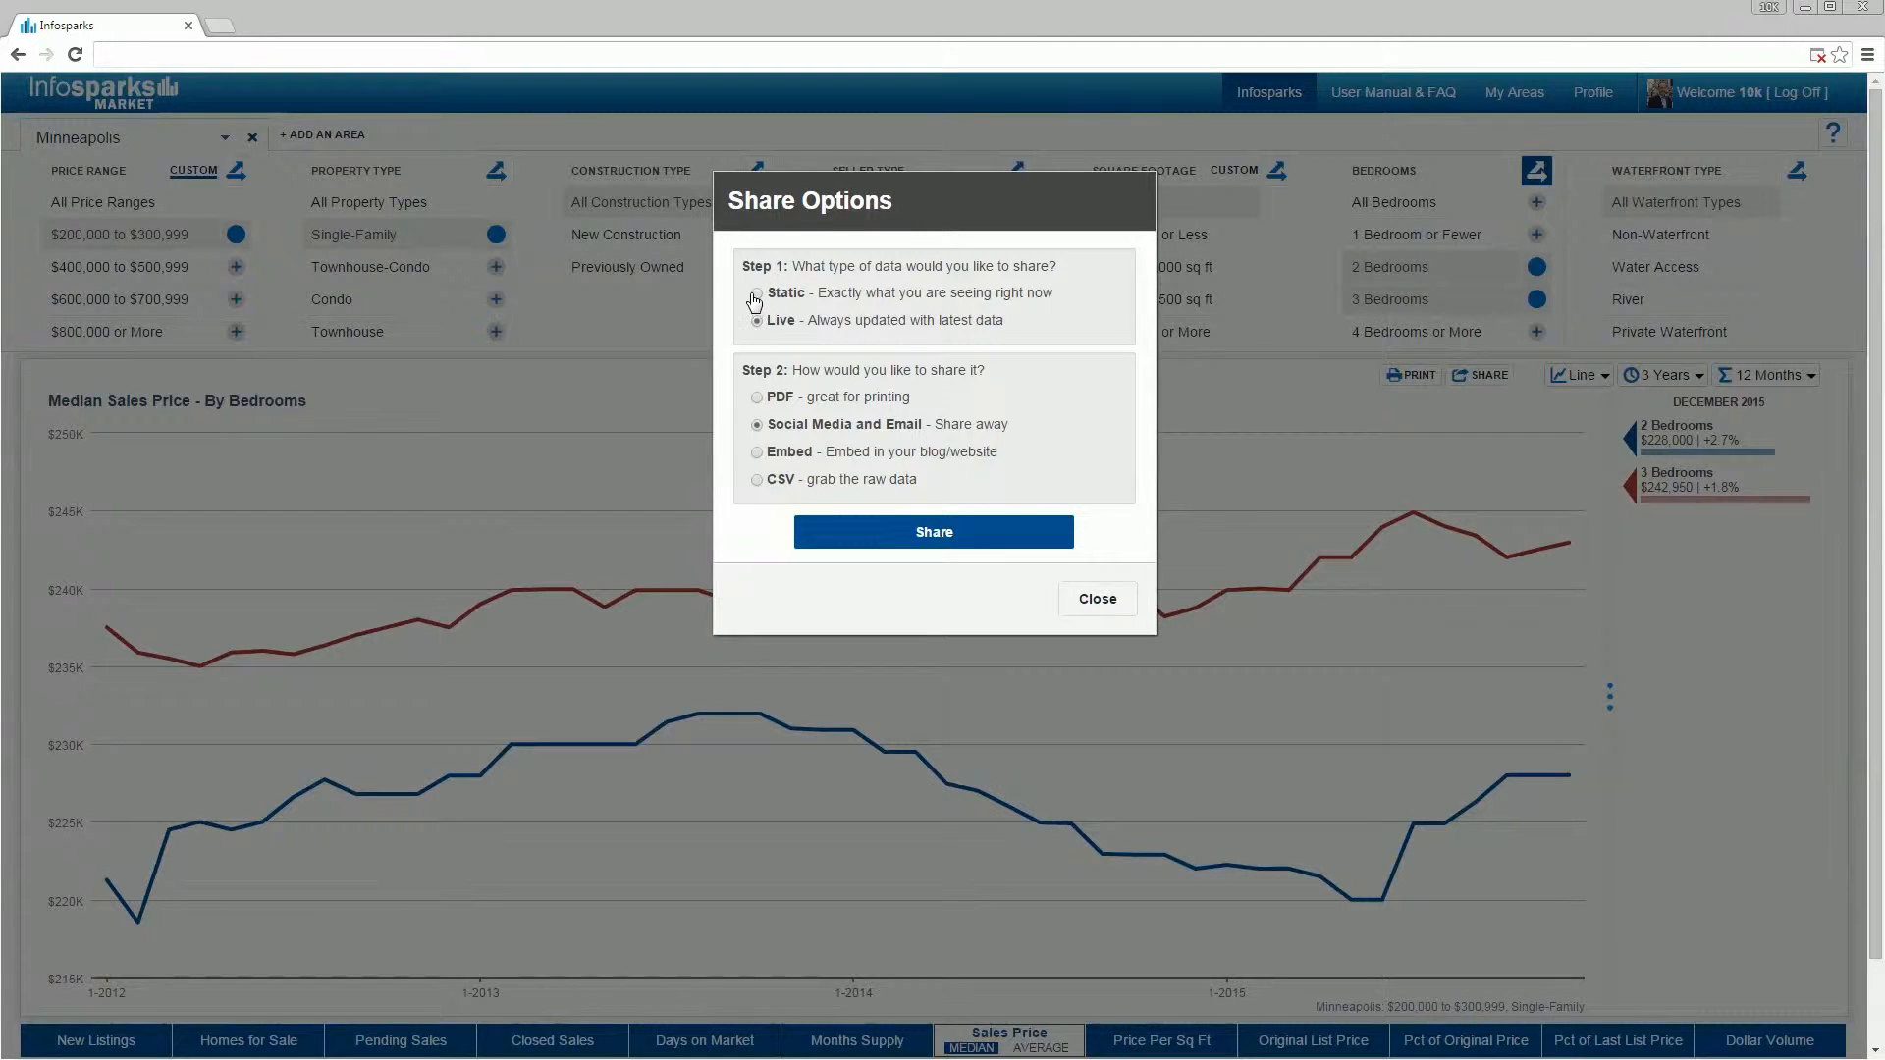
pyautogui.click(756, 294)
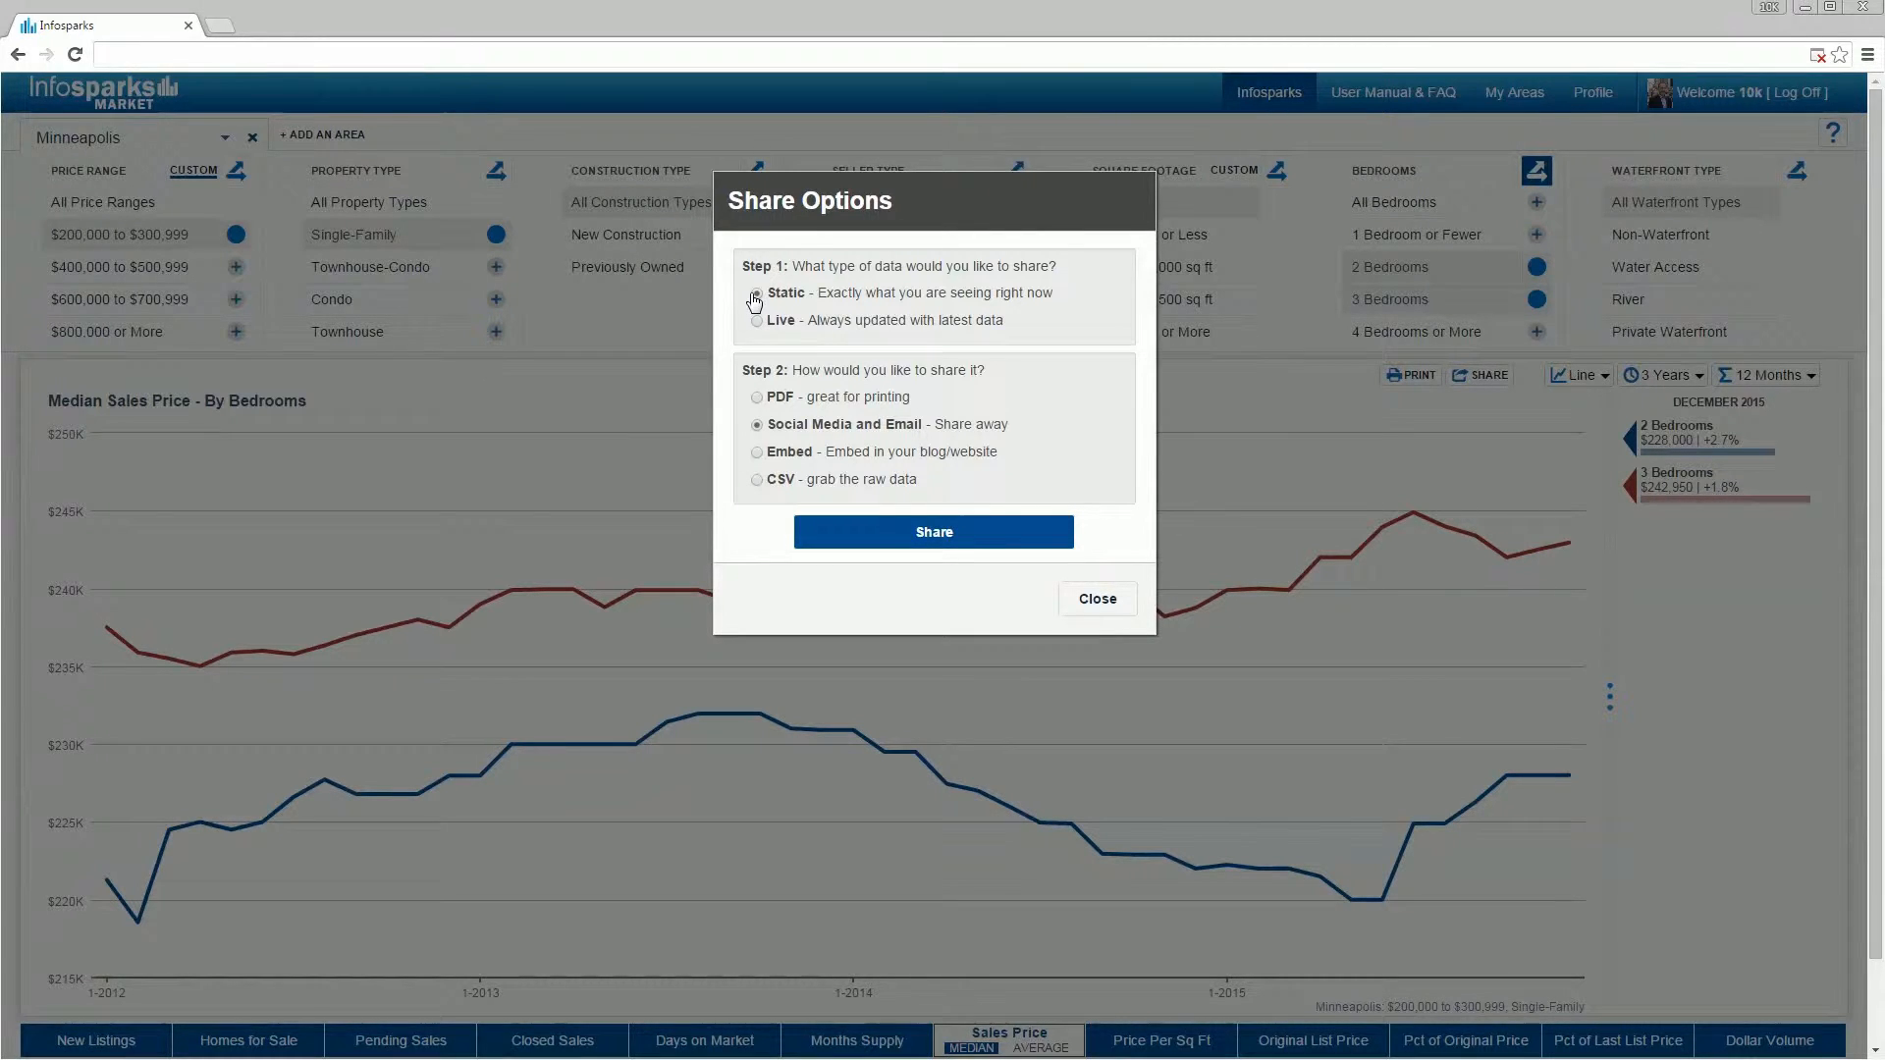
# Try sharing as a Large embedded image and as a CSV download link.
pyautogui.click(756, 293)
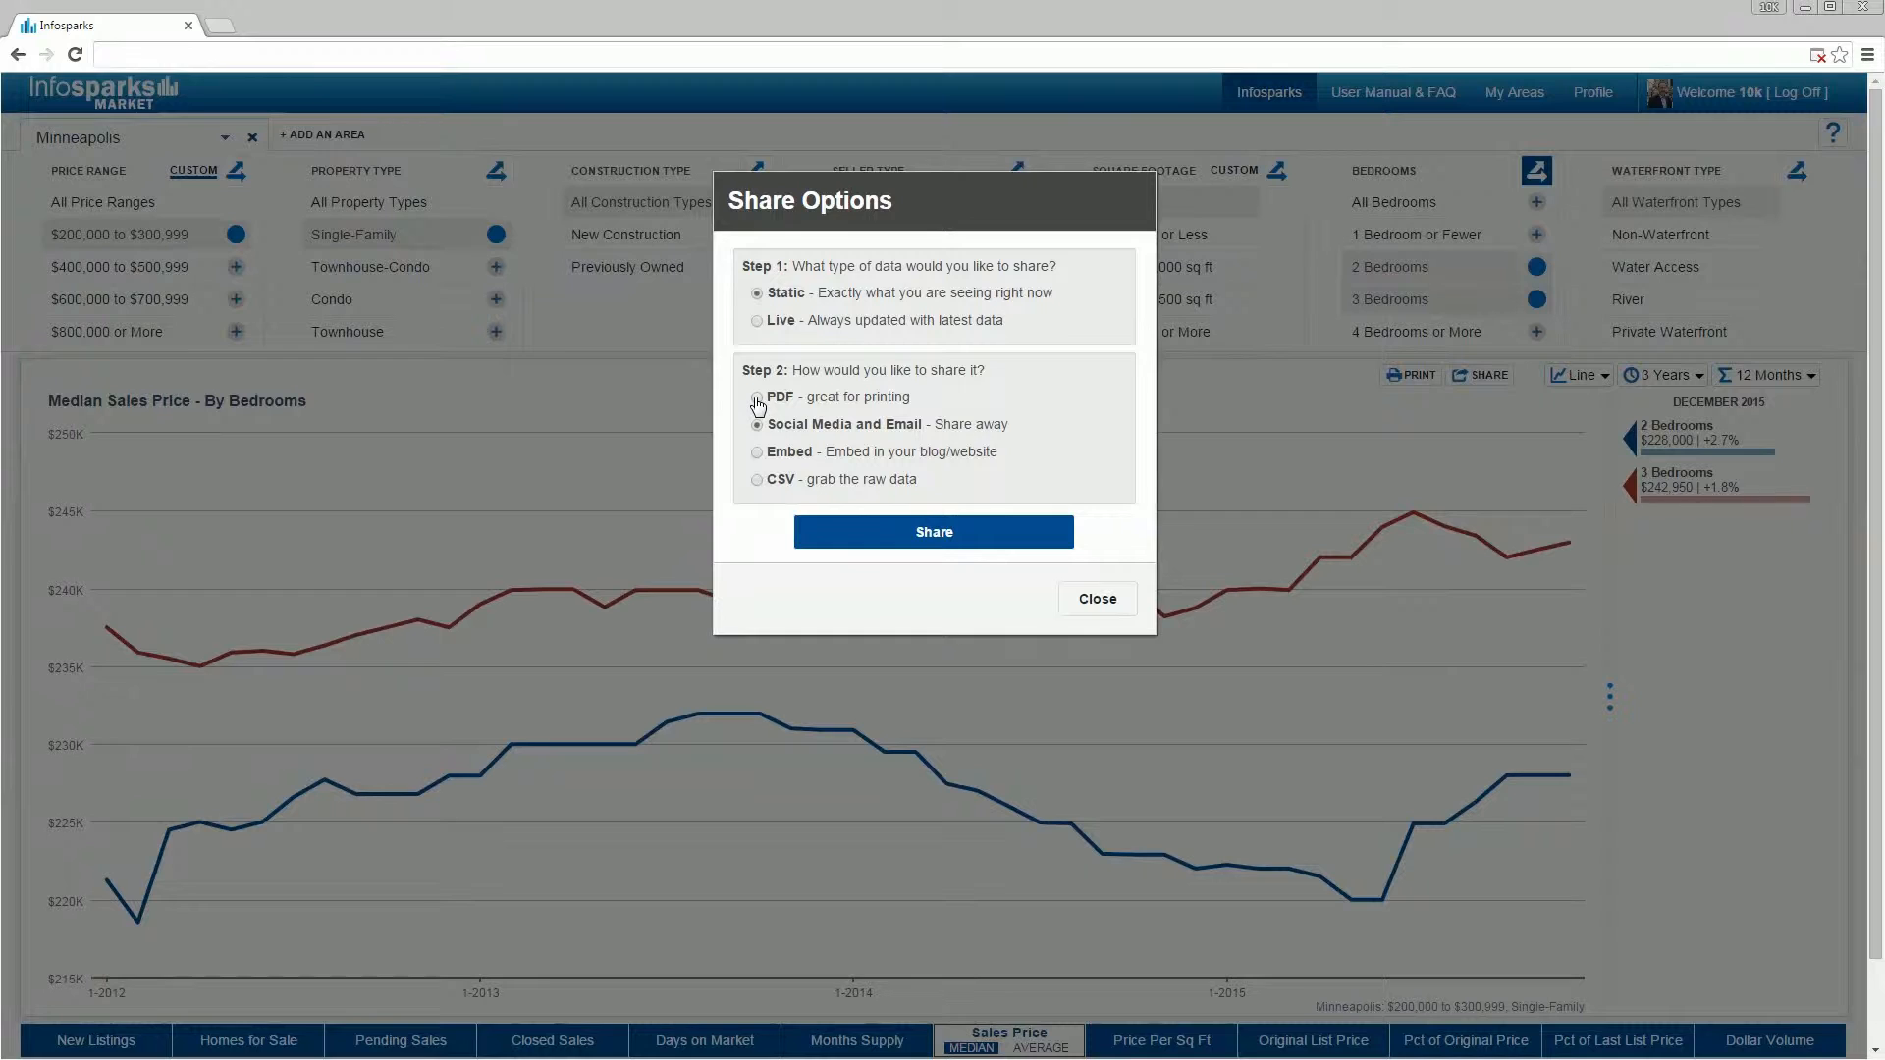
pyautogui.click(756, 399)
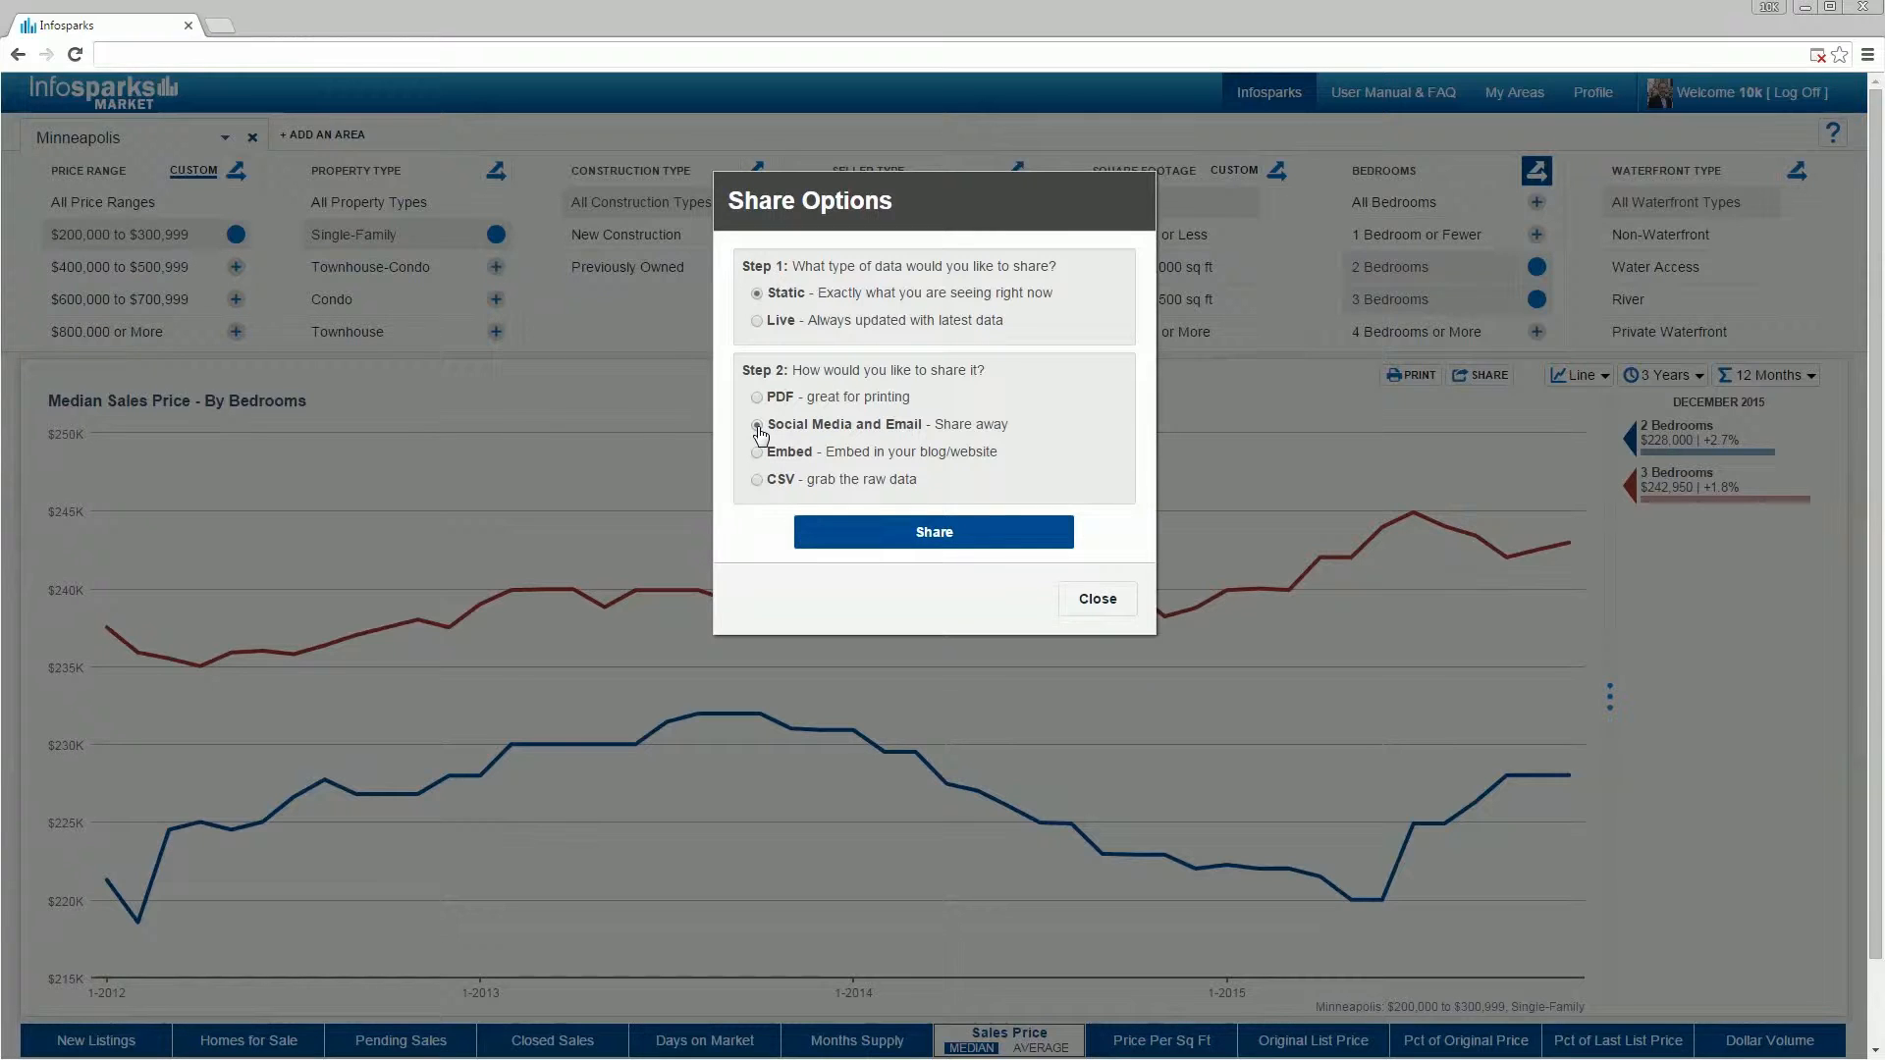
pyautogui.click(756, 452)
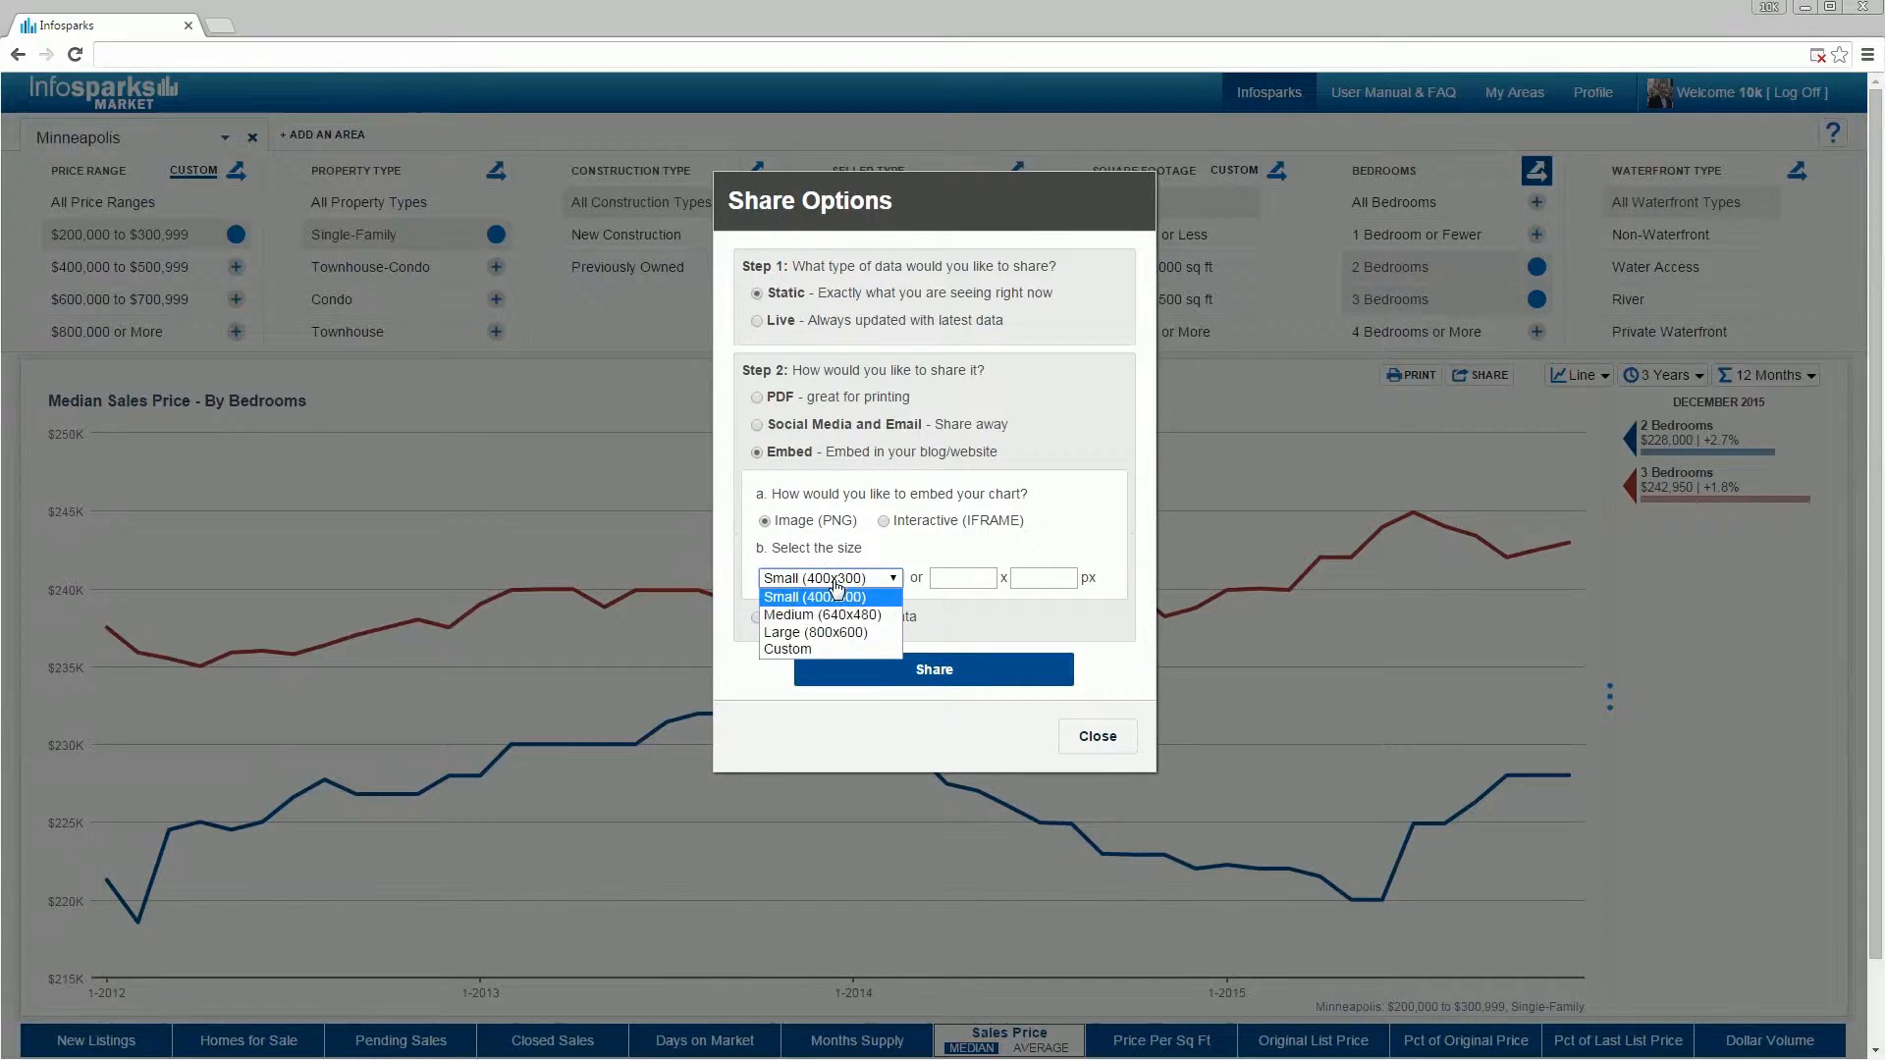
pyautogui.click(815, 632)
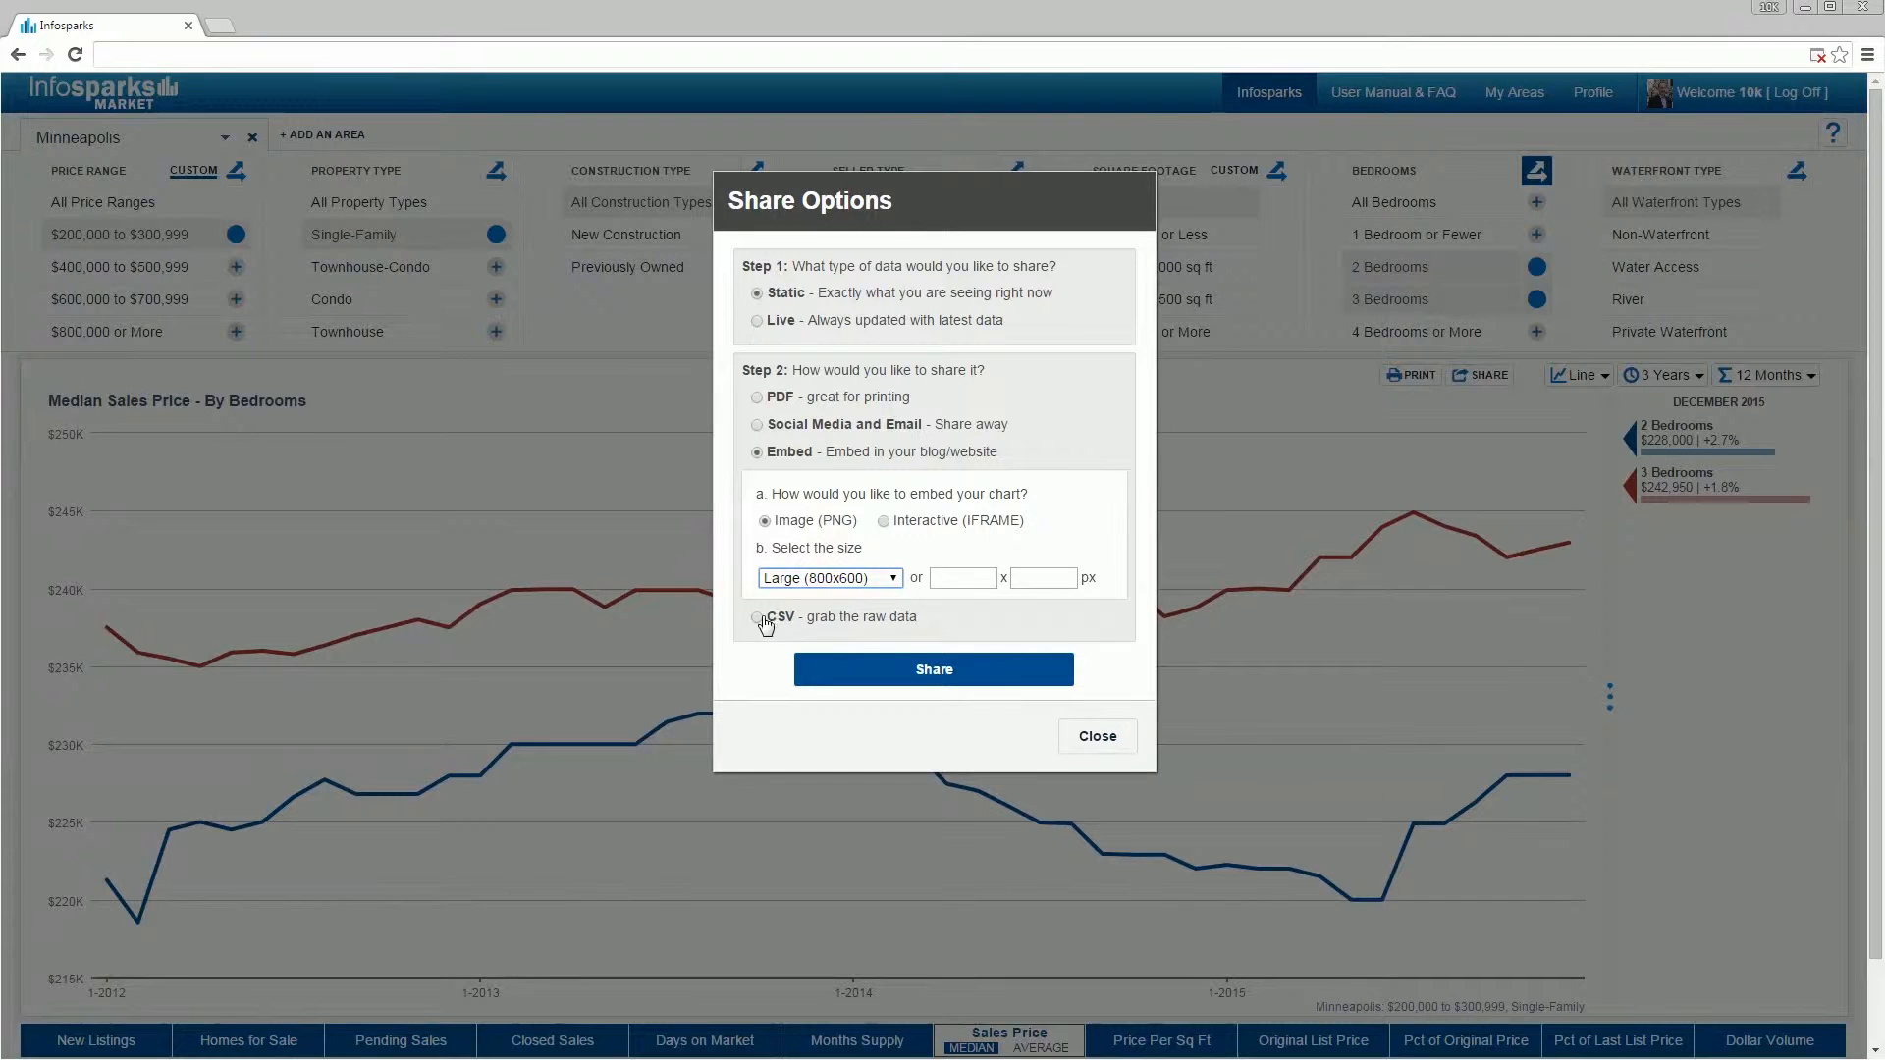
pyautogui.click(756, 617)
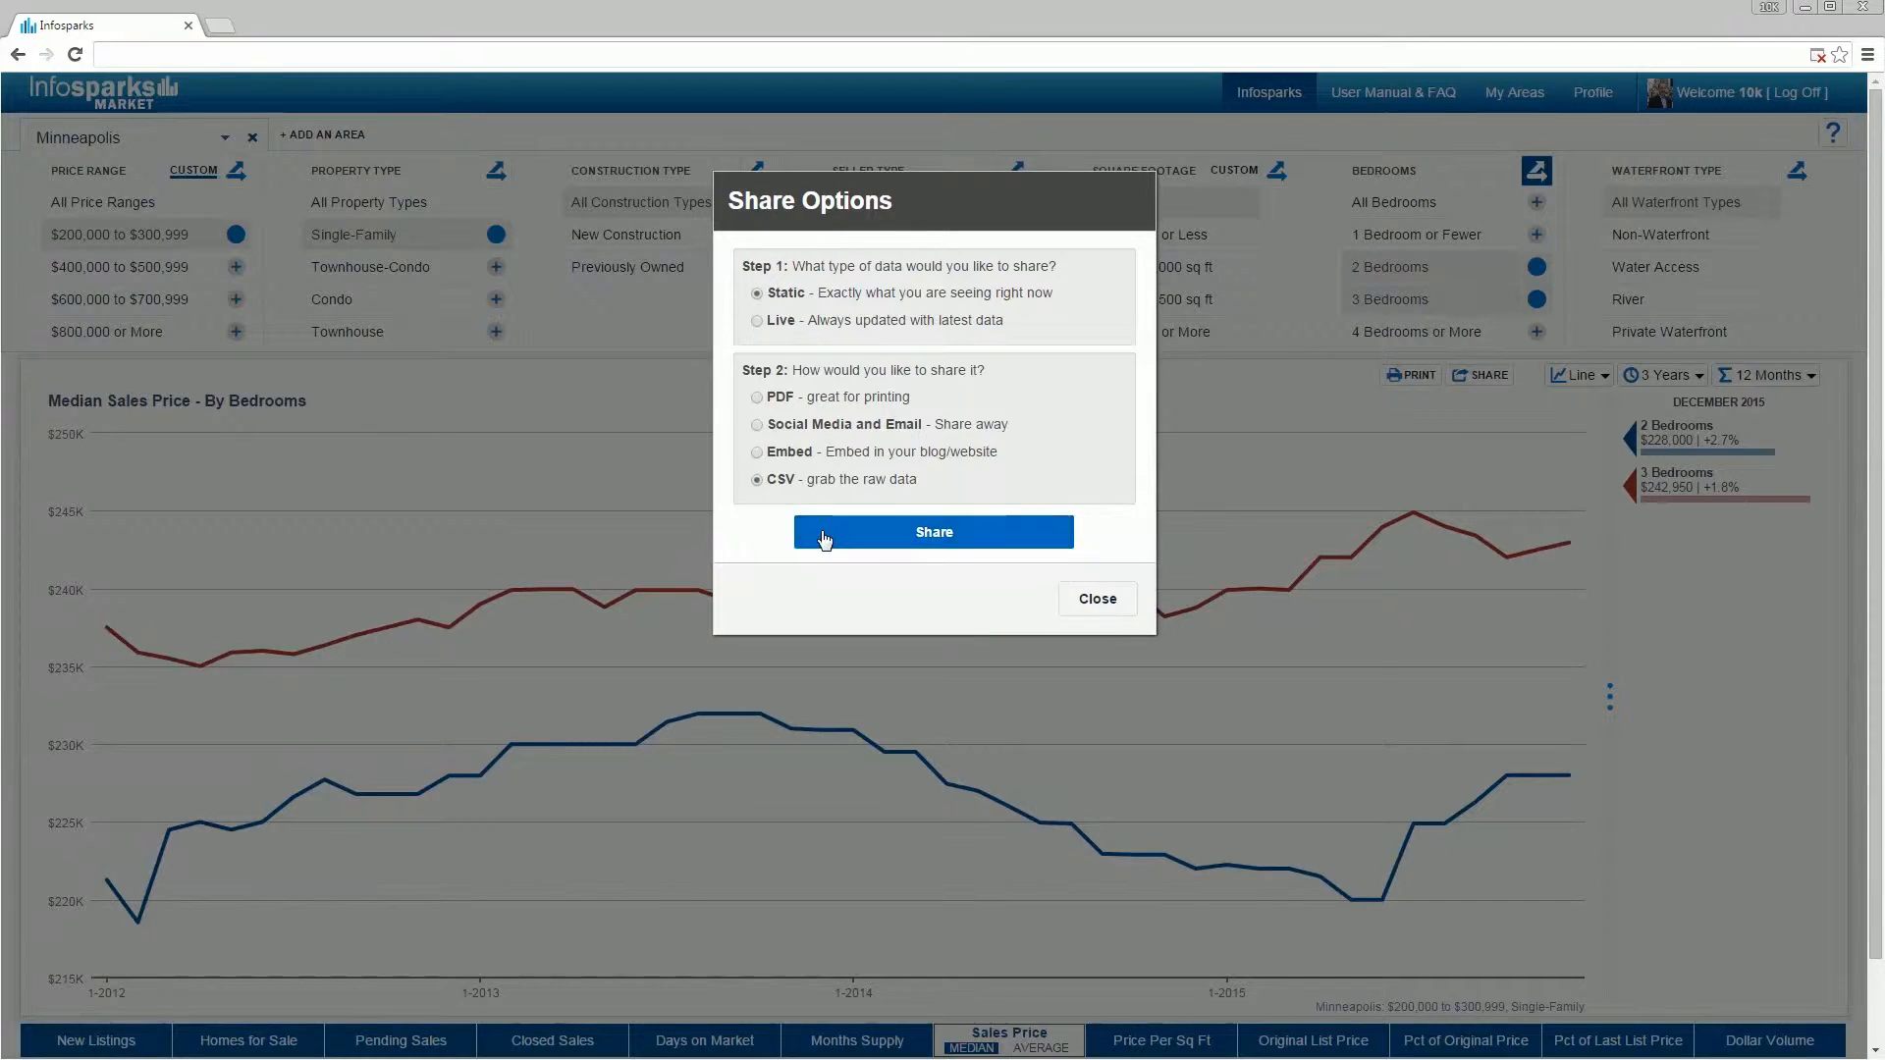
pyautogui.click(933, 532)
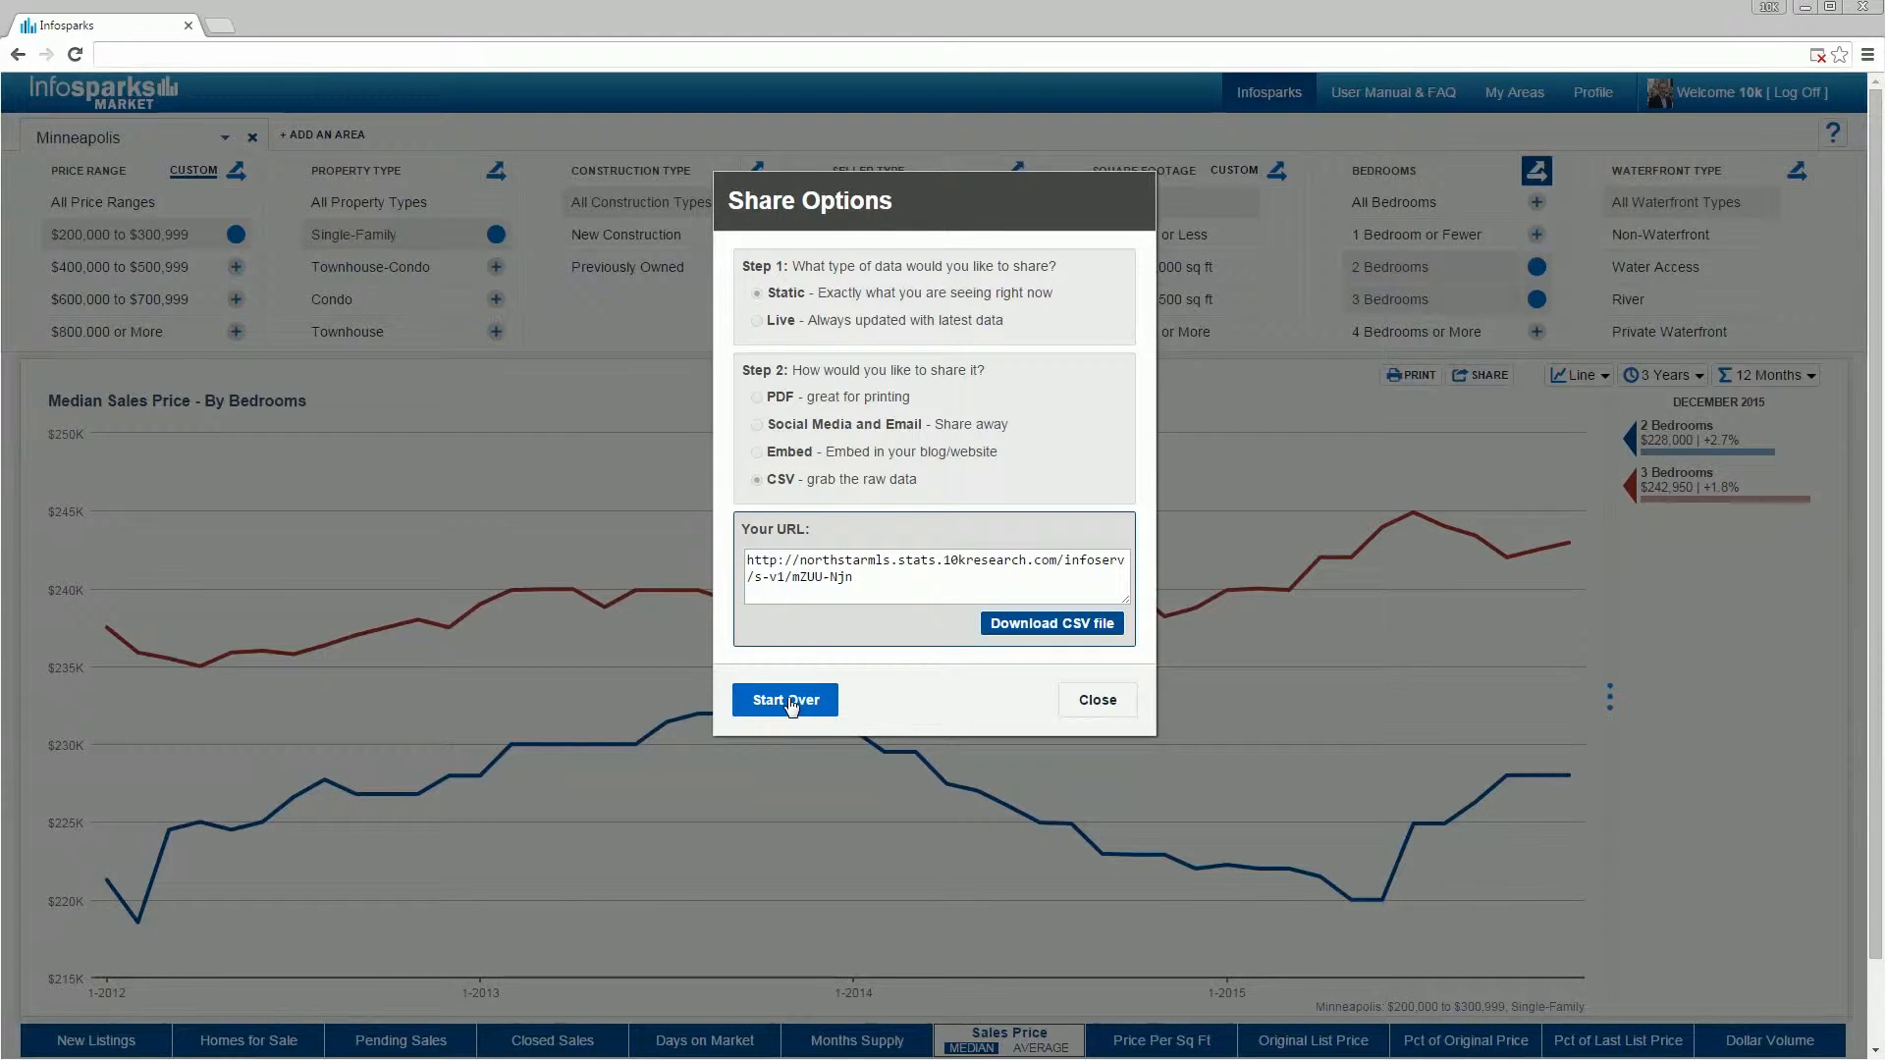
# Start over, generate a Social Media and Email link, and view the shared chart in a new window.
pyautogui.click(756, 426)
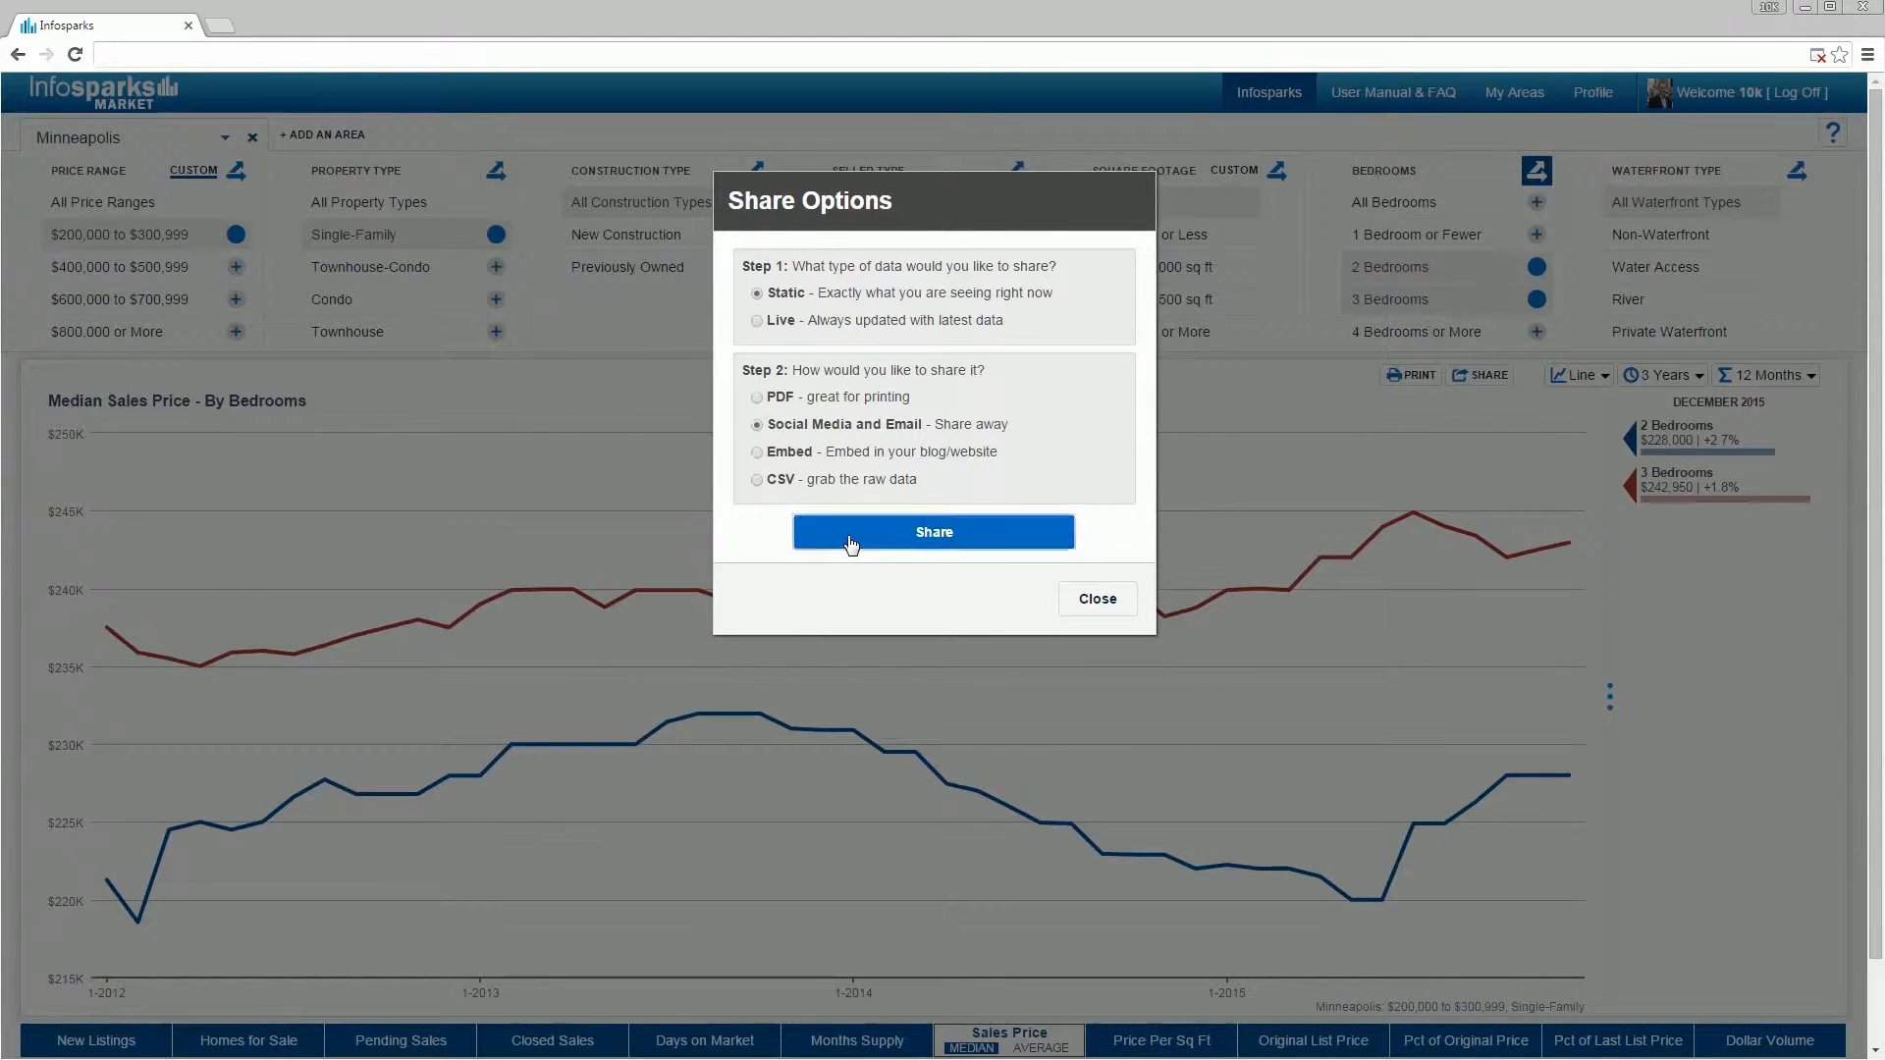
pyautogui.click(932, 532)
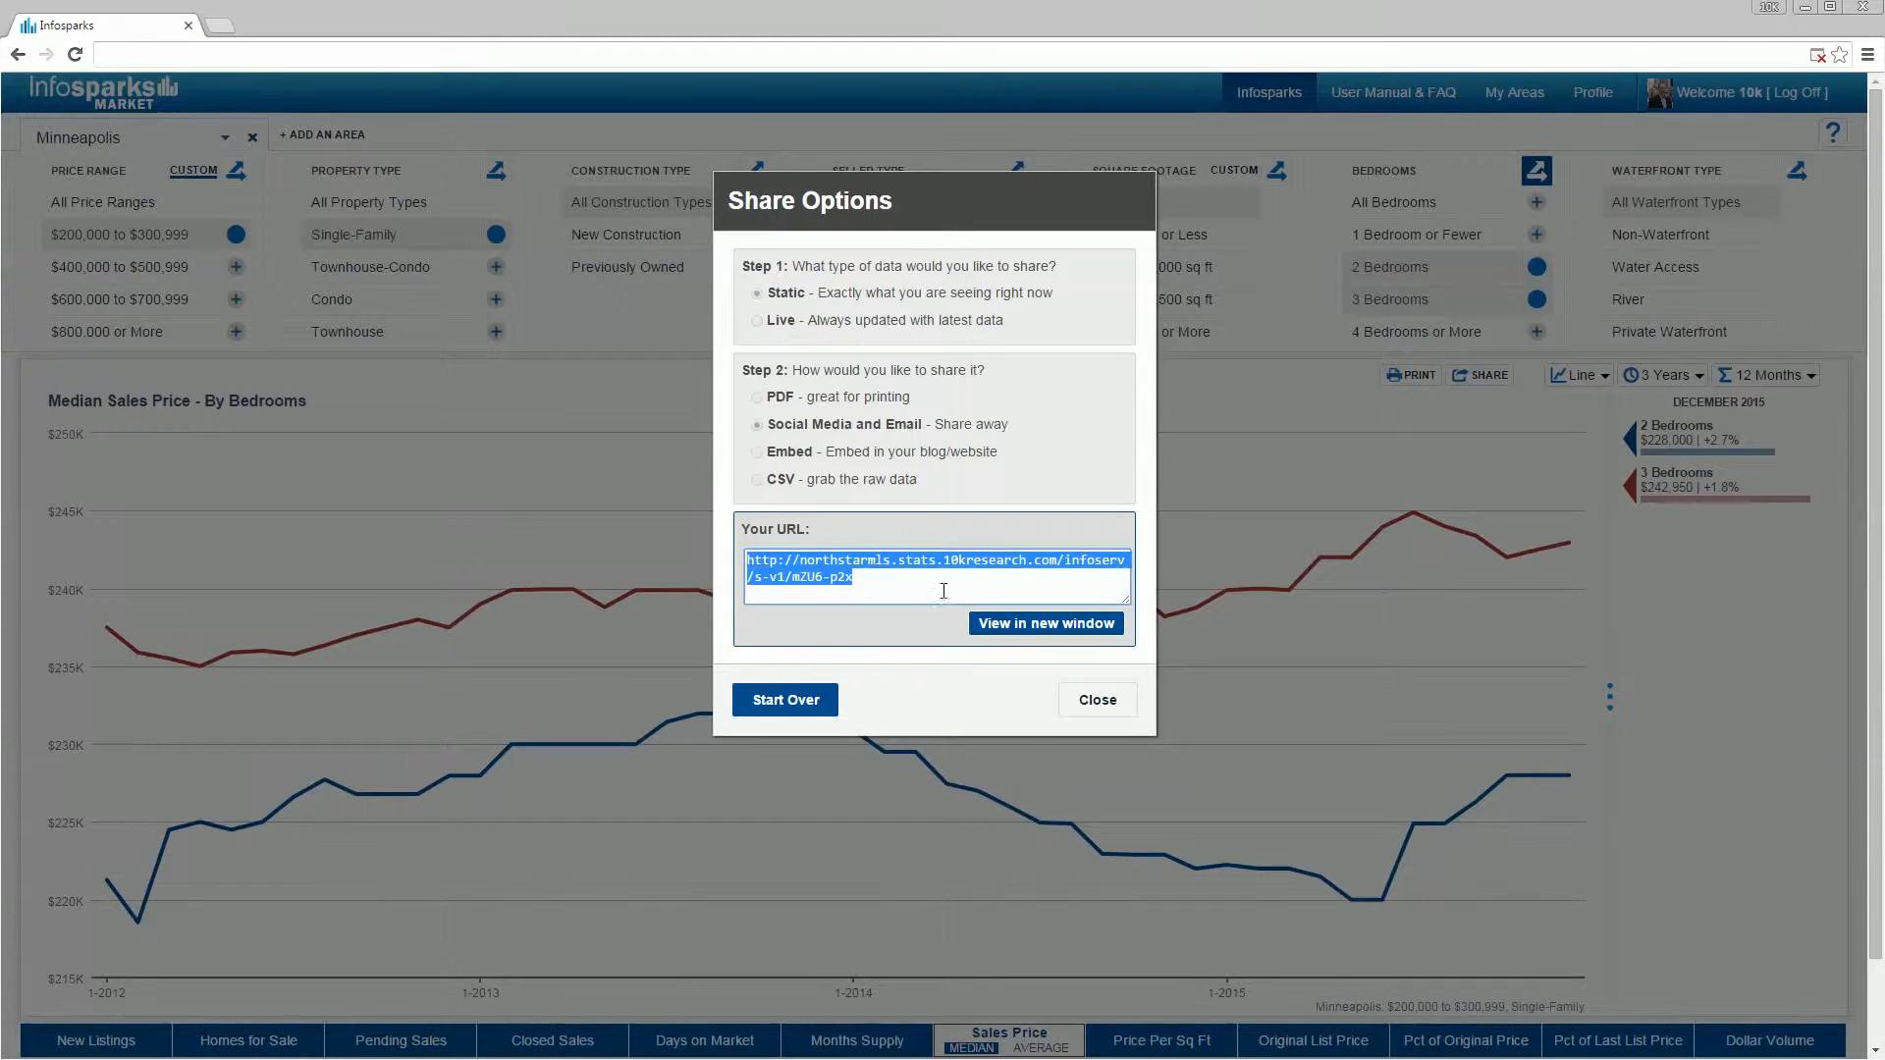
pyautogui.click(1043, 622)
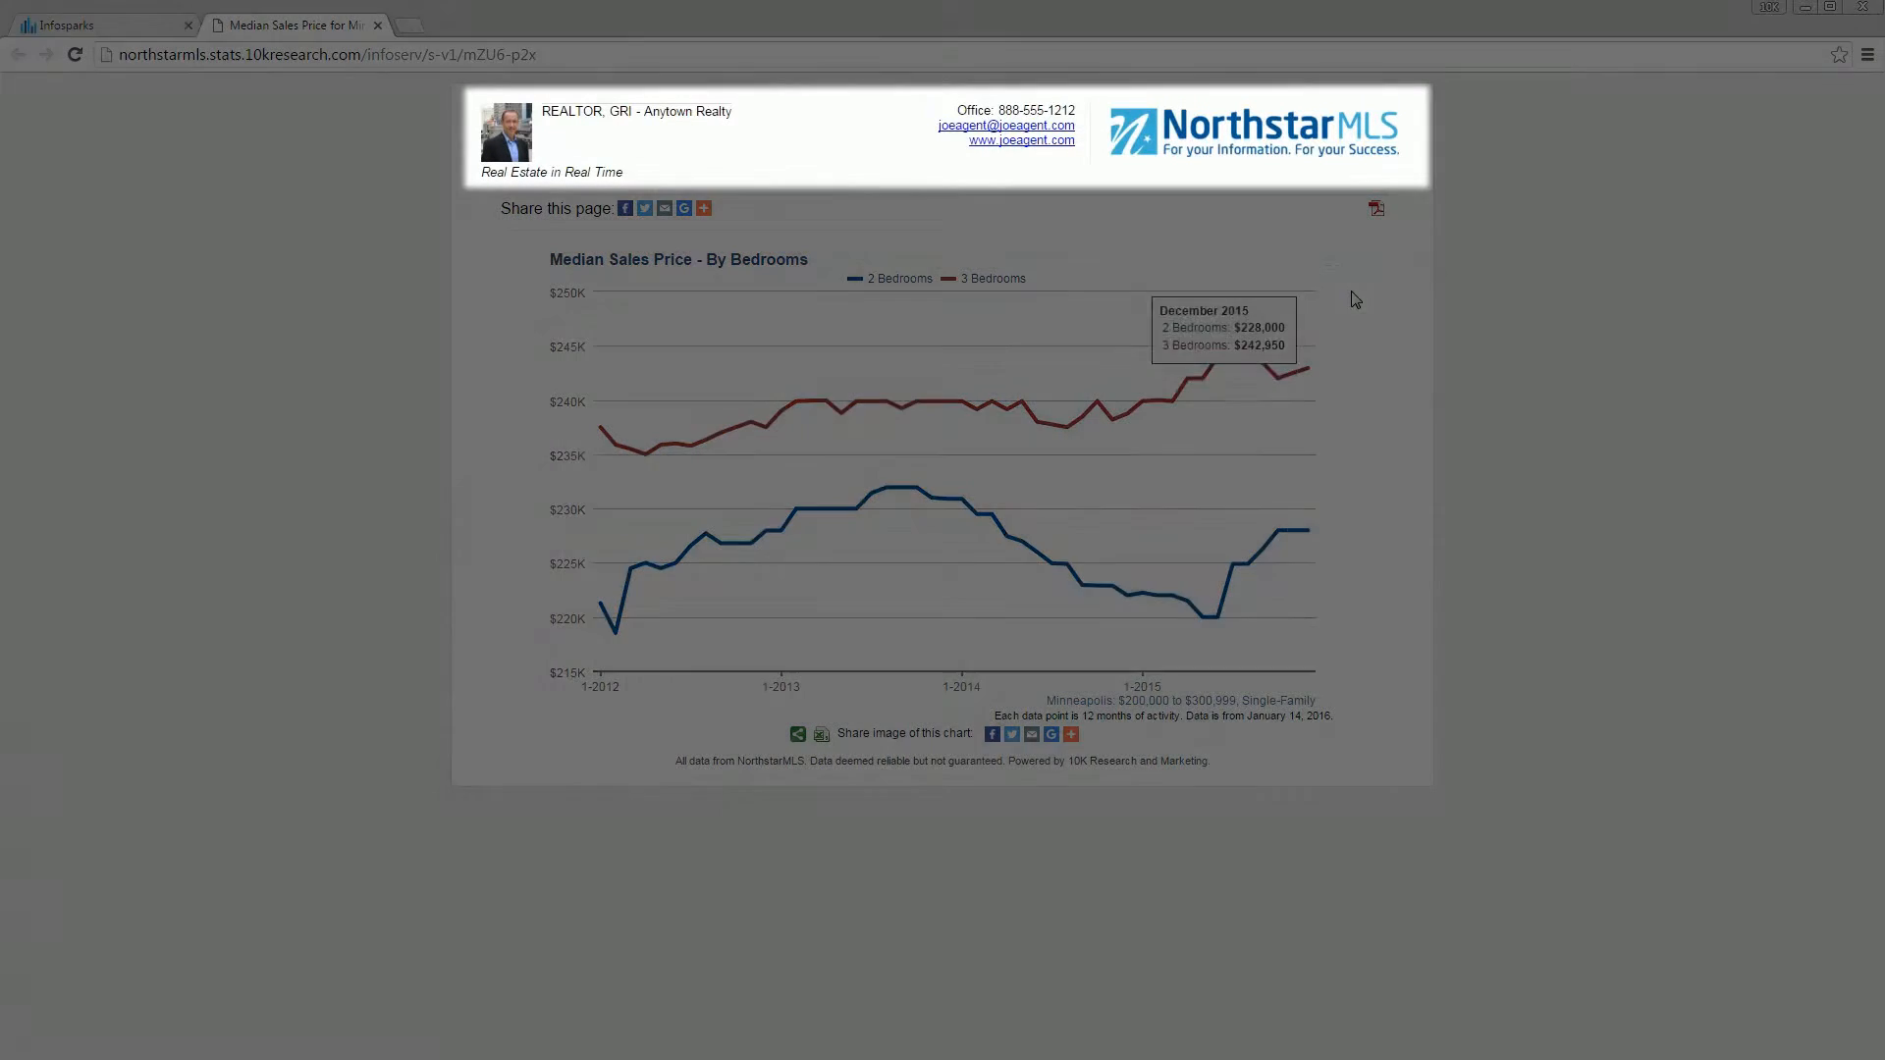
pyautogui.moveTo(1410, 110)
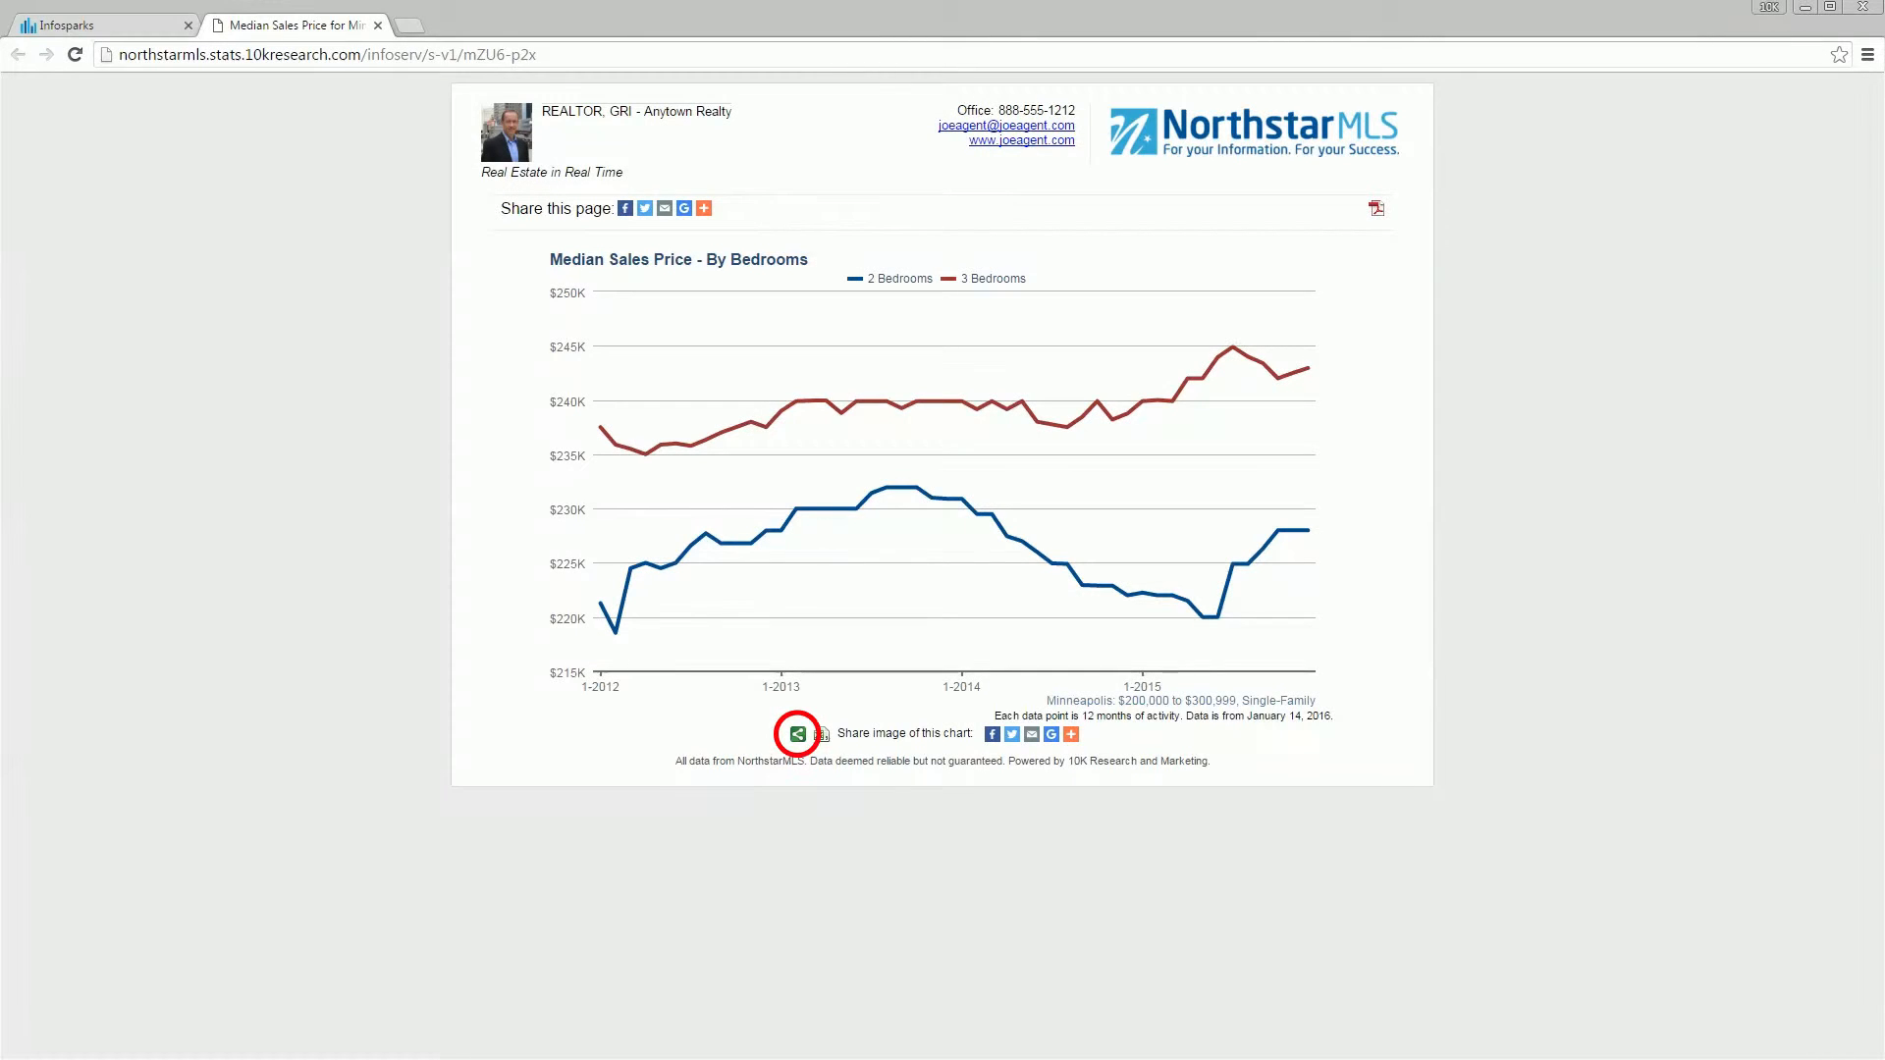
# Share an image of the chart from its public NorthstarMLS page.
pyautogui.click(797, 733)
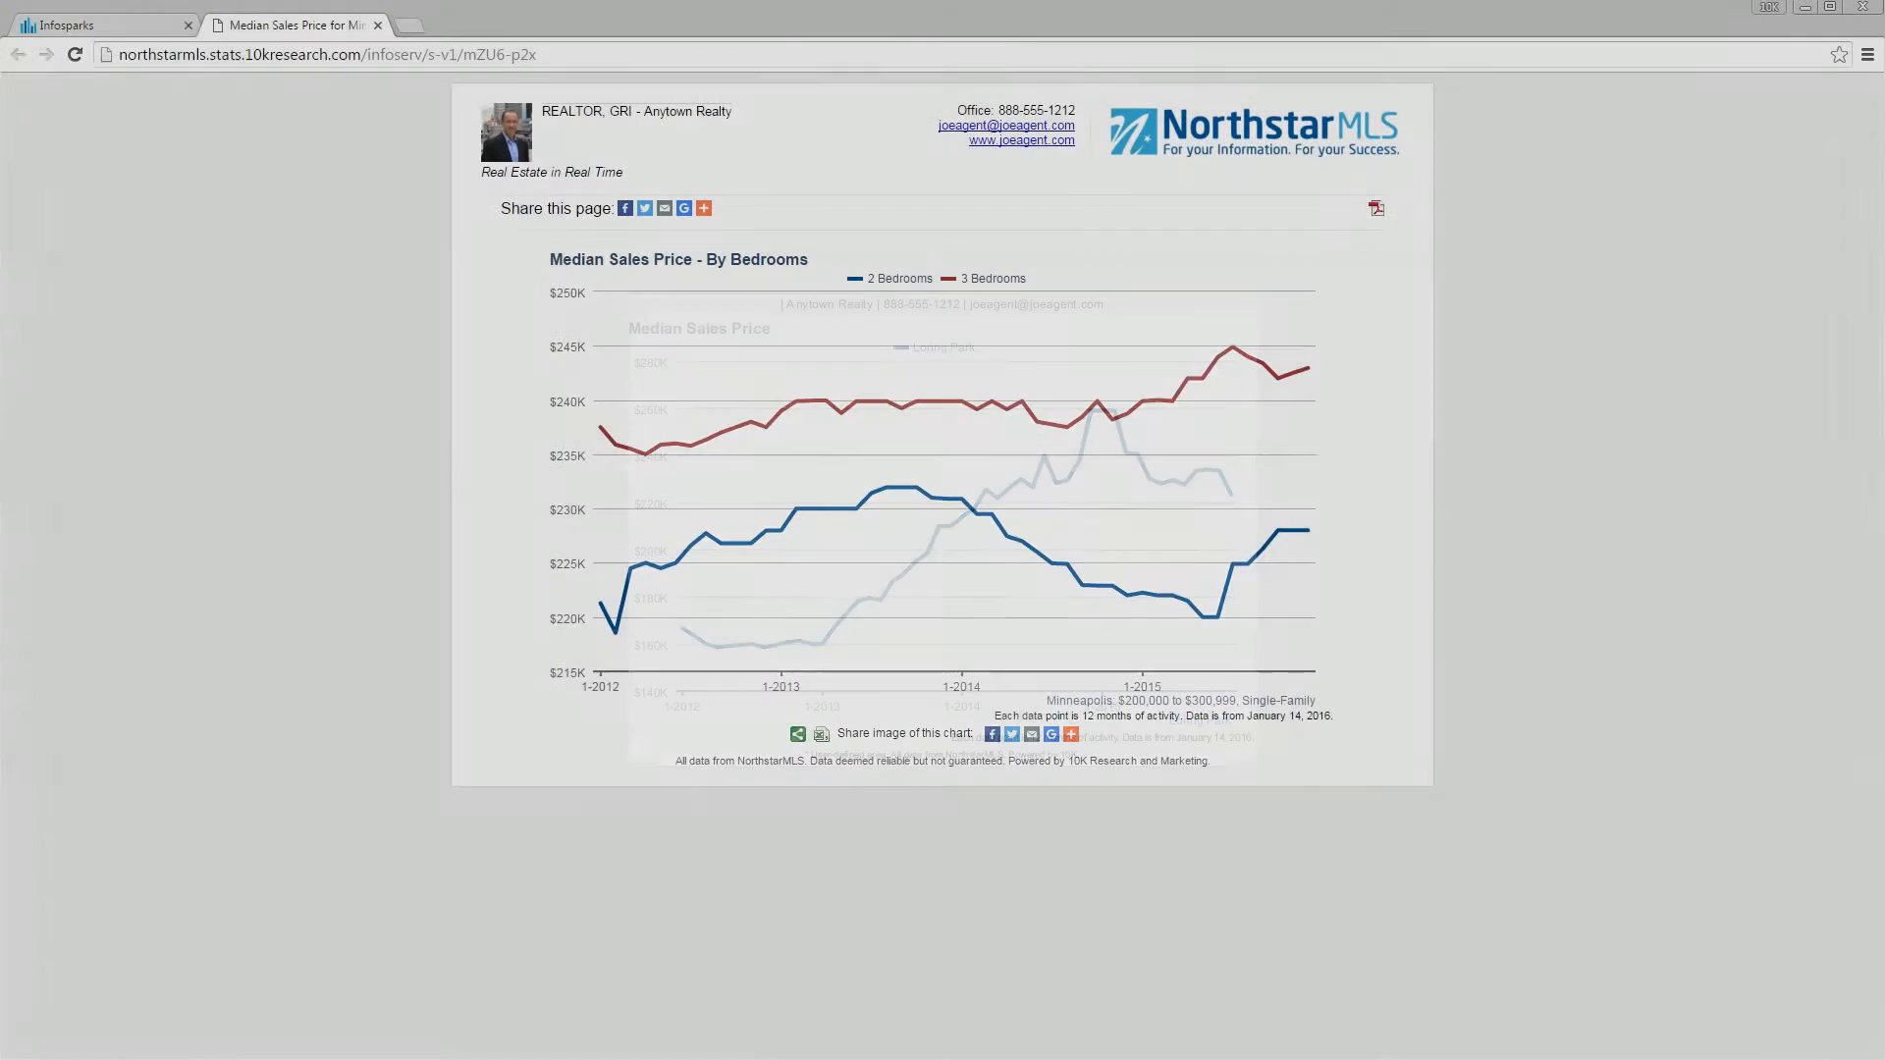
pyautogui.click(821, 734)
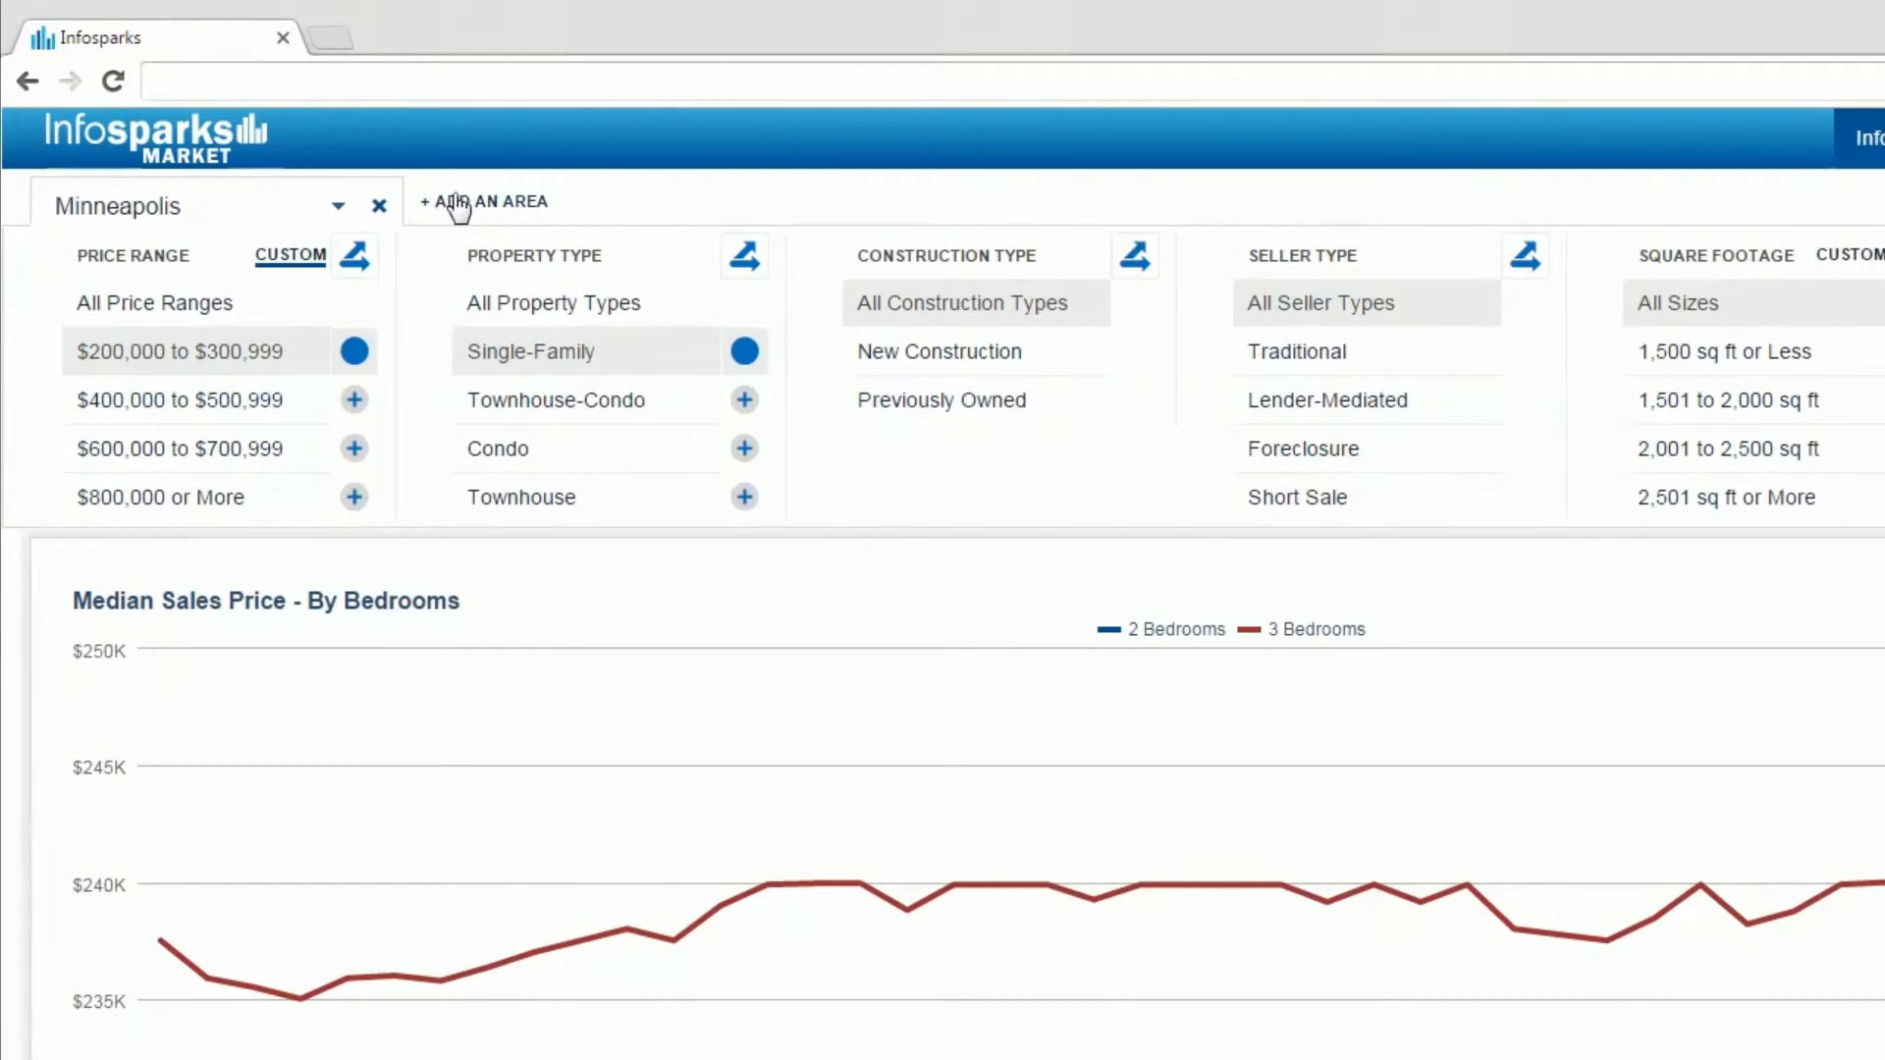
# Add Saint Paul and Bloomington as comparison areas alongside Minneapolis.
pyautogui.click(485, 200)
pyautogui.write('Blooming')
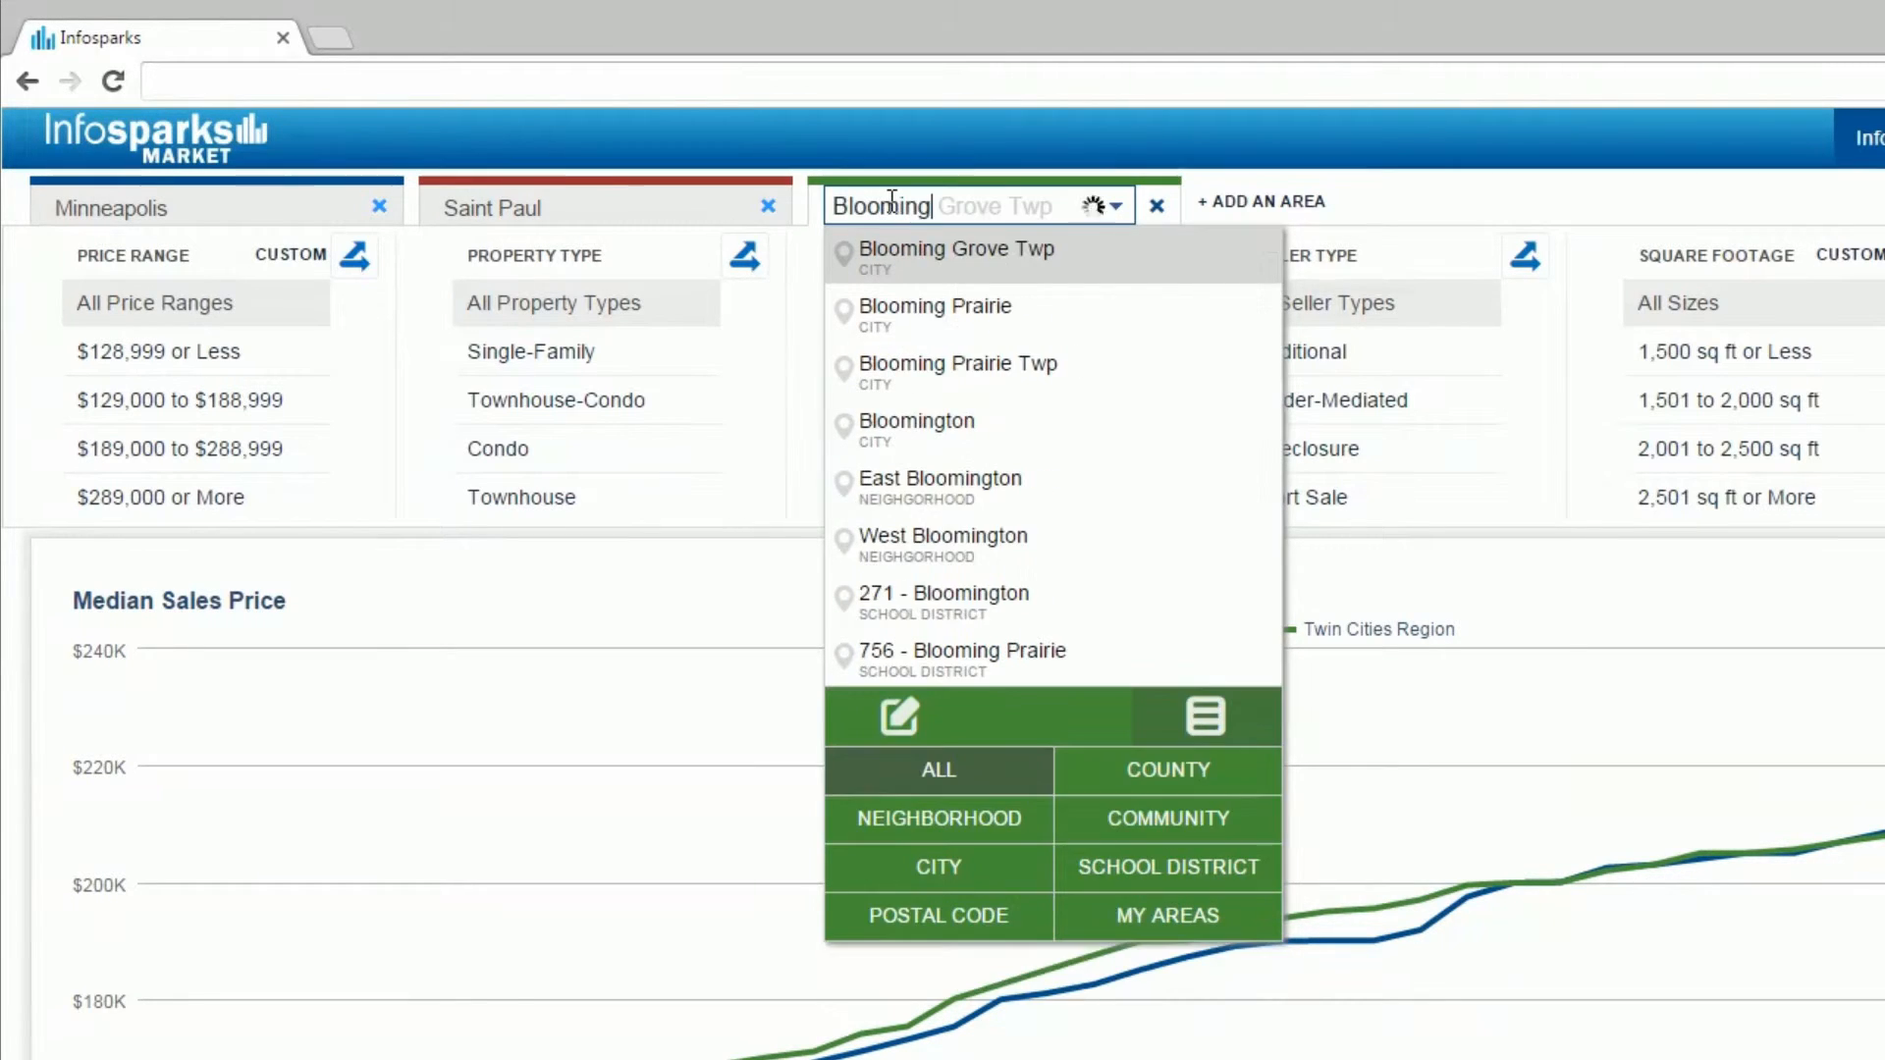
pyautogui.click(917, 420)
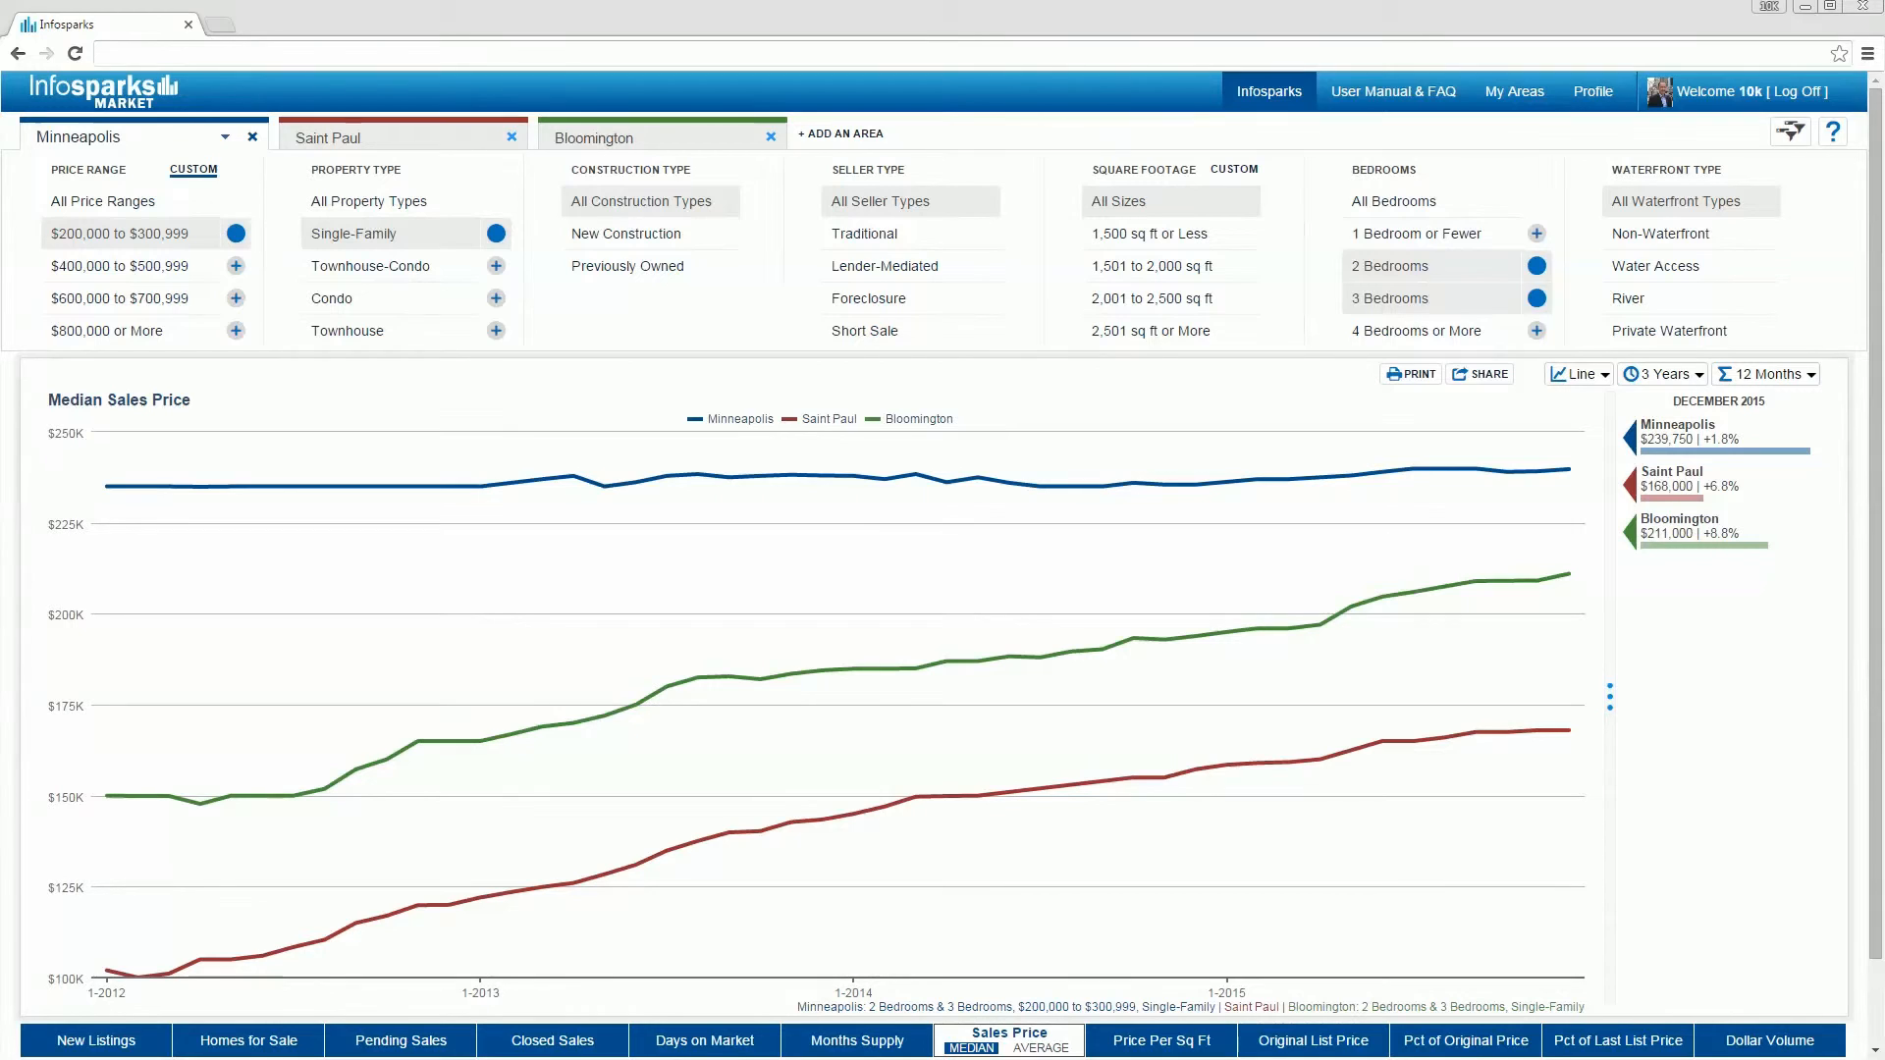
pyautogui.moveTo(1512, 96)
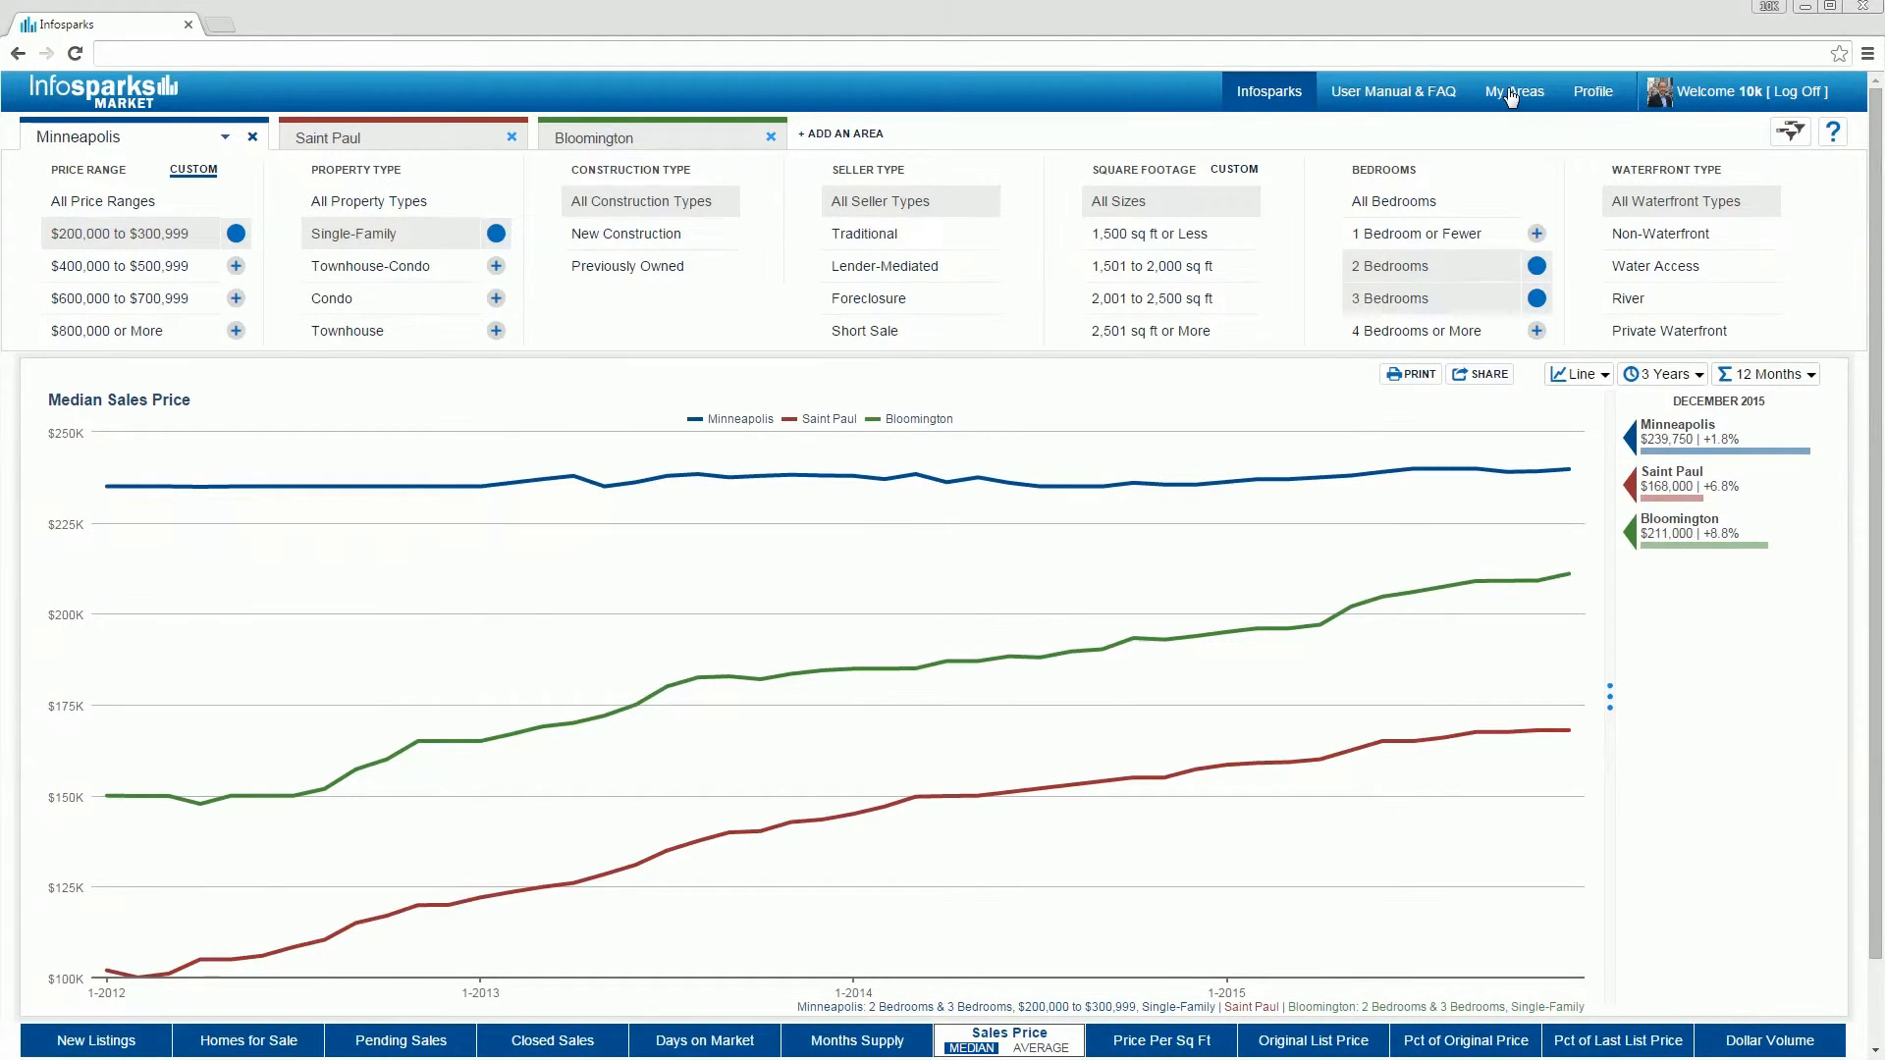
# Draw a custom shape over downtown Minneapolis in My Areas and start saving it.
pyautogui.click(1514, 93)
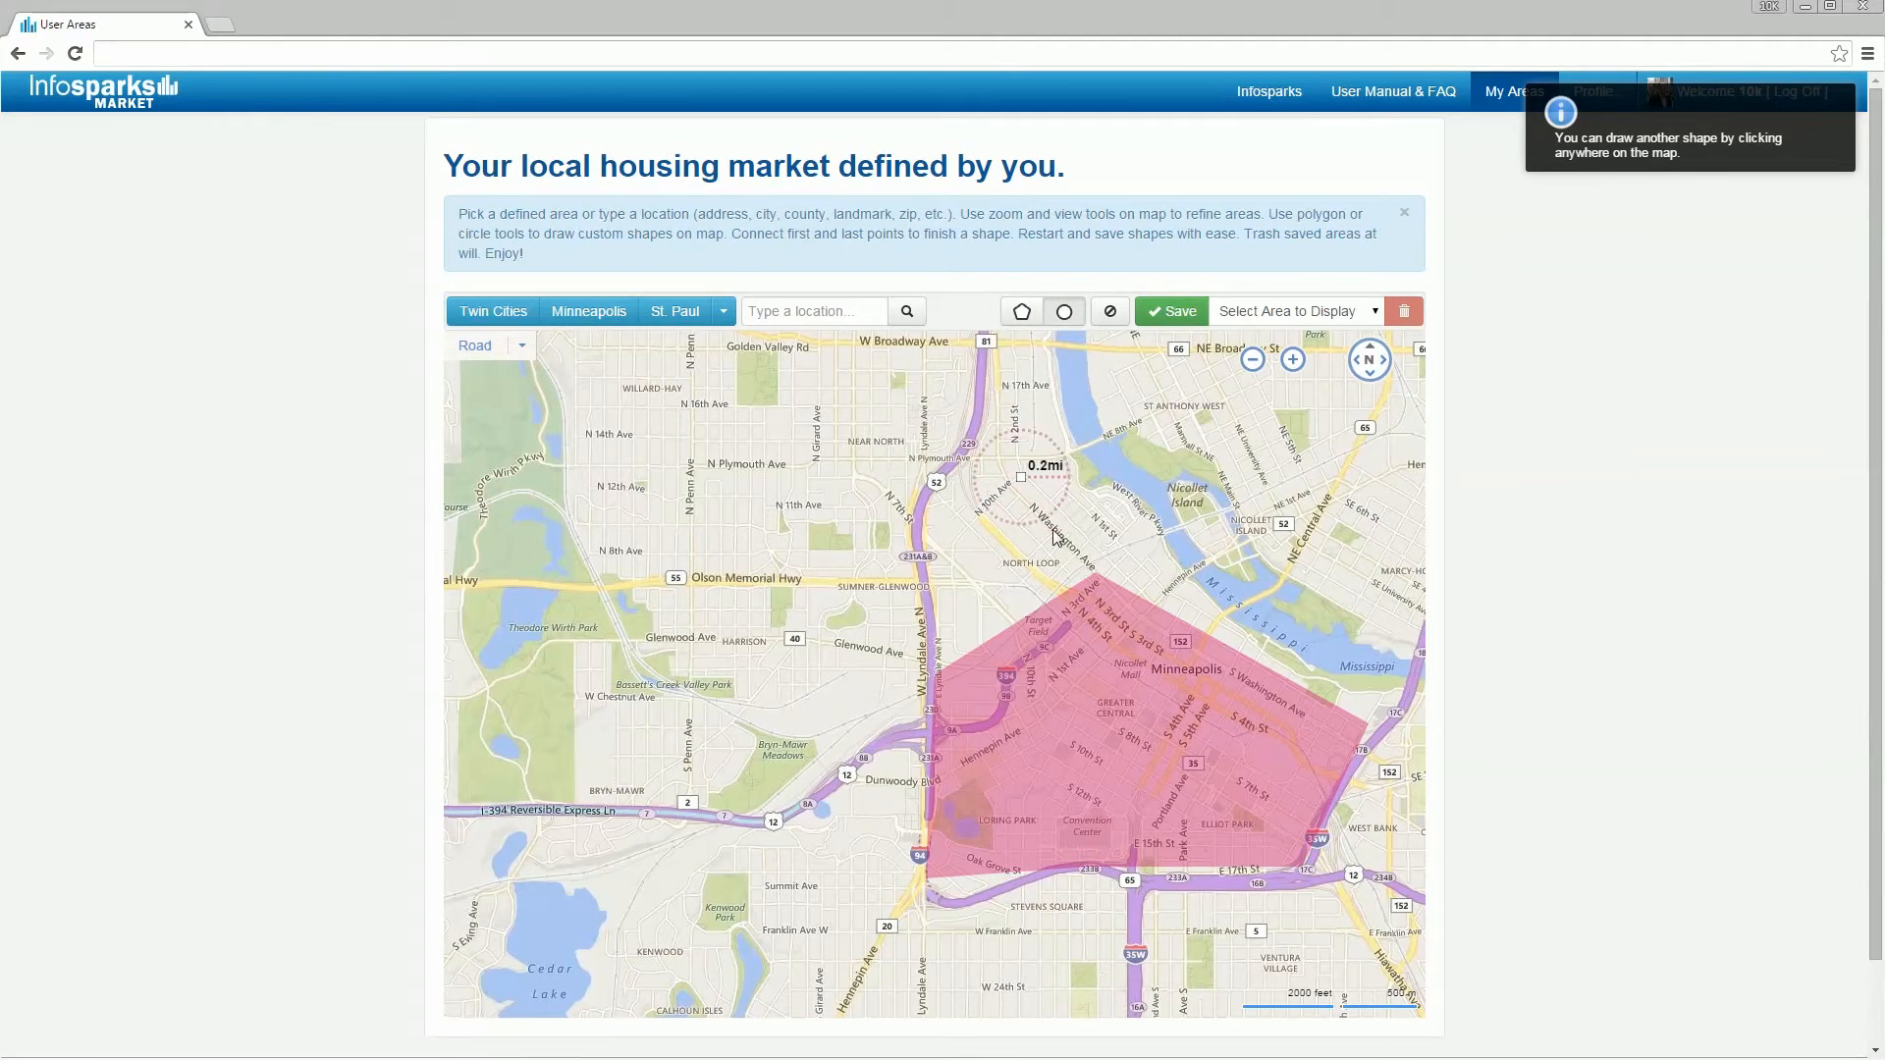
pyautogui.click(1168, 312)
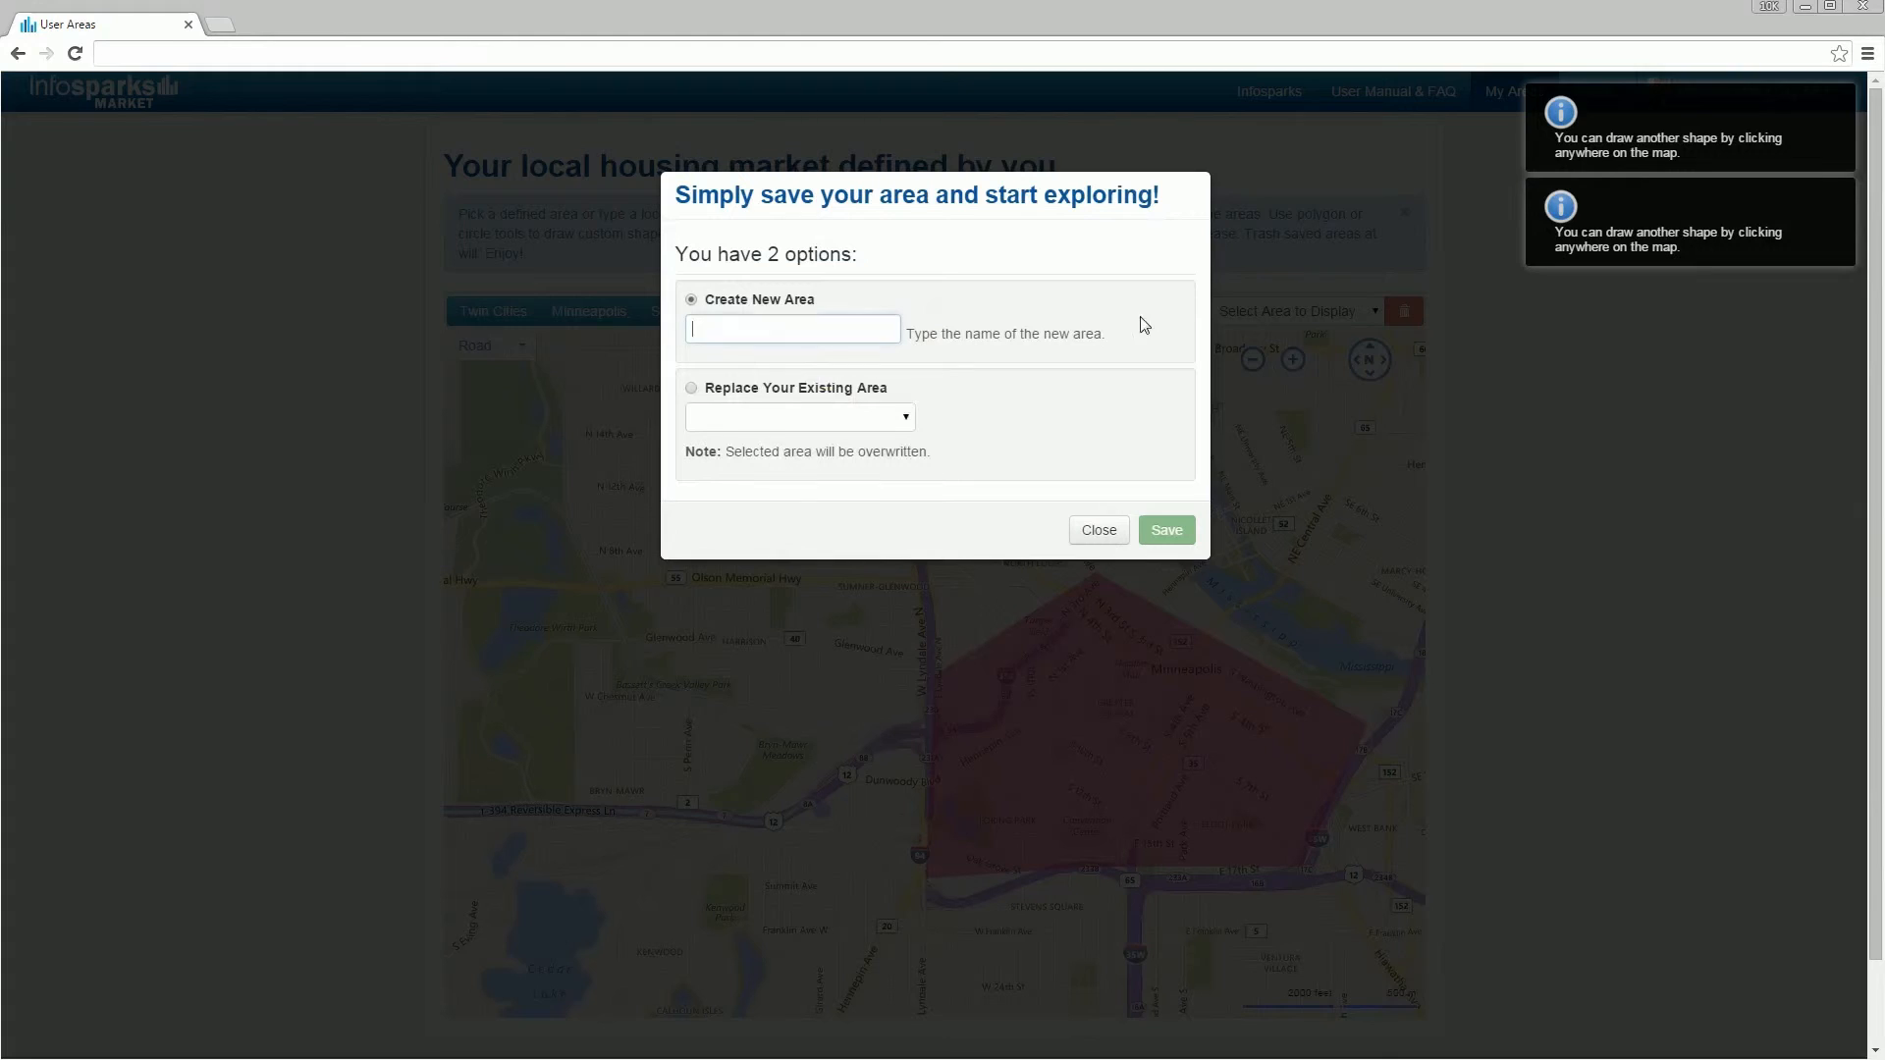
# Save the shape as 'Popular Downtown' and view its median sales price statistics.
pyautogui.write('Popular Do')
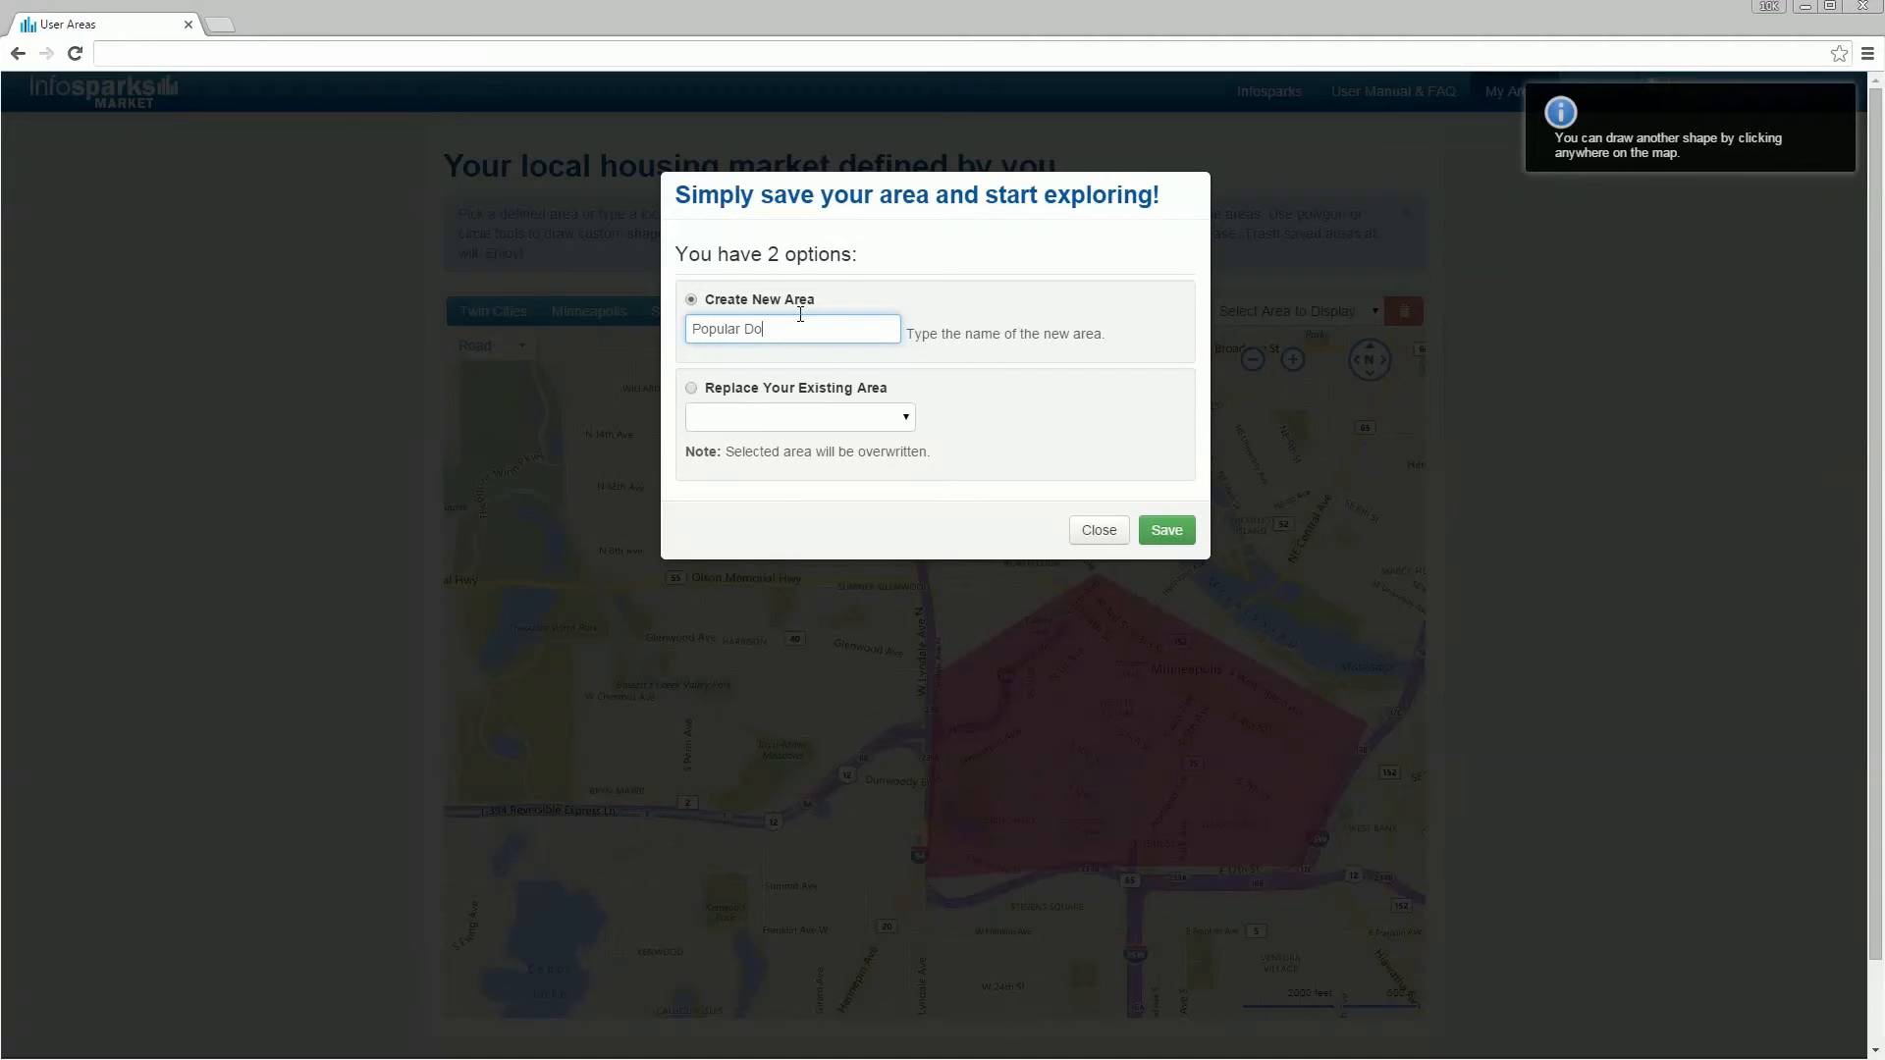
pyautogui.click(1165, 530)
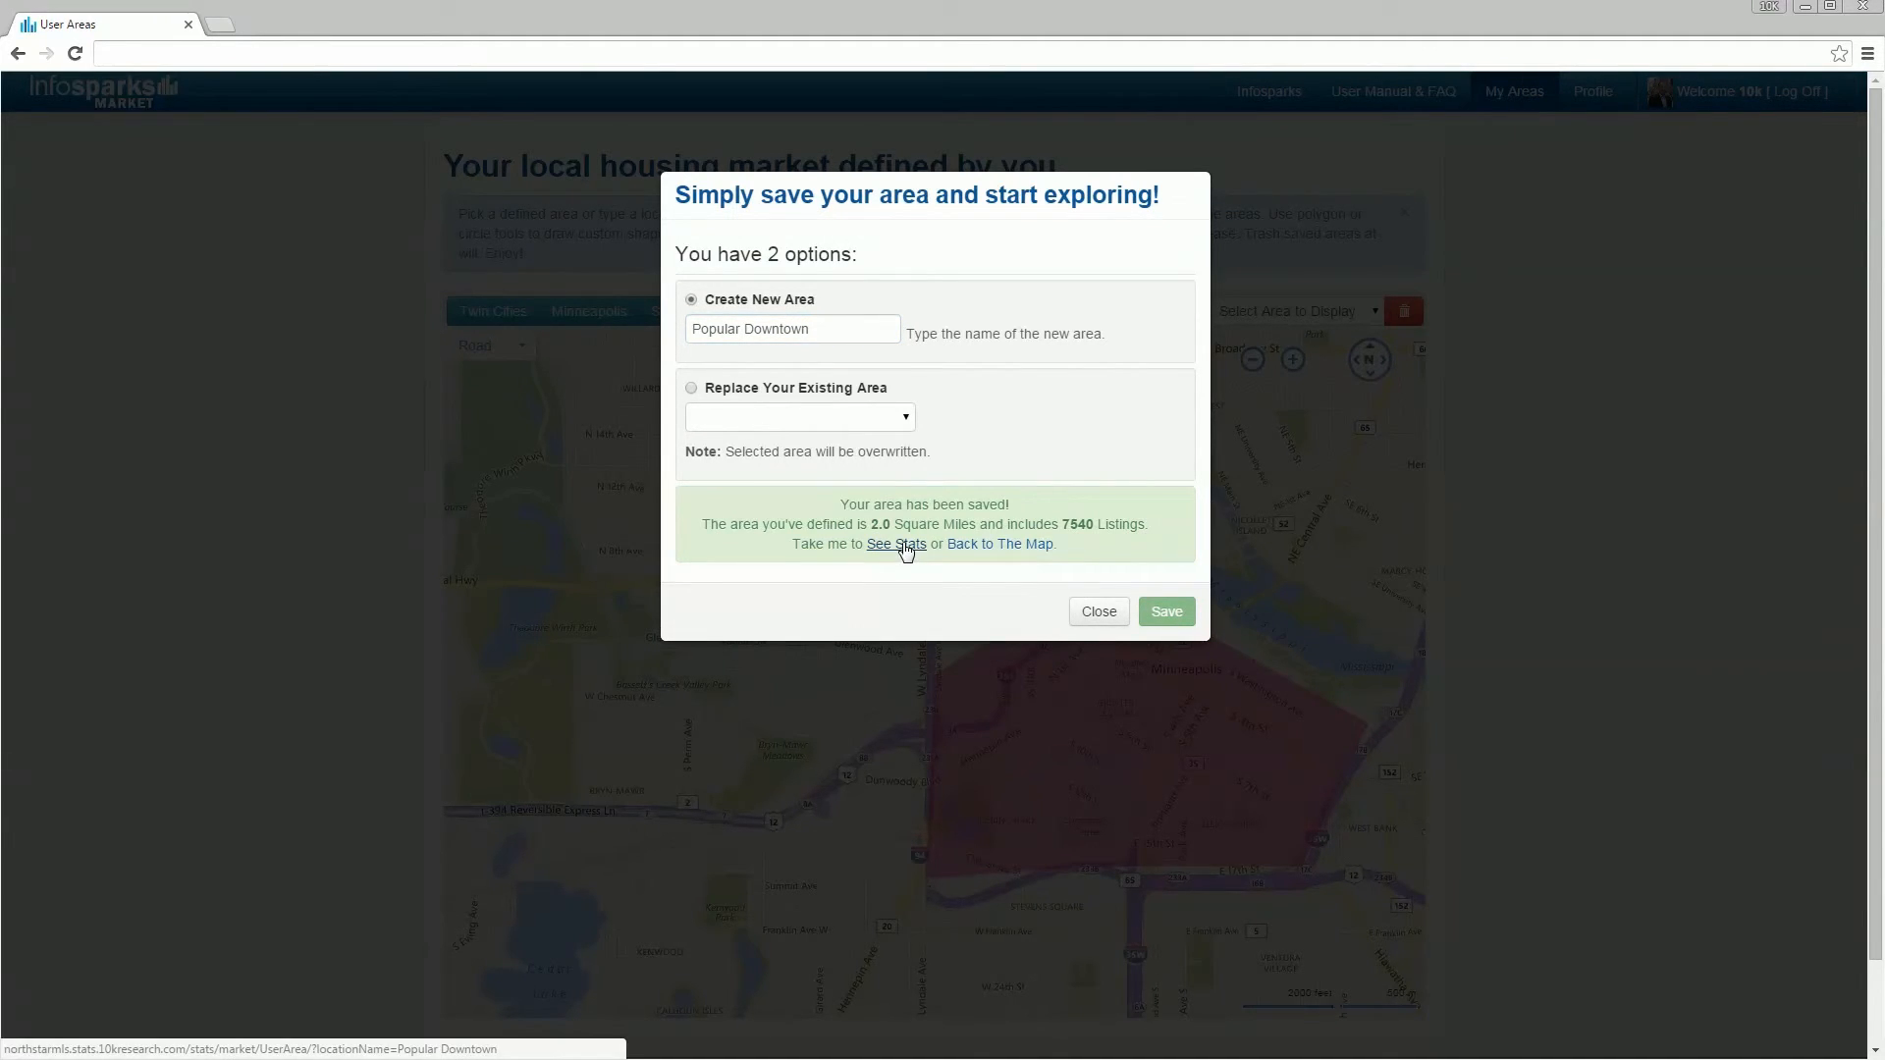
pyautogui.click(895, 544)
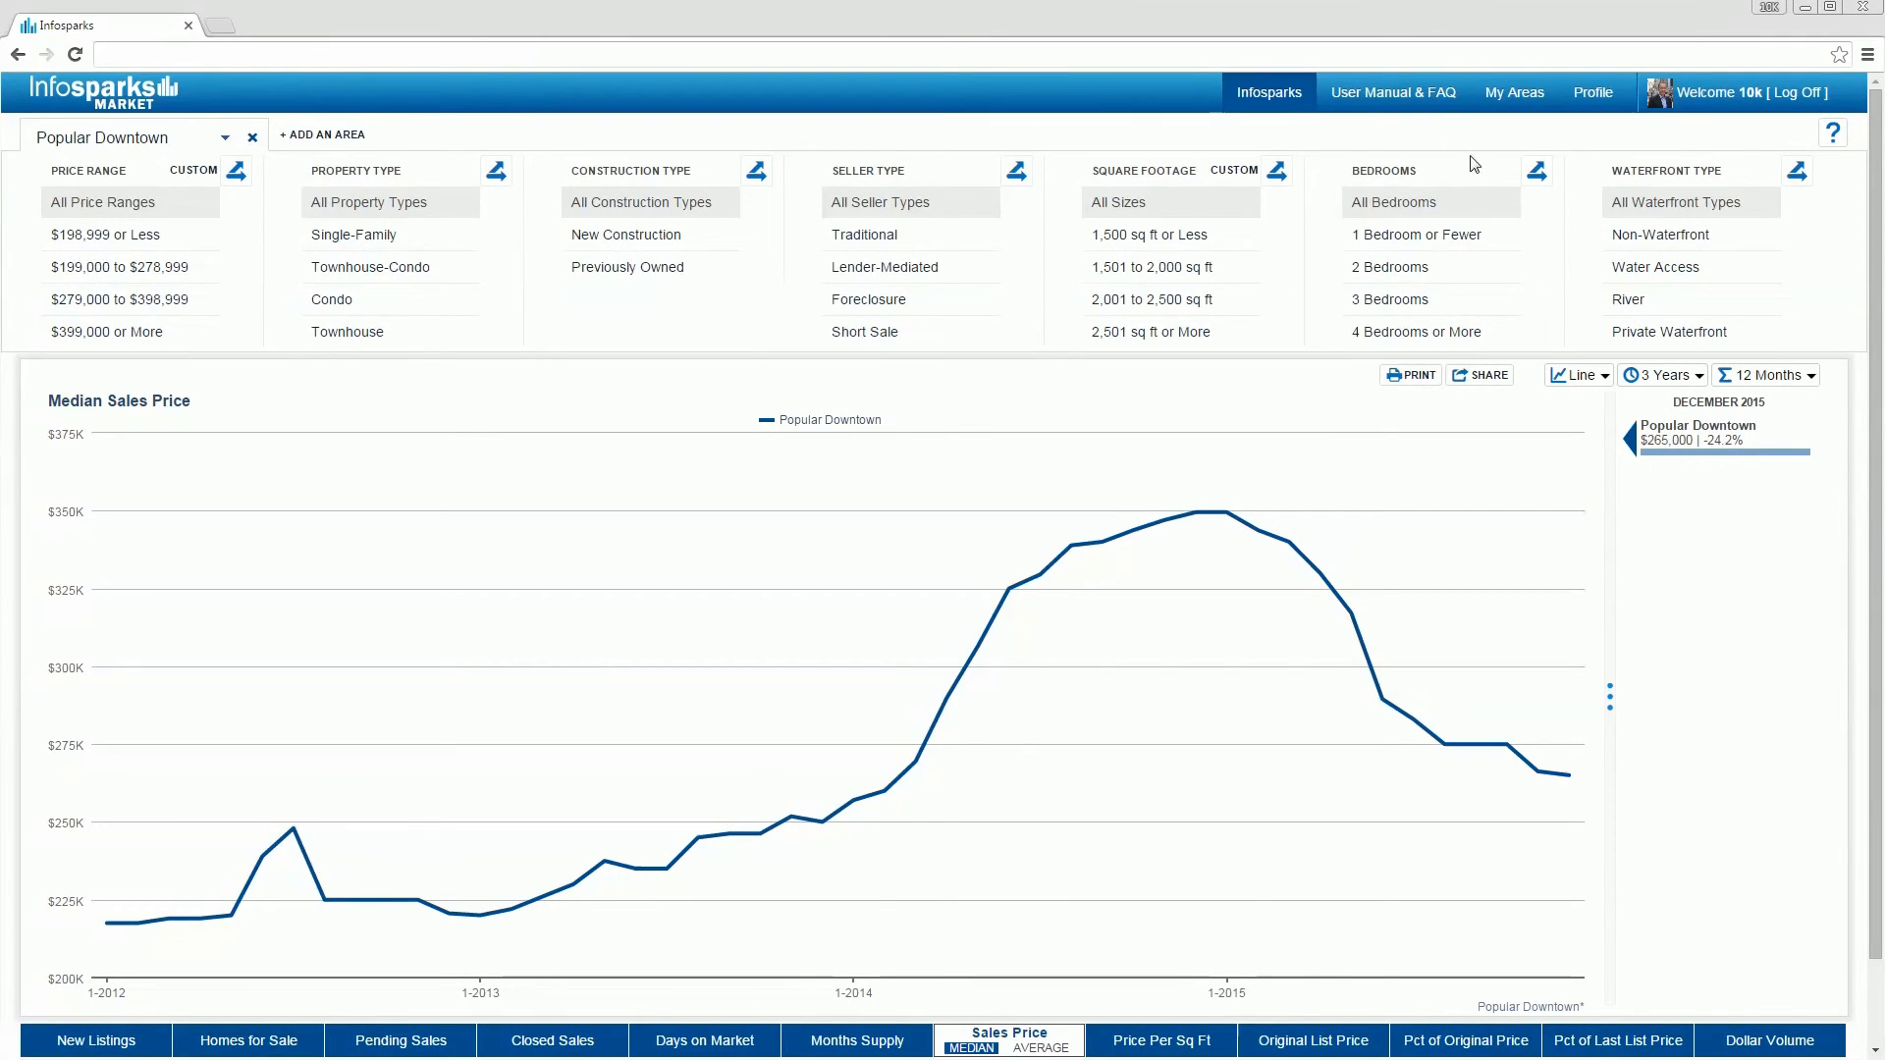
# Open the User Manual & FAQ at its Area section on choosing geographic areas.
pyautogui.click(1394, 92)
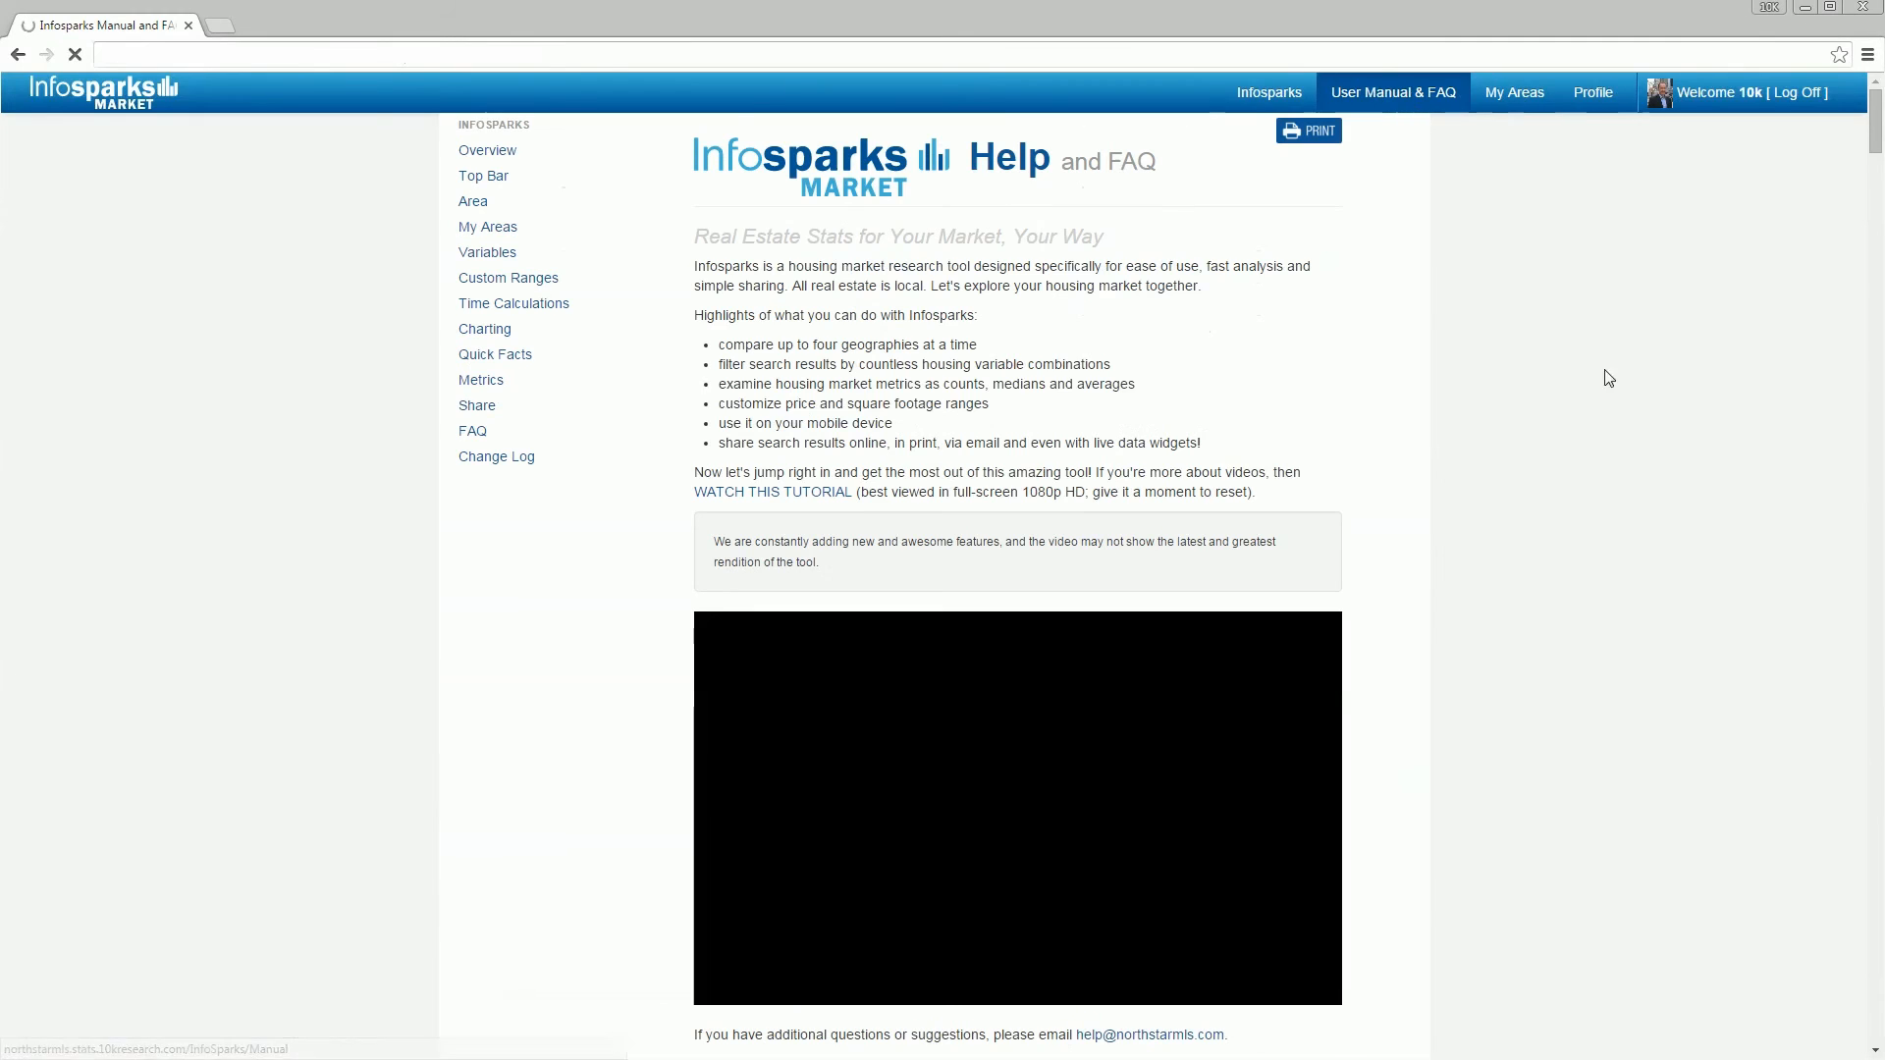
pyautogui.click(483, 174)
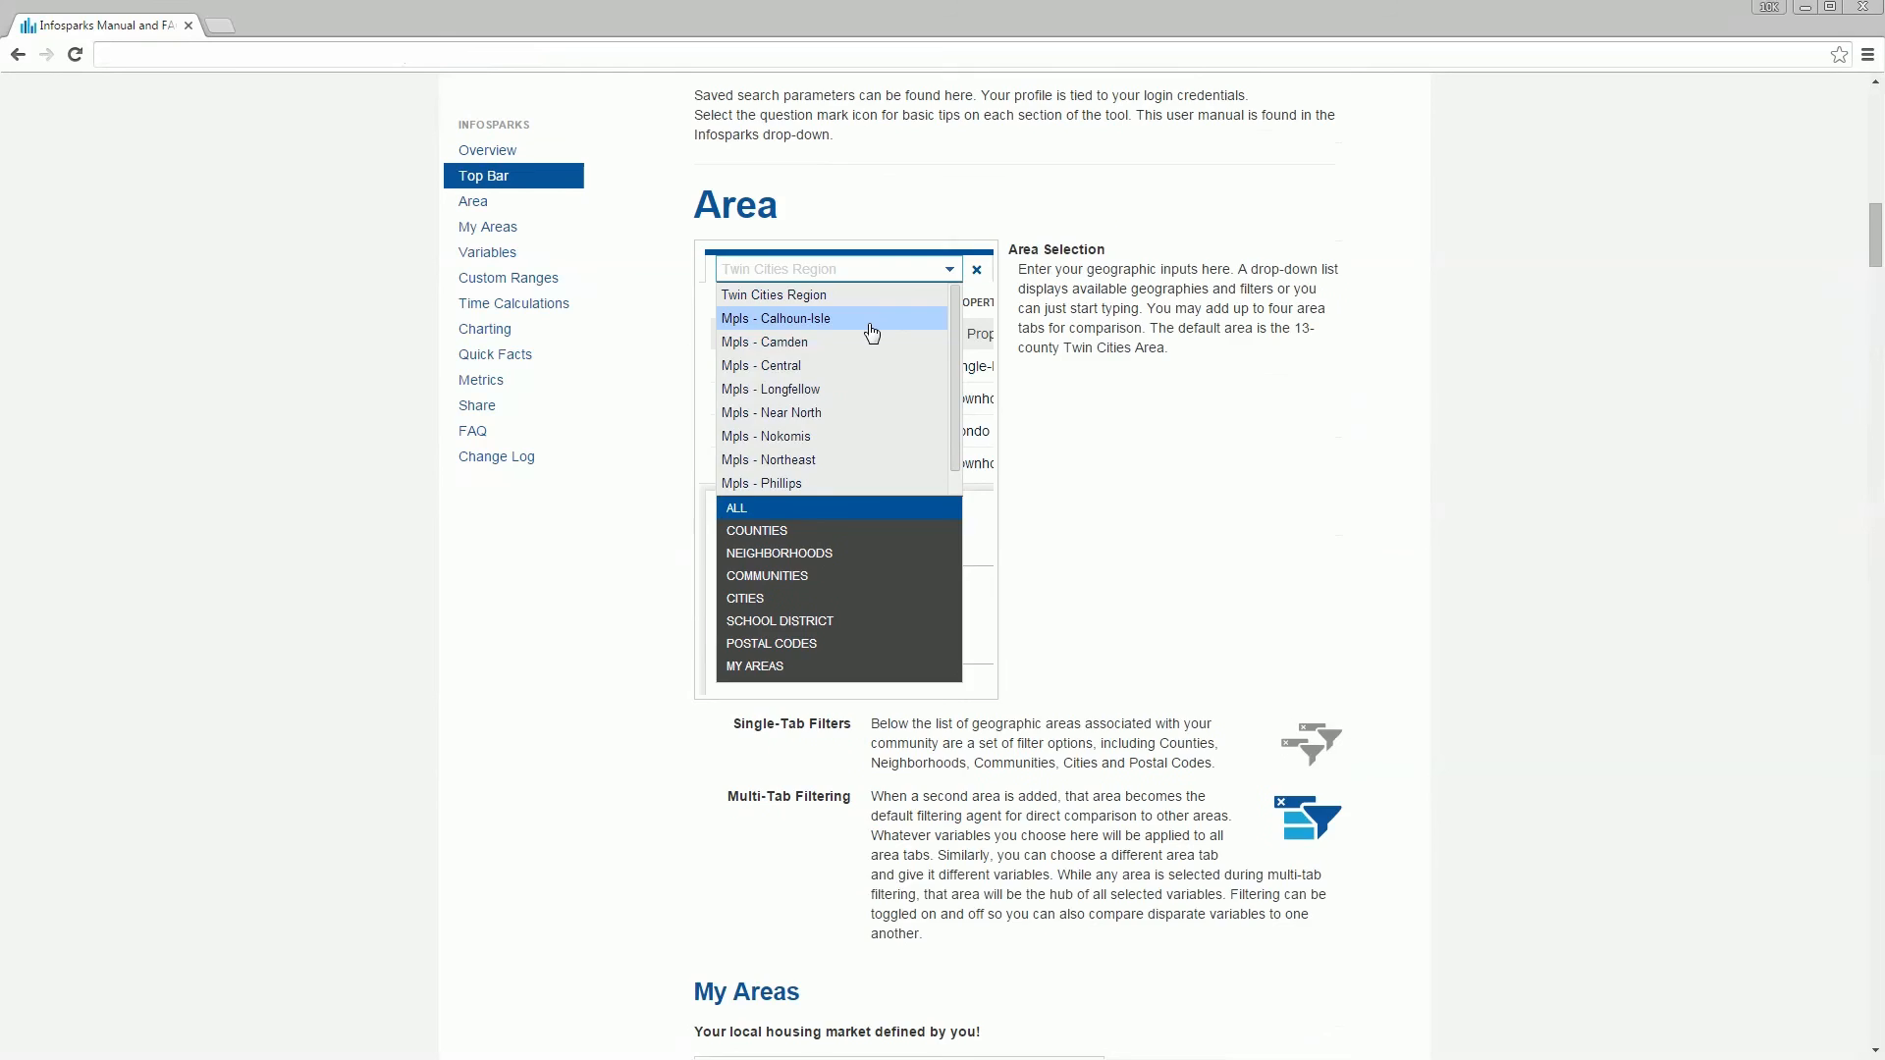